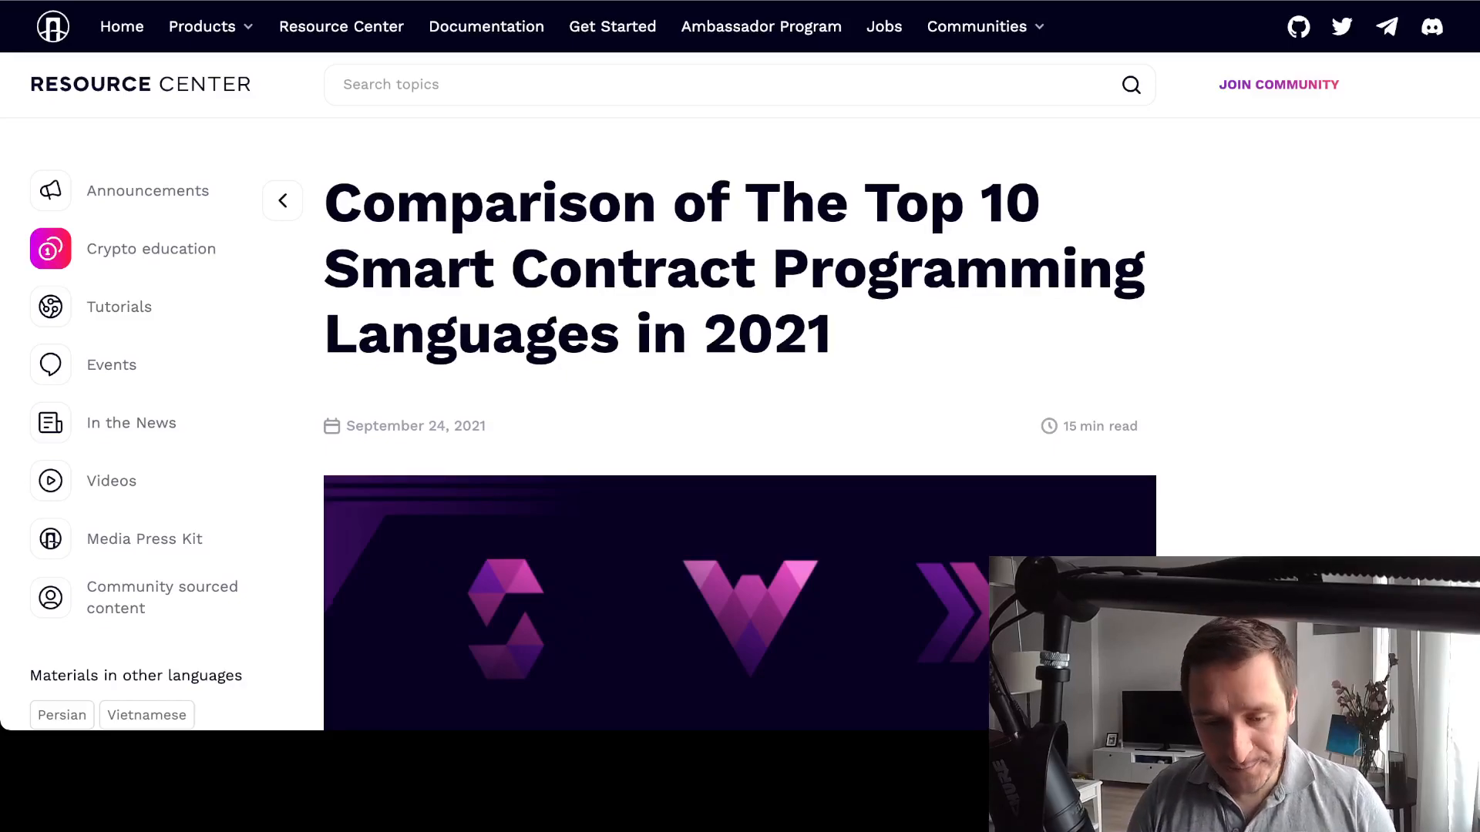
Scroll past the header image, author and introduction to the ten-language Airtable comparison table
scroll("down", 3)
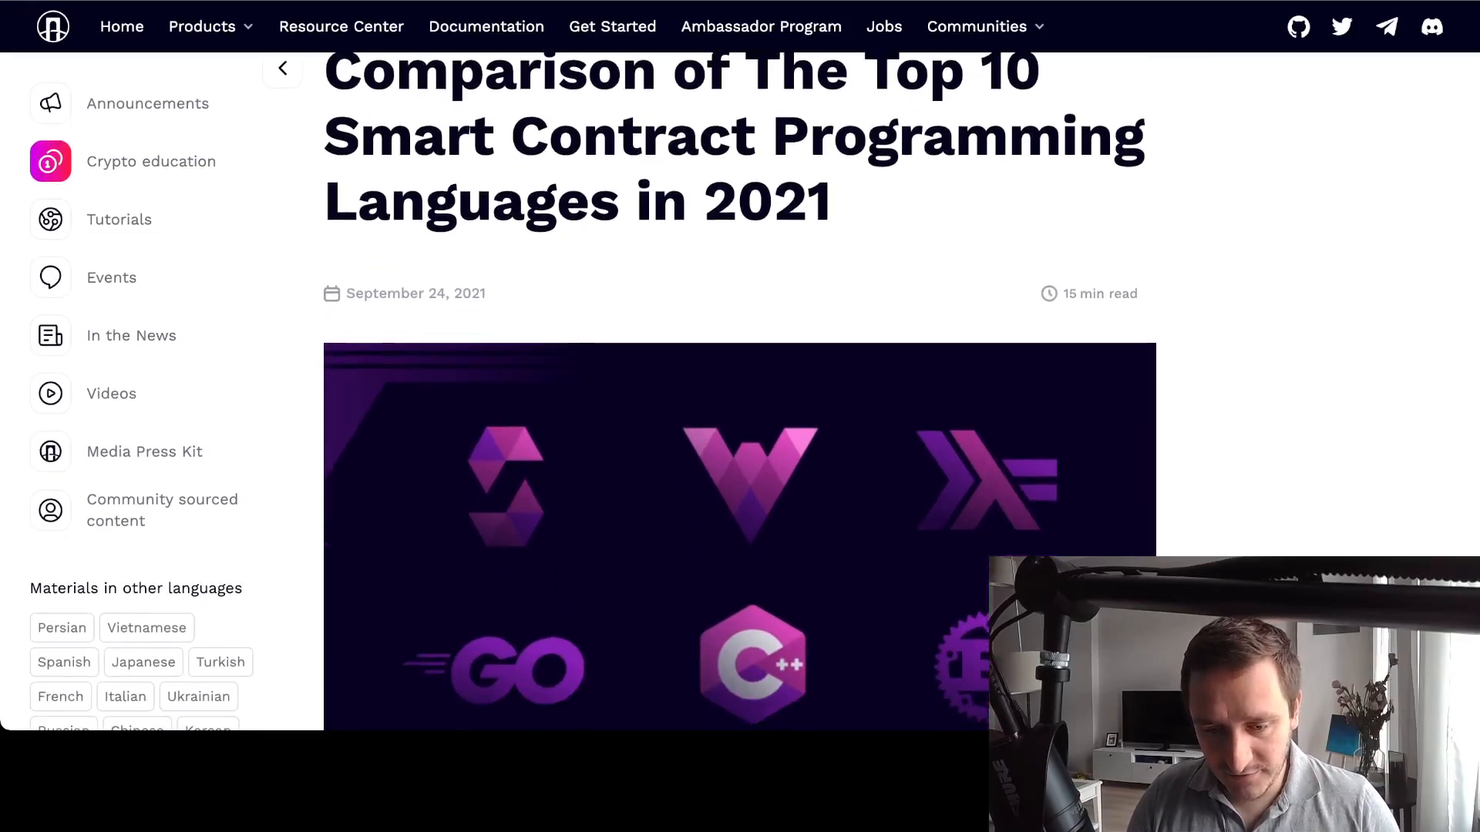
scroll("down", 3)
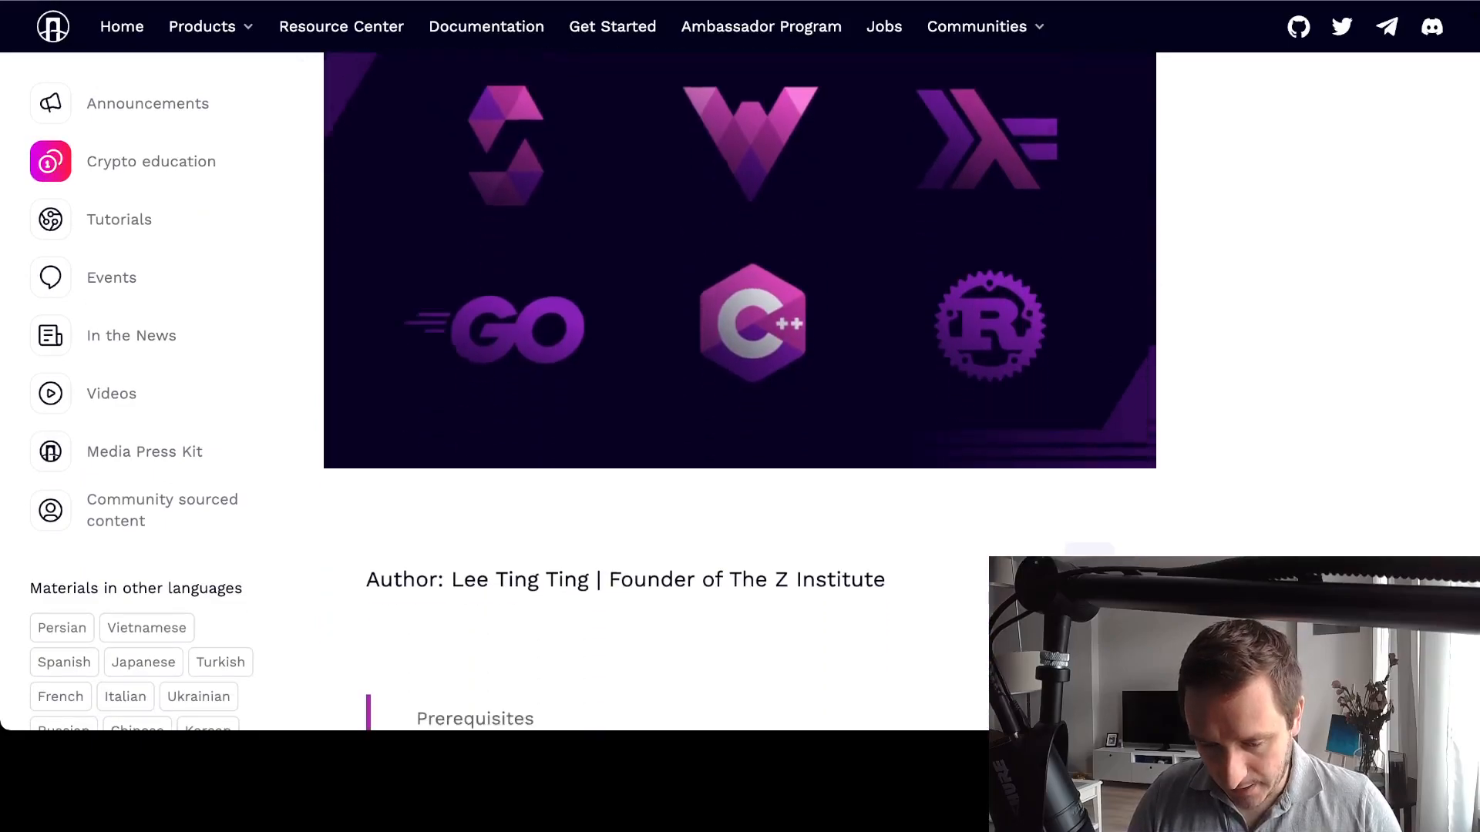
scroll("down", 3)
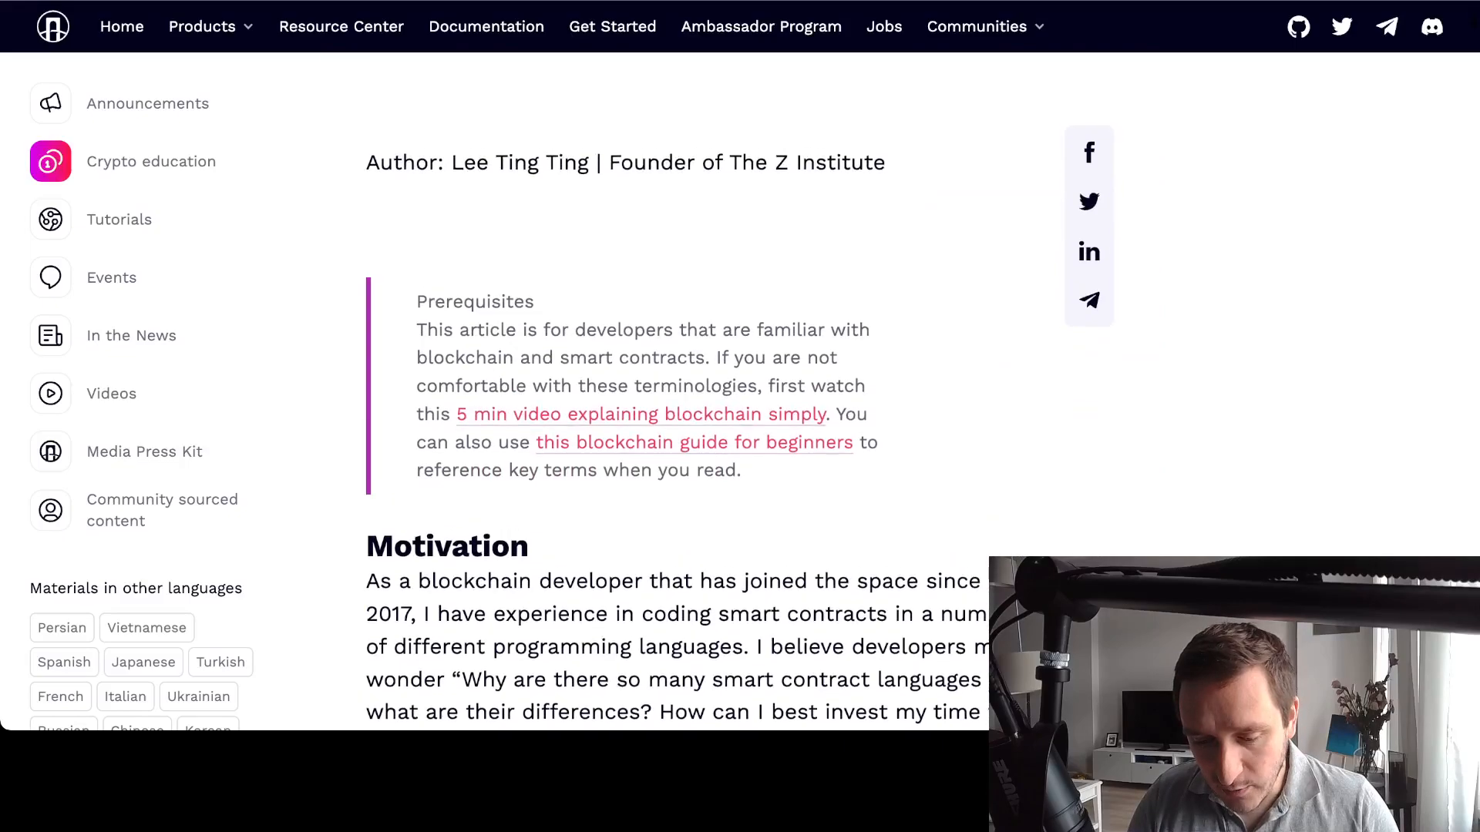
scroll("up", 3)
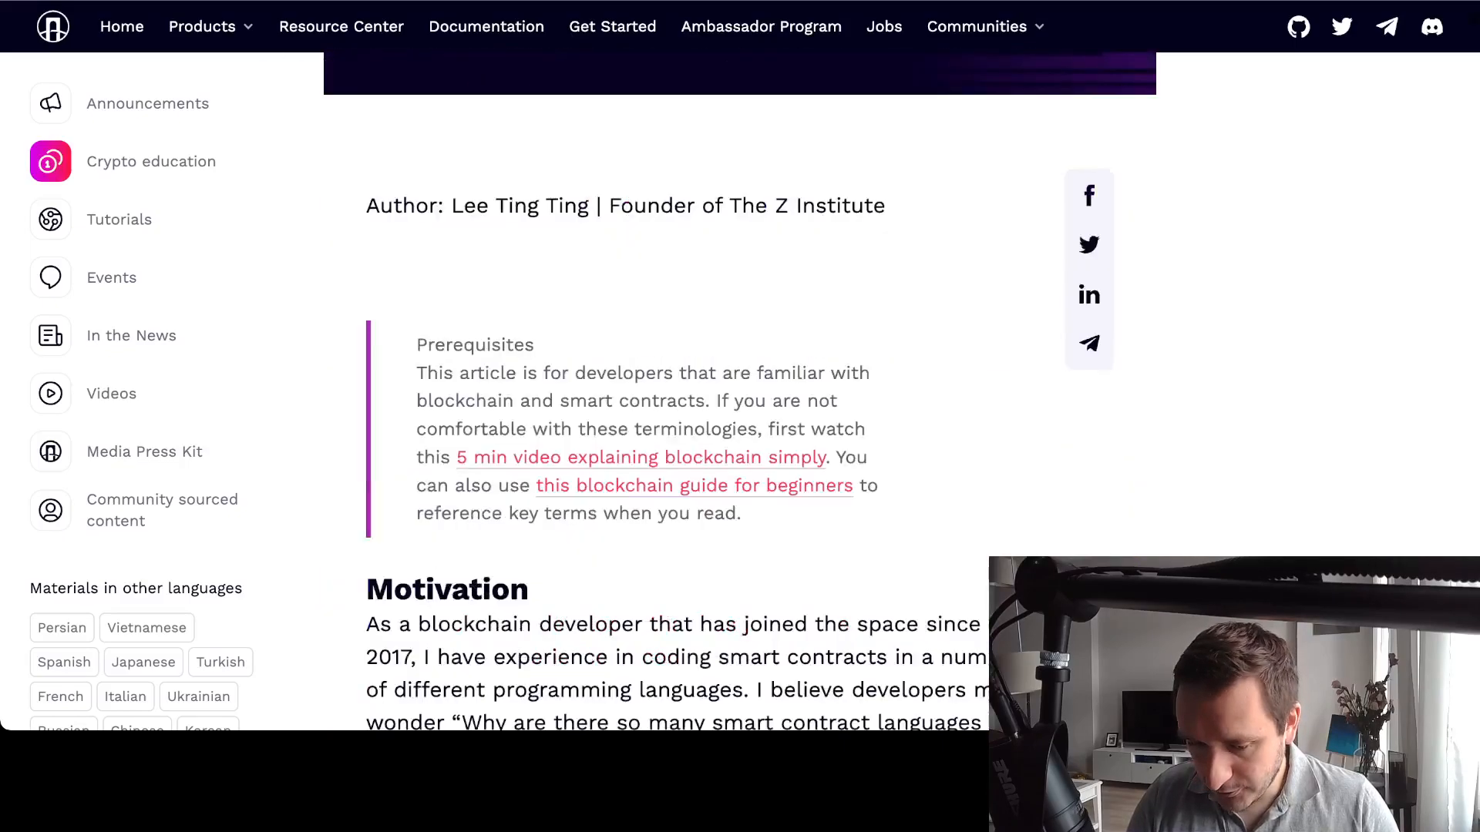
scroll("down", 3)
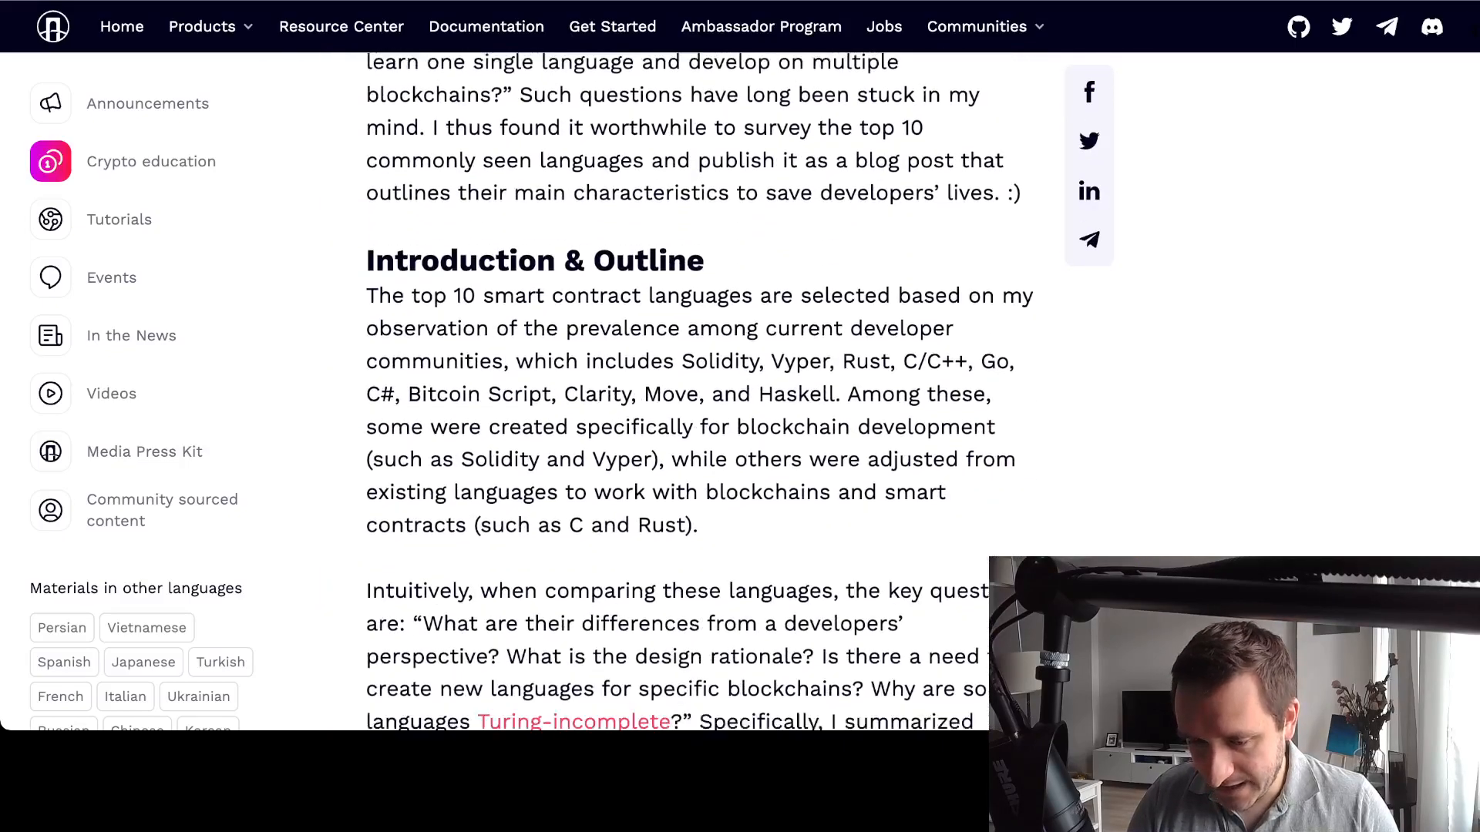
scroll("down", 3)
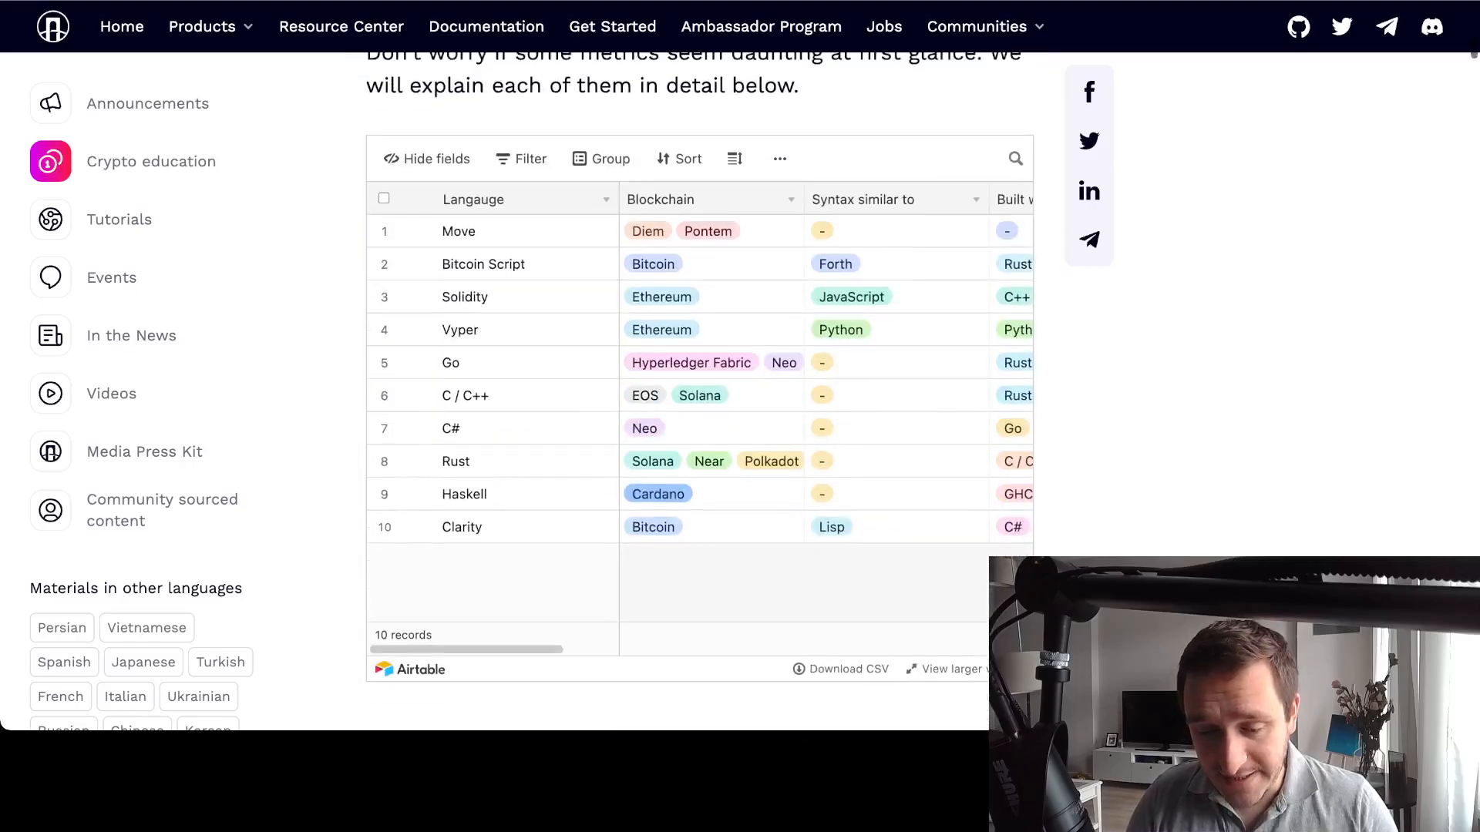
scroll("down", 3)
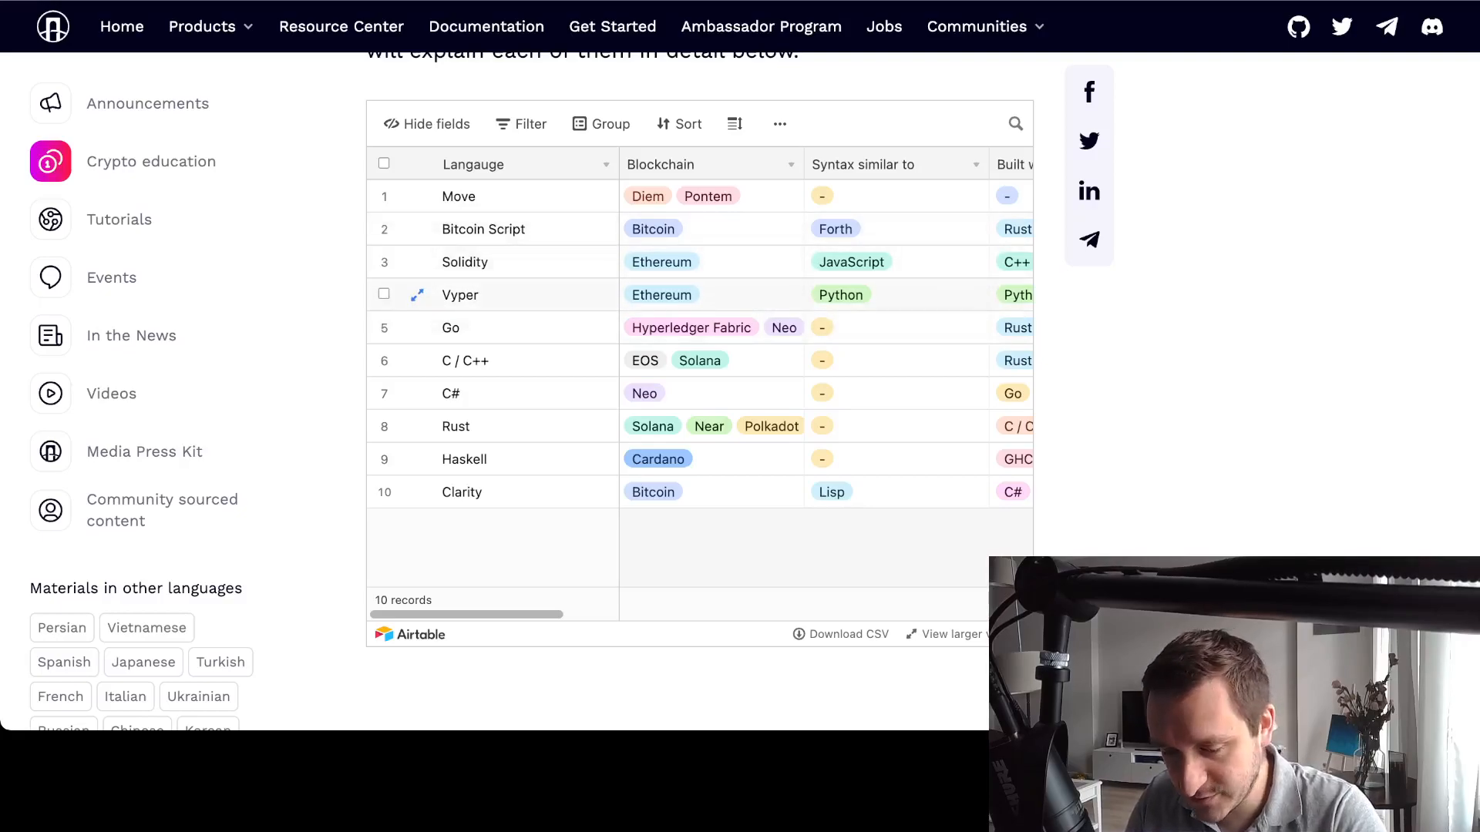
scroll("right", 3)
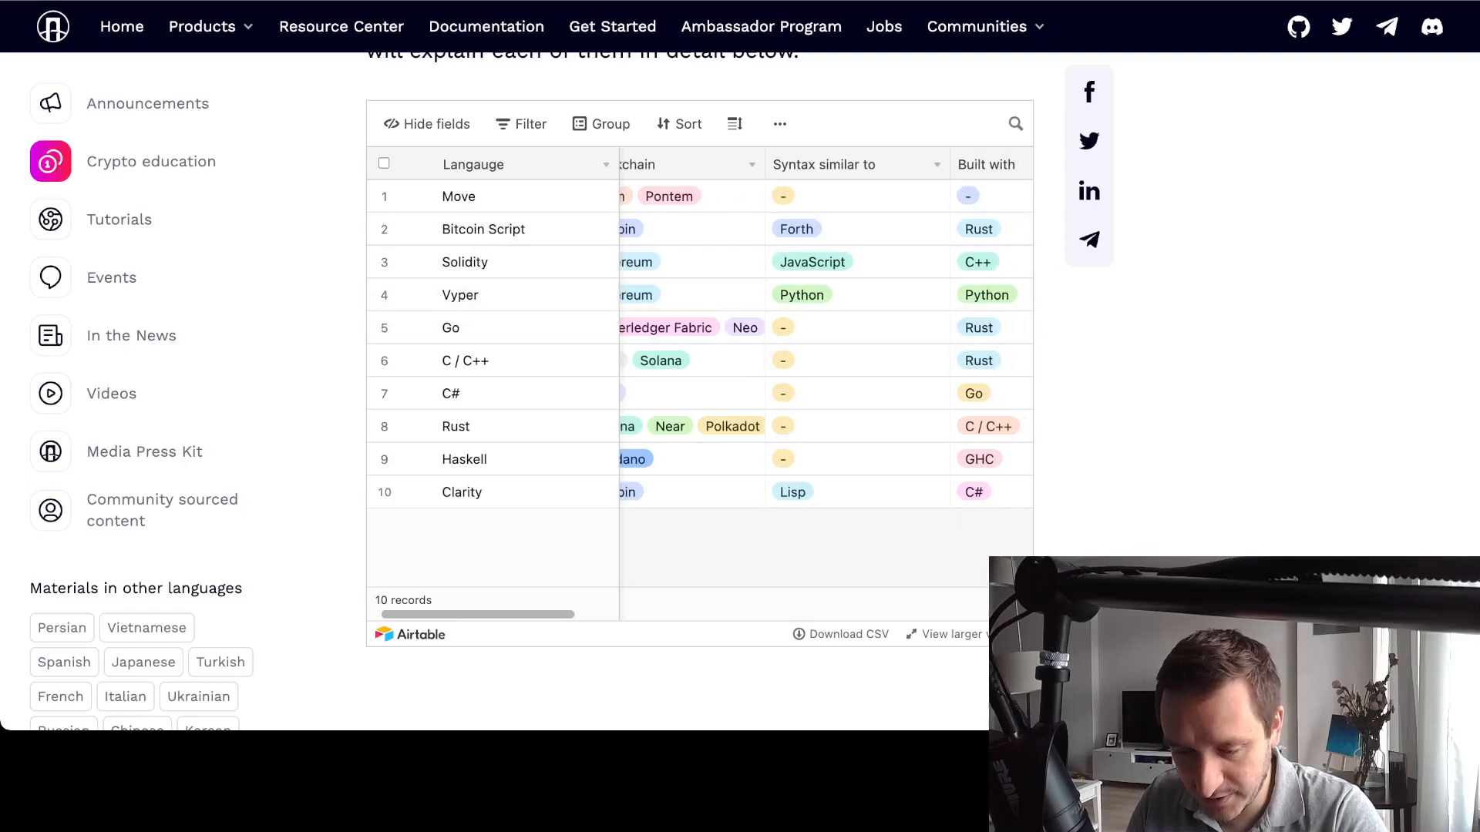
scroll("left", 3)
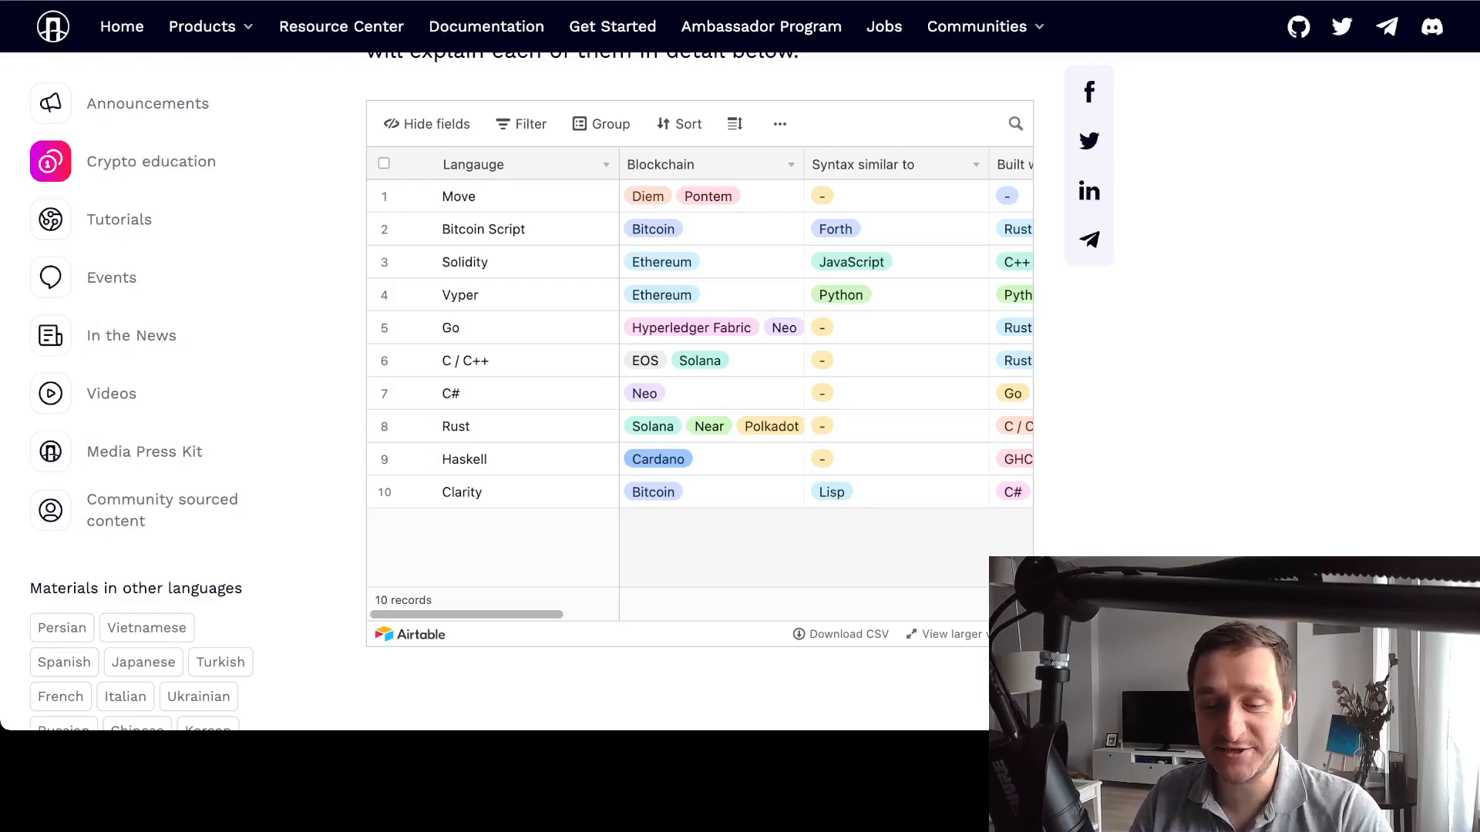
mouse_move(417, 460)
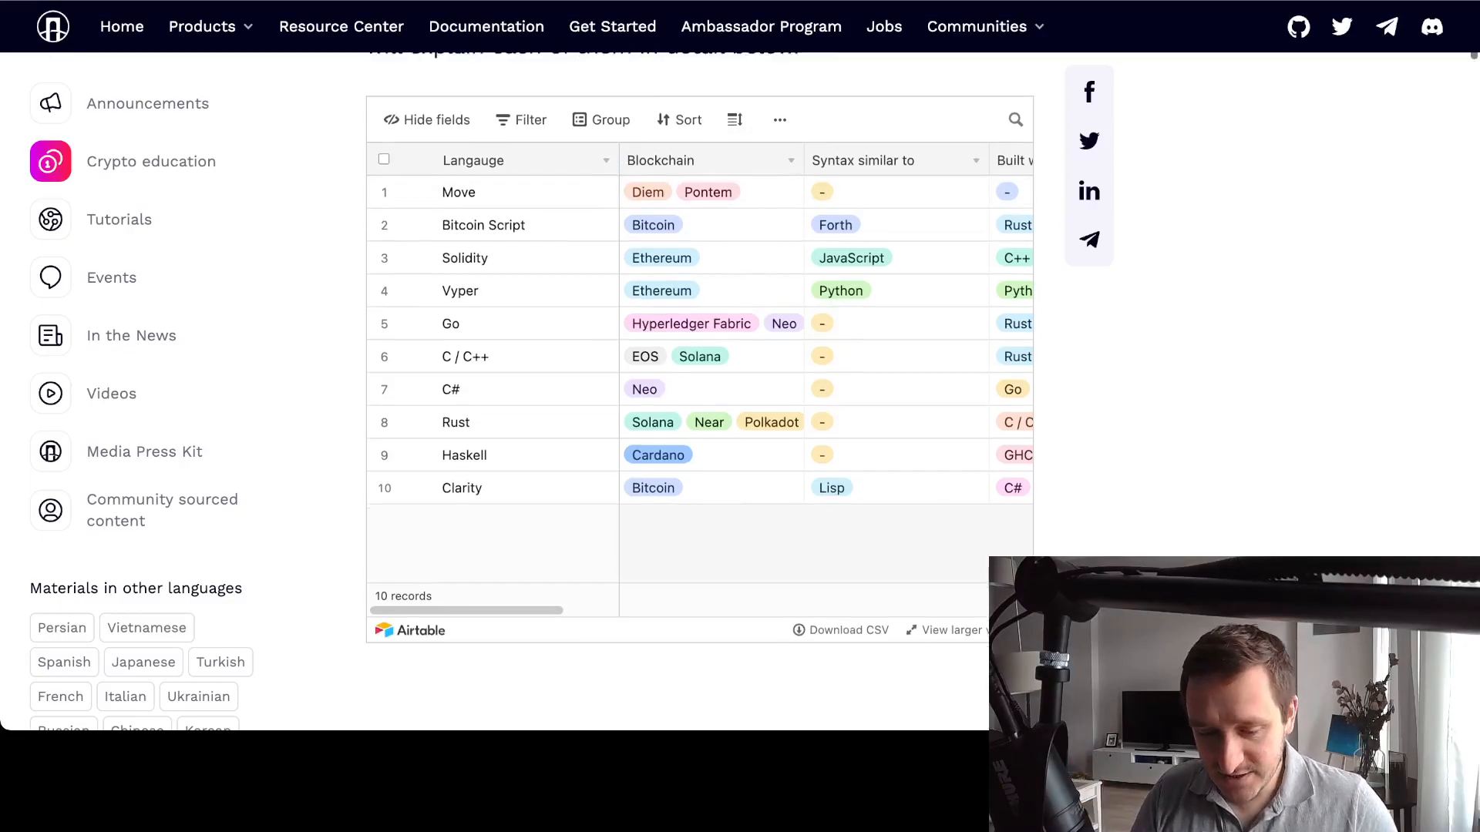
Scroll past the Turing-completeness tweet and Solidity code example to Solidity's numbered attribute list
scroll("down", 3)
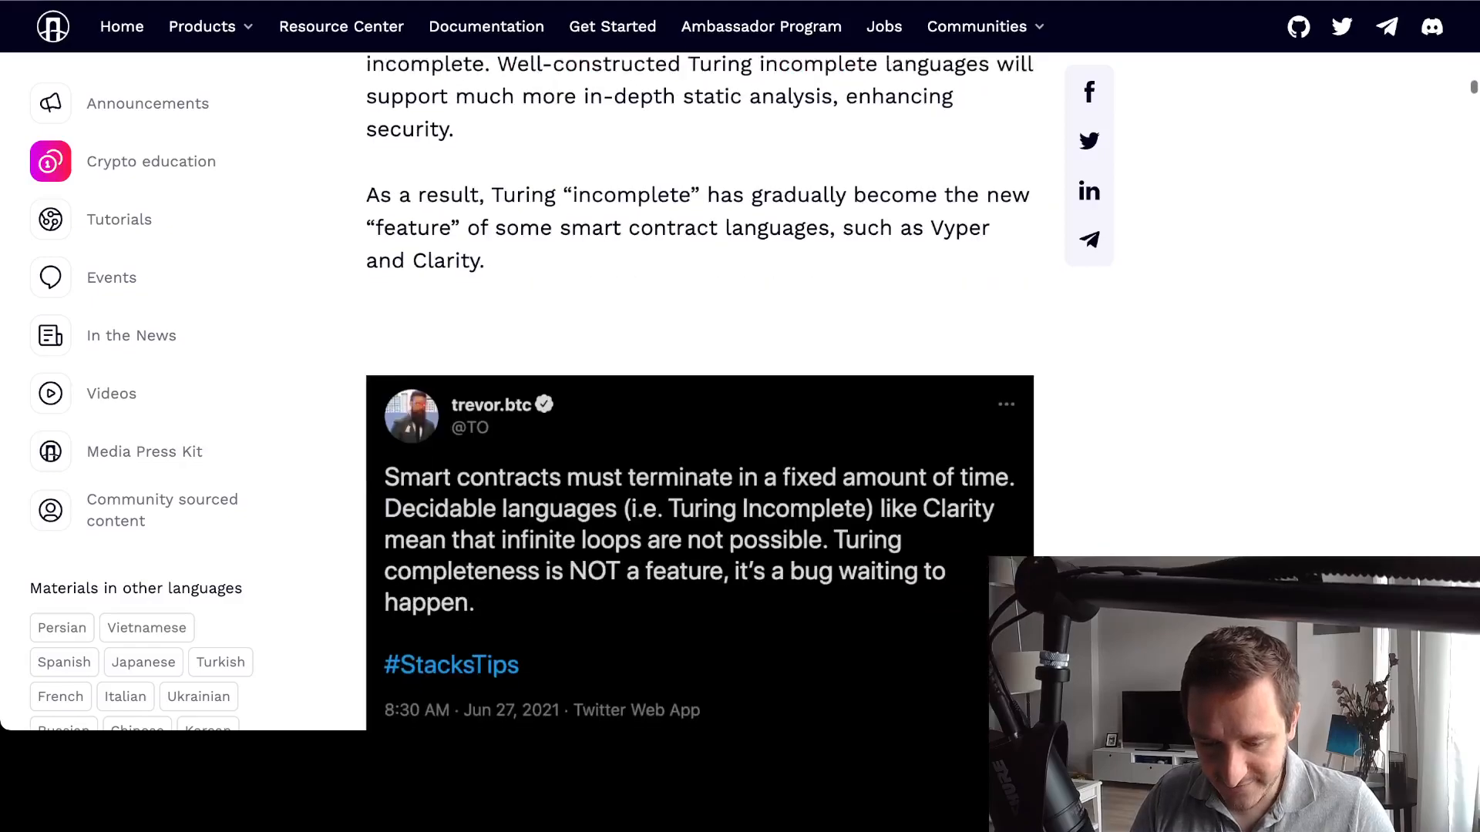
scroll("down", 3)
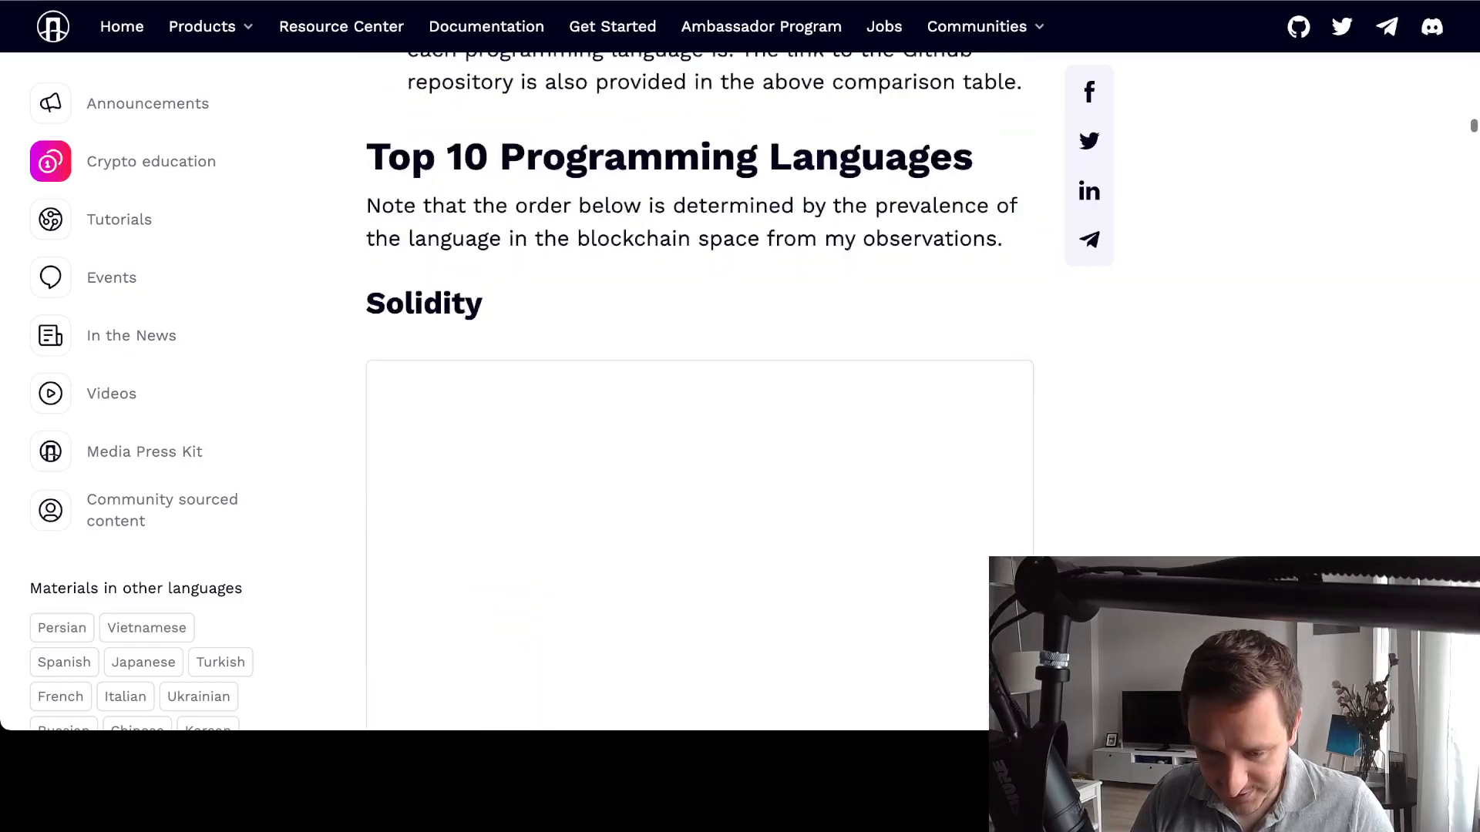
scroll("down", 3)
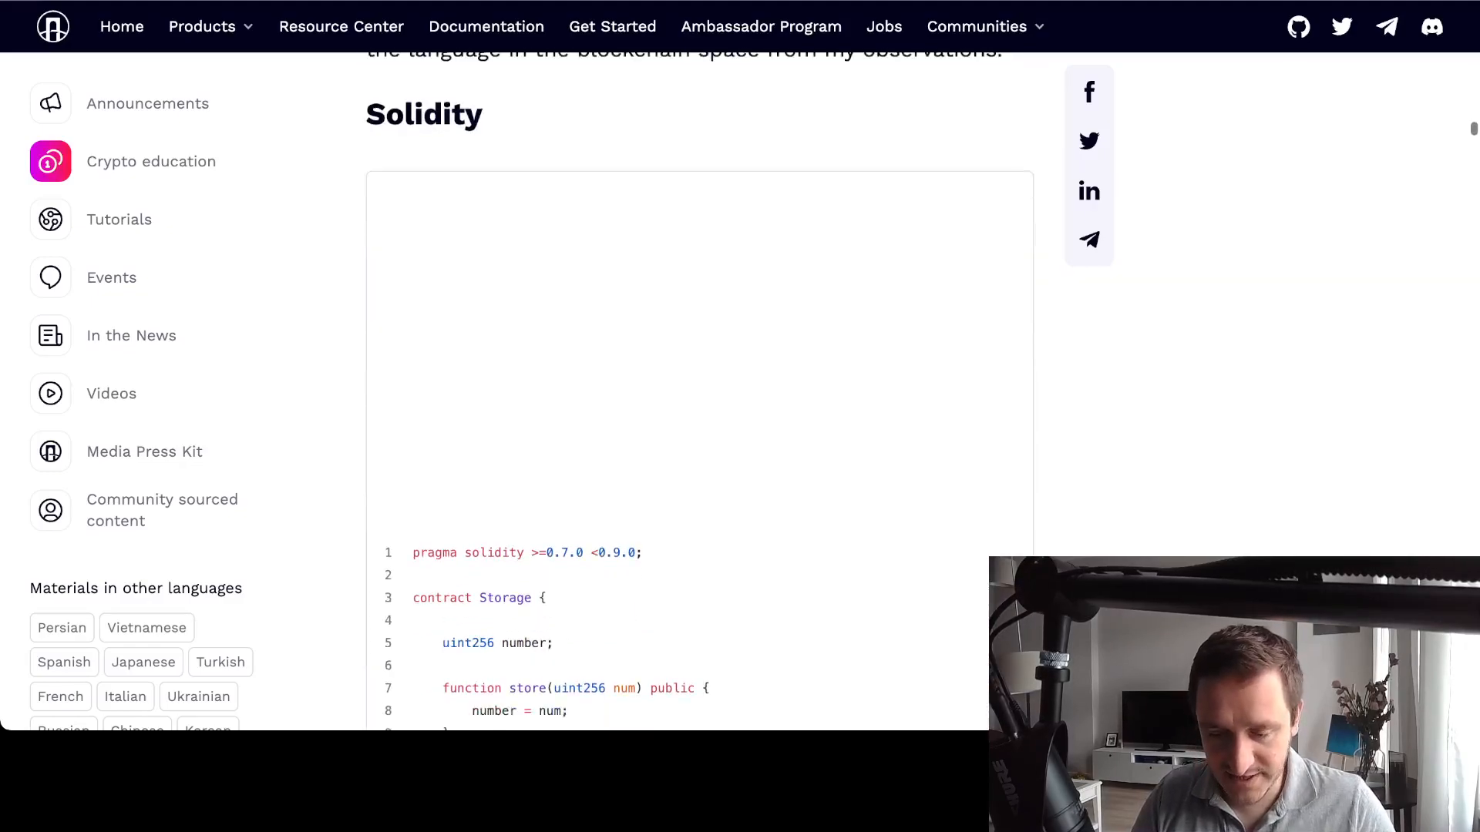
scroll("down", 3)
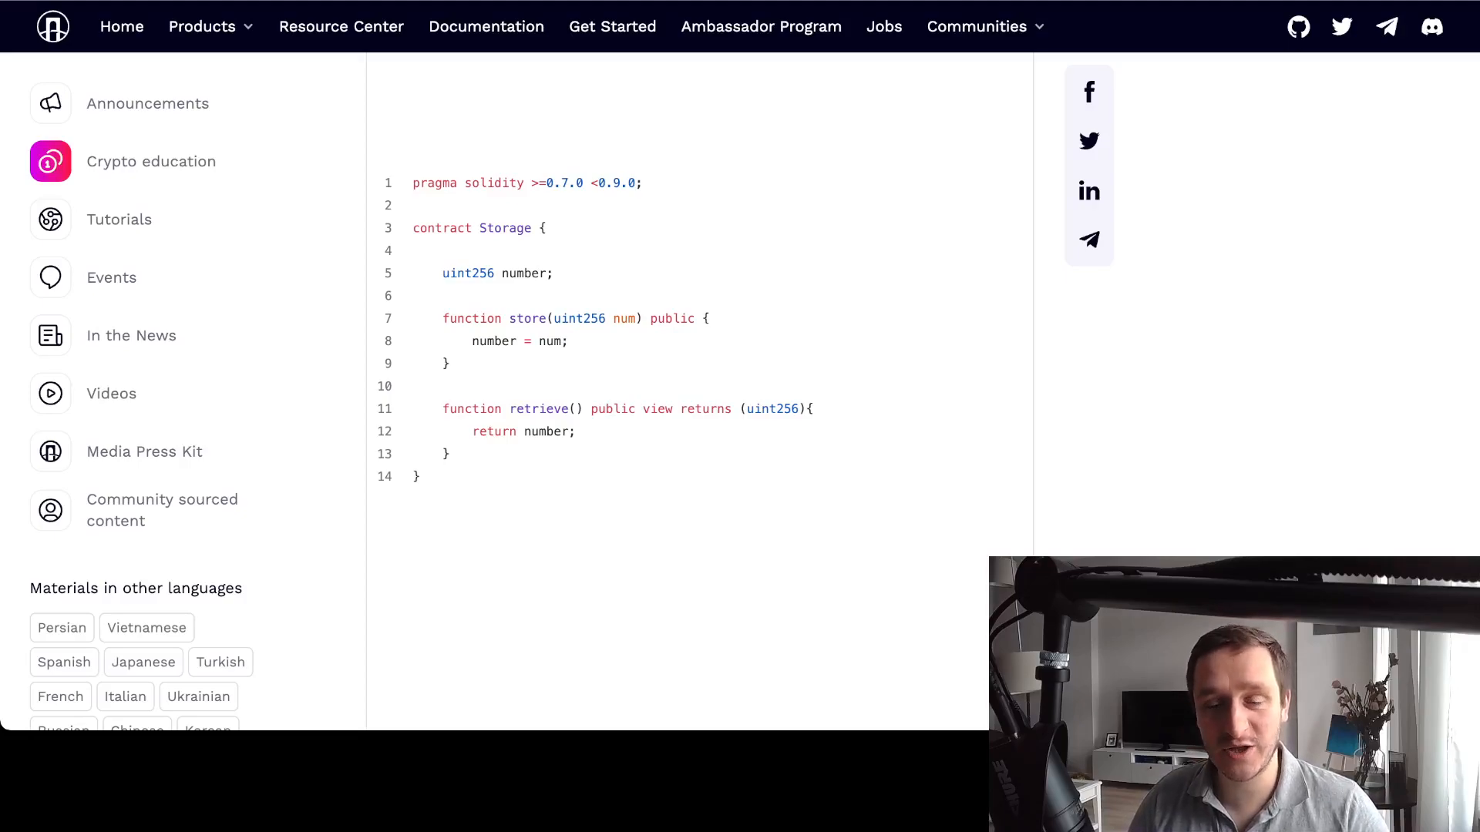
scroll("down", 3)
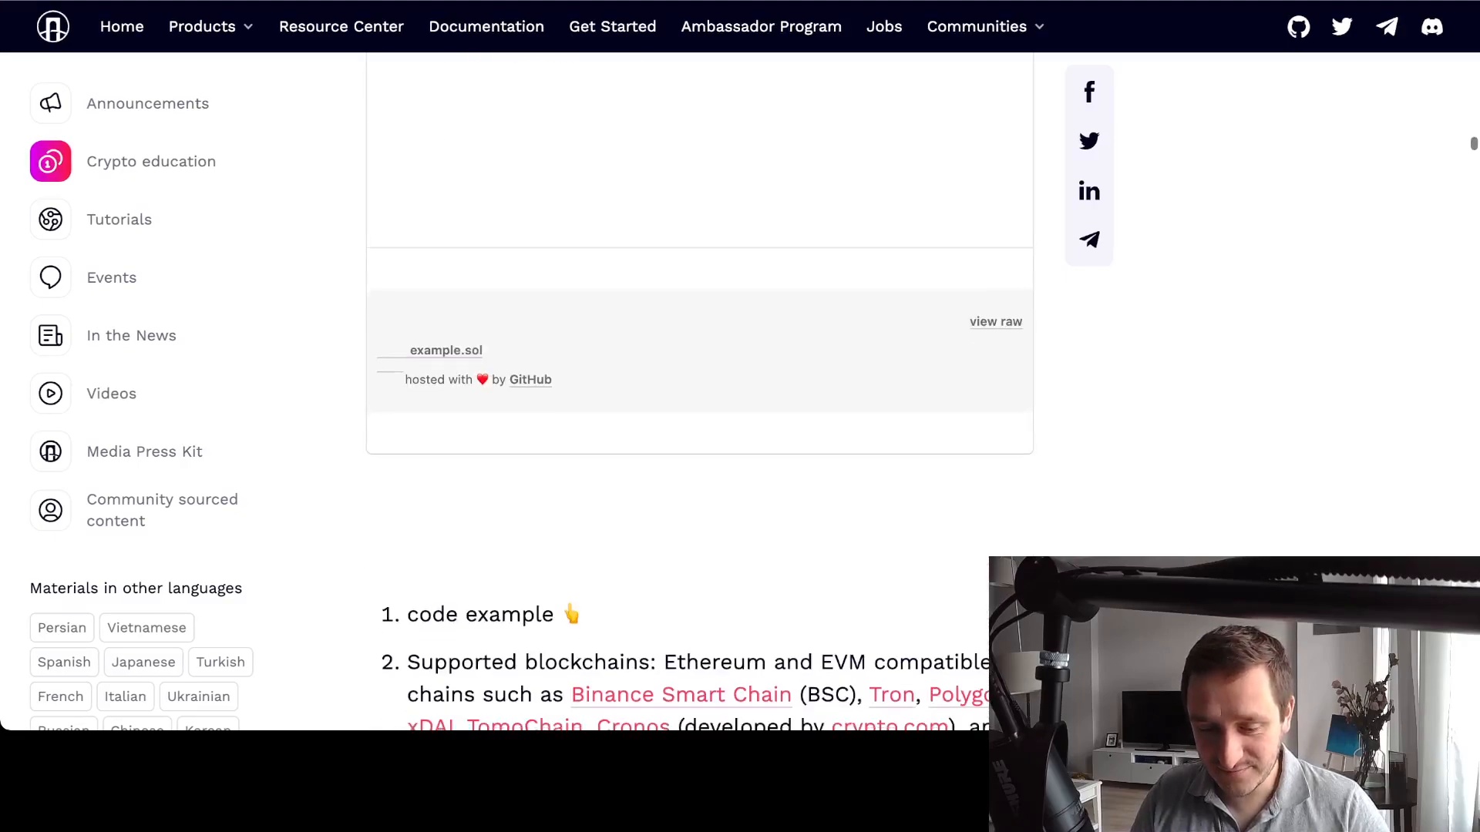
scroll("down", 3)
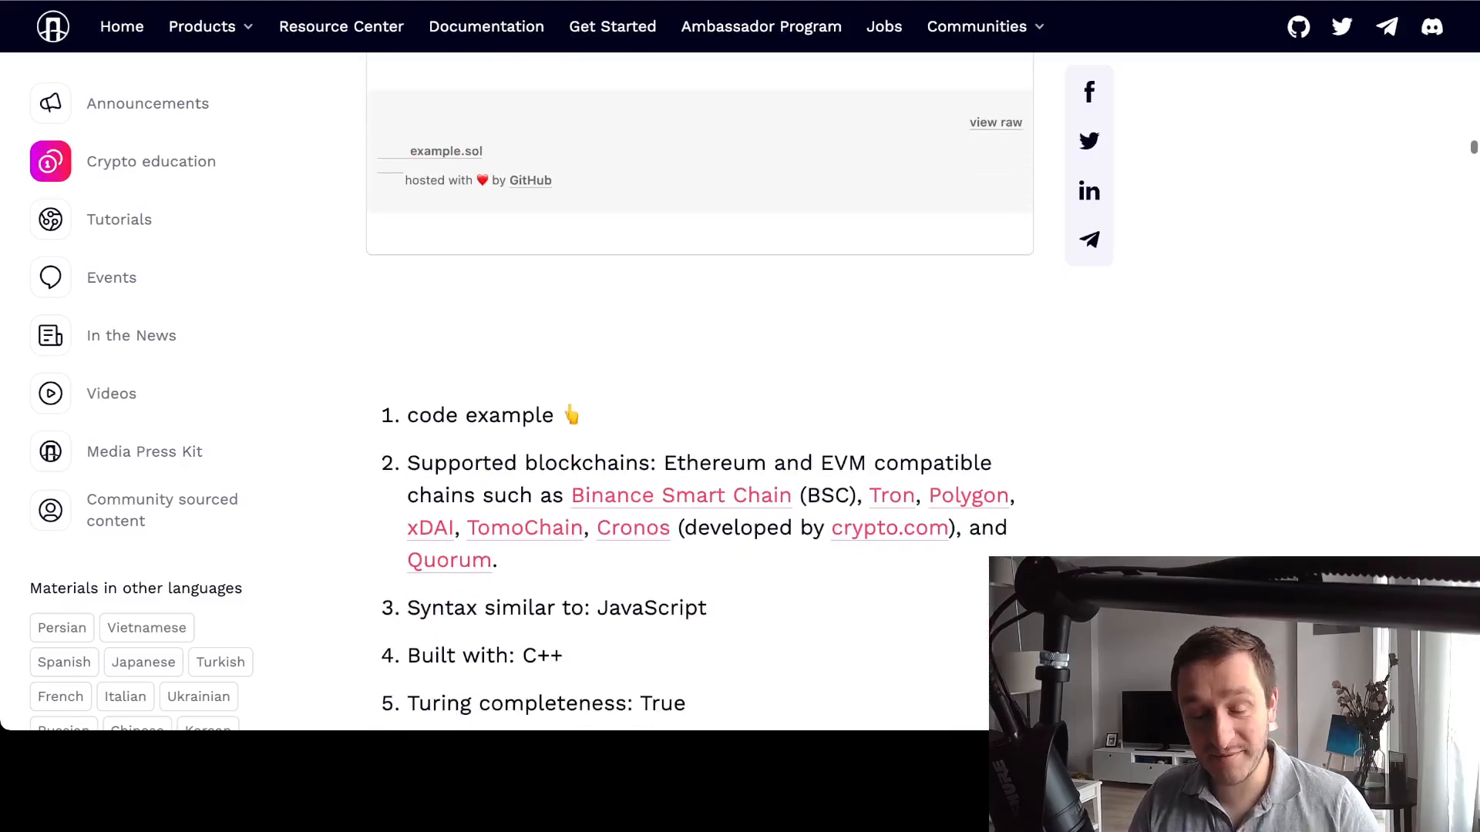
scroll("down", 3)
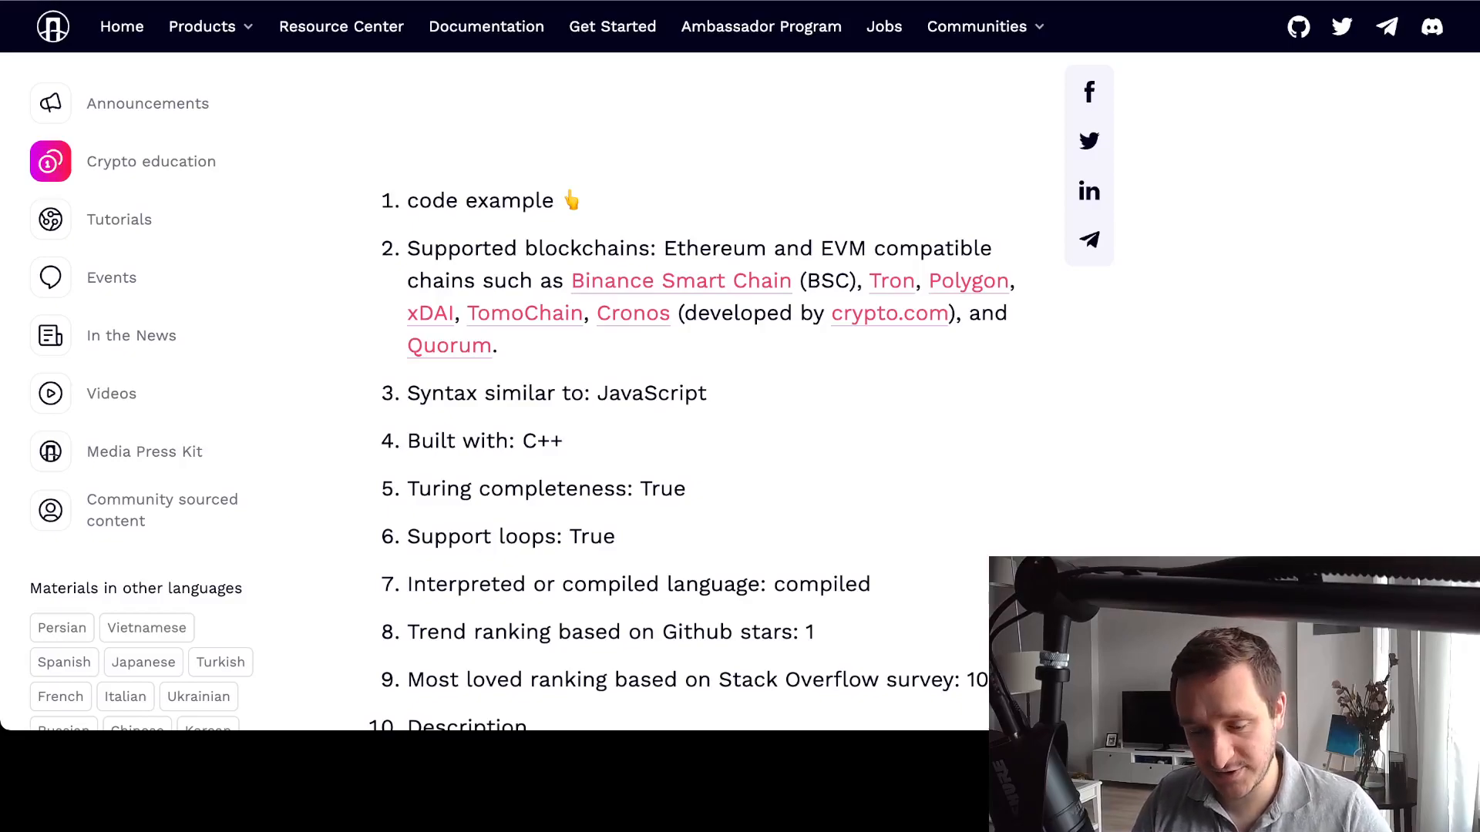
Scroll down through Solidity's Pros and Cons lists
scroll("down", 3)
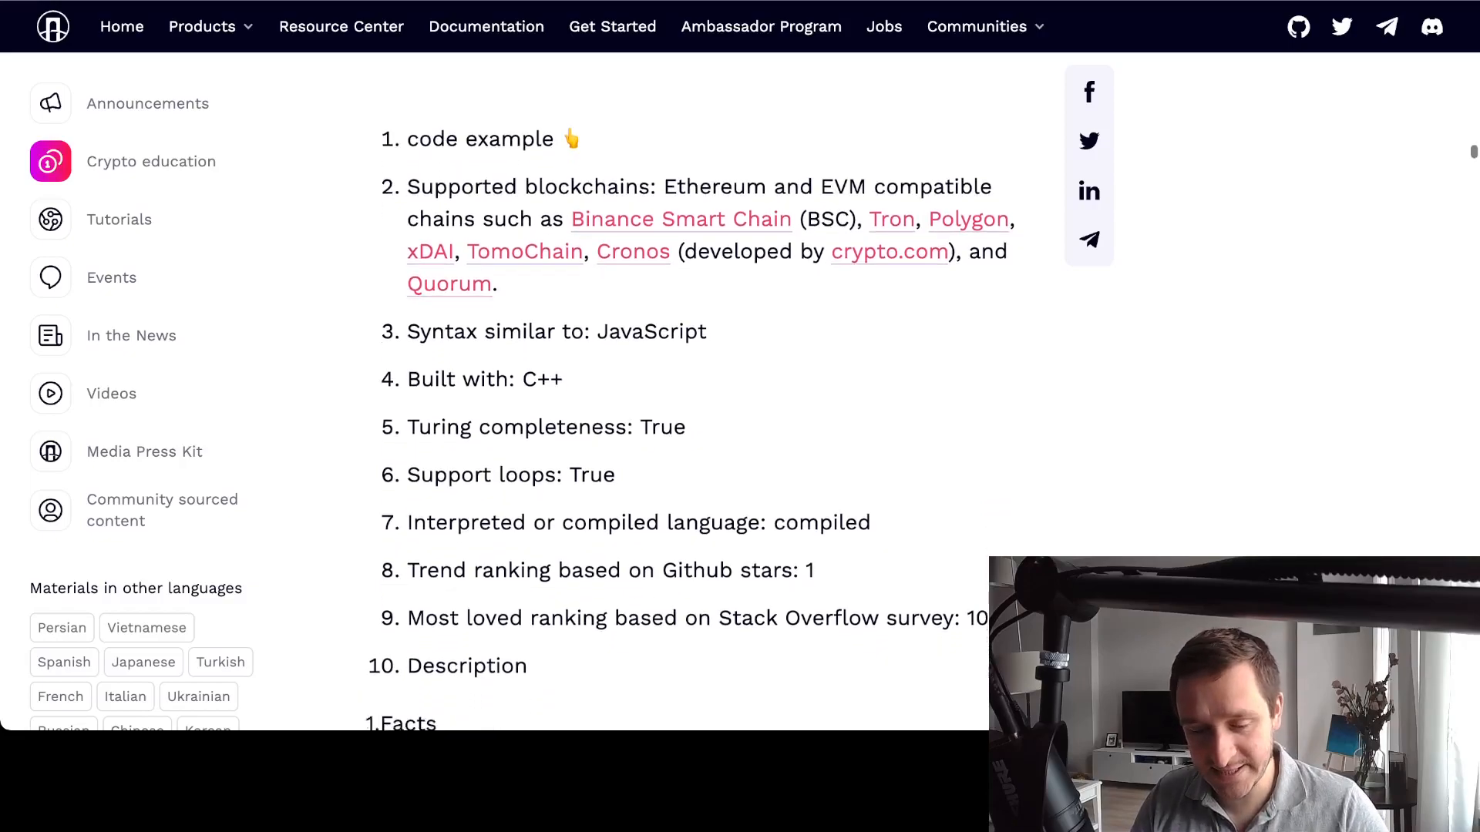
scroll("down", 3)
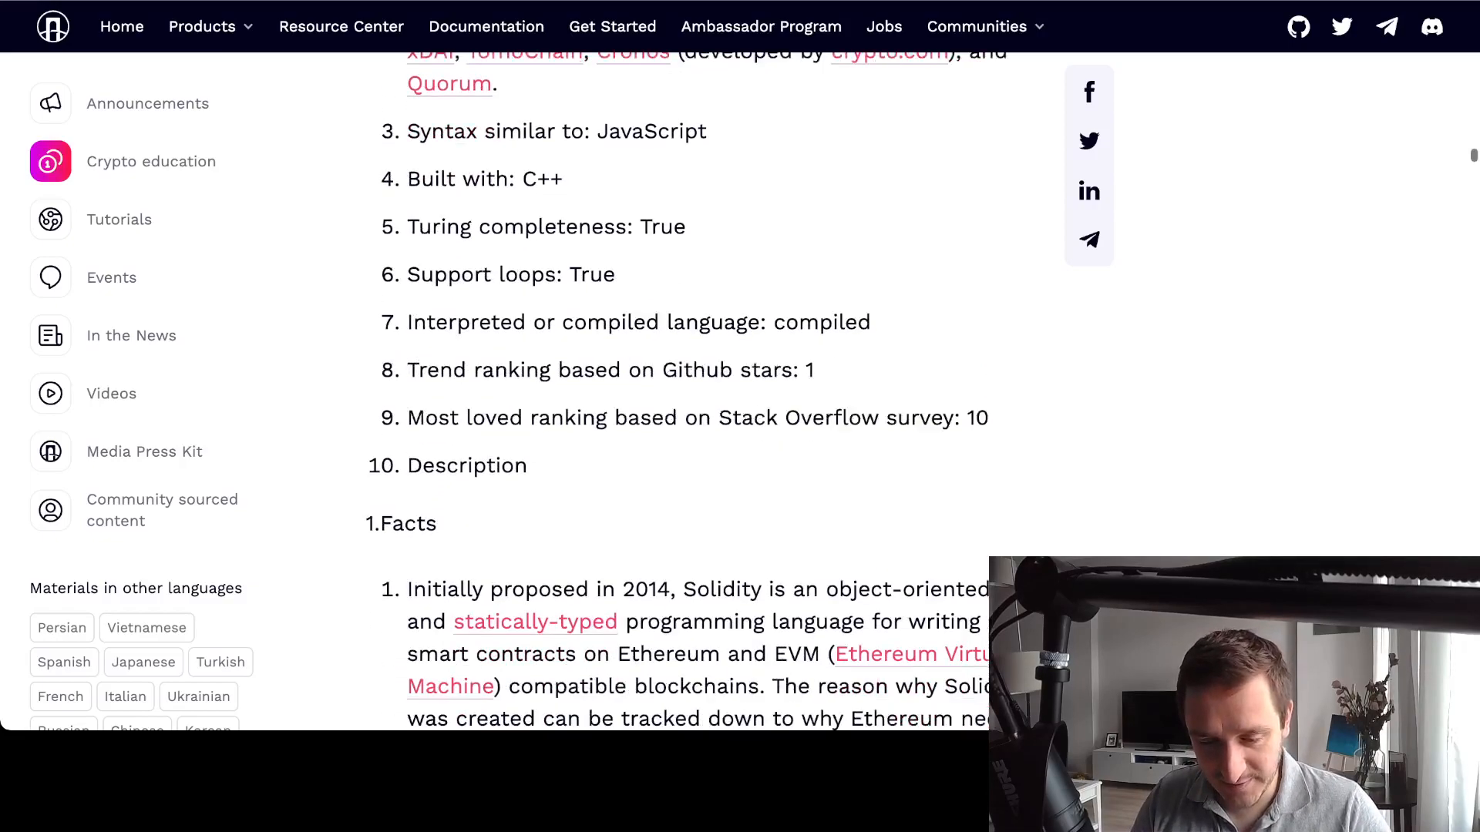
scroll("down", 3)
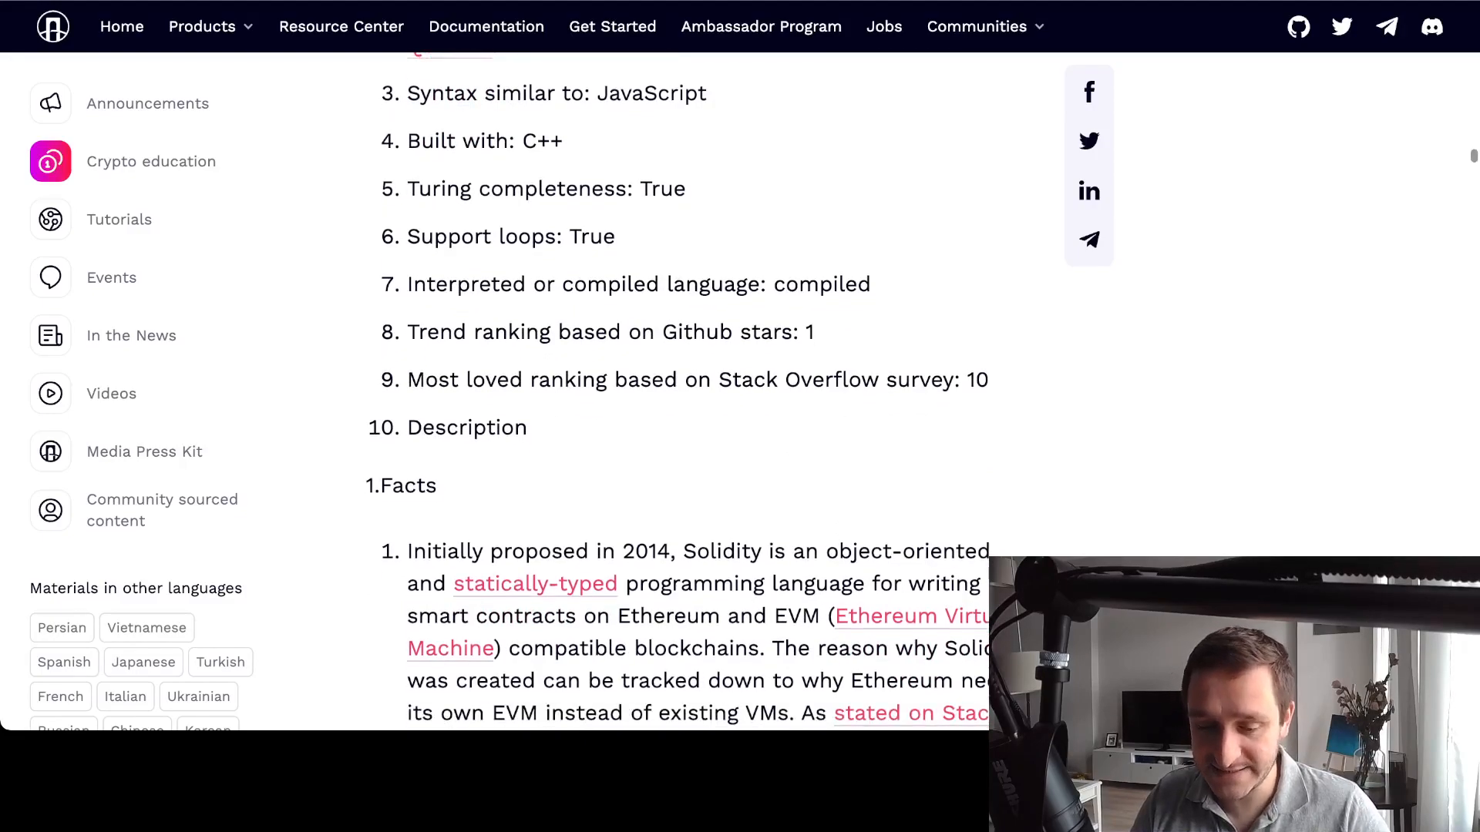
scroll("down", 3)
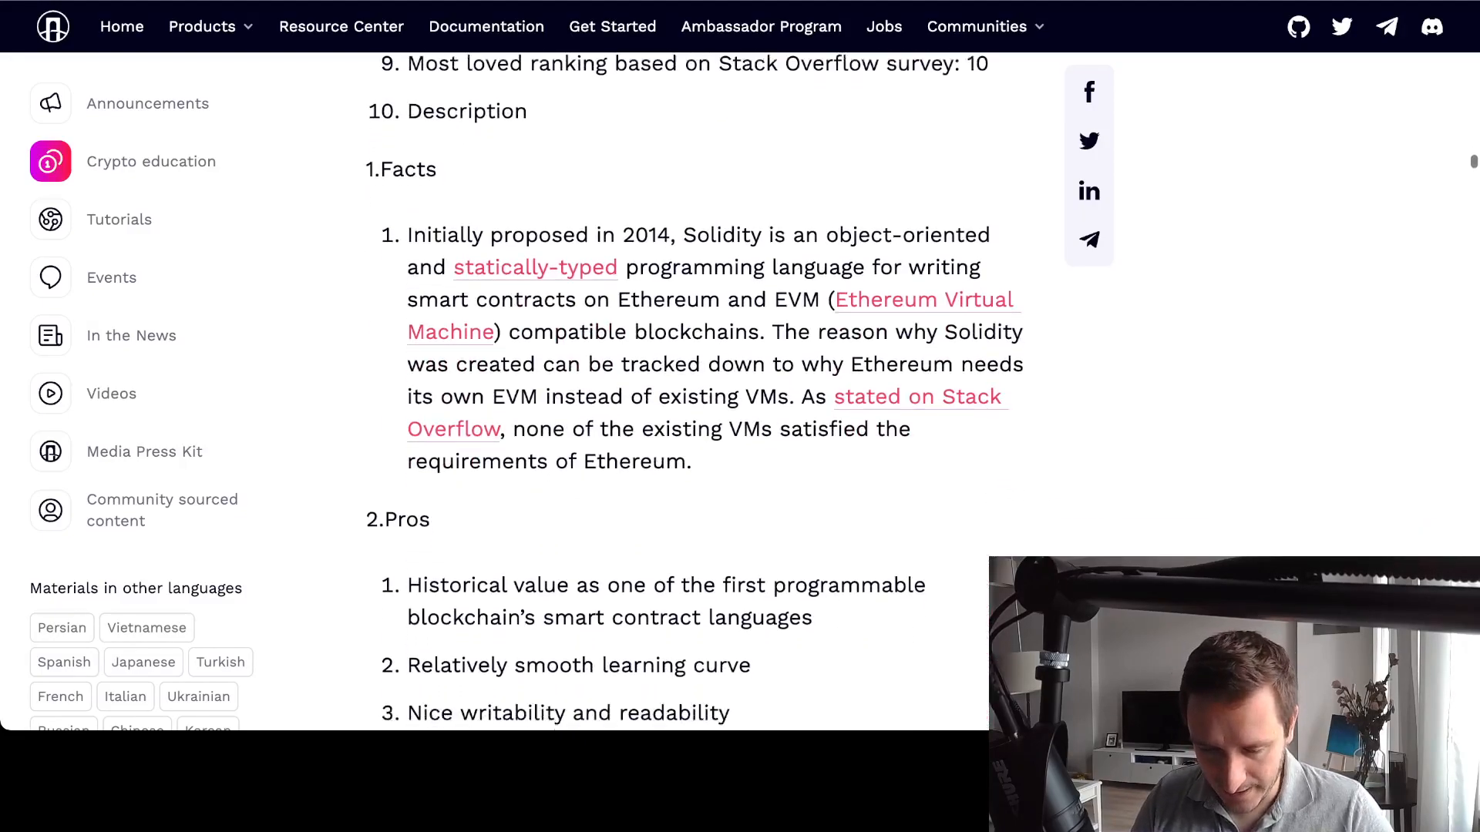
scroll("down", 3)
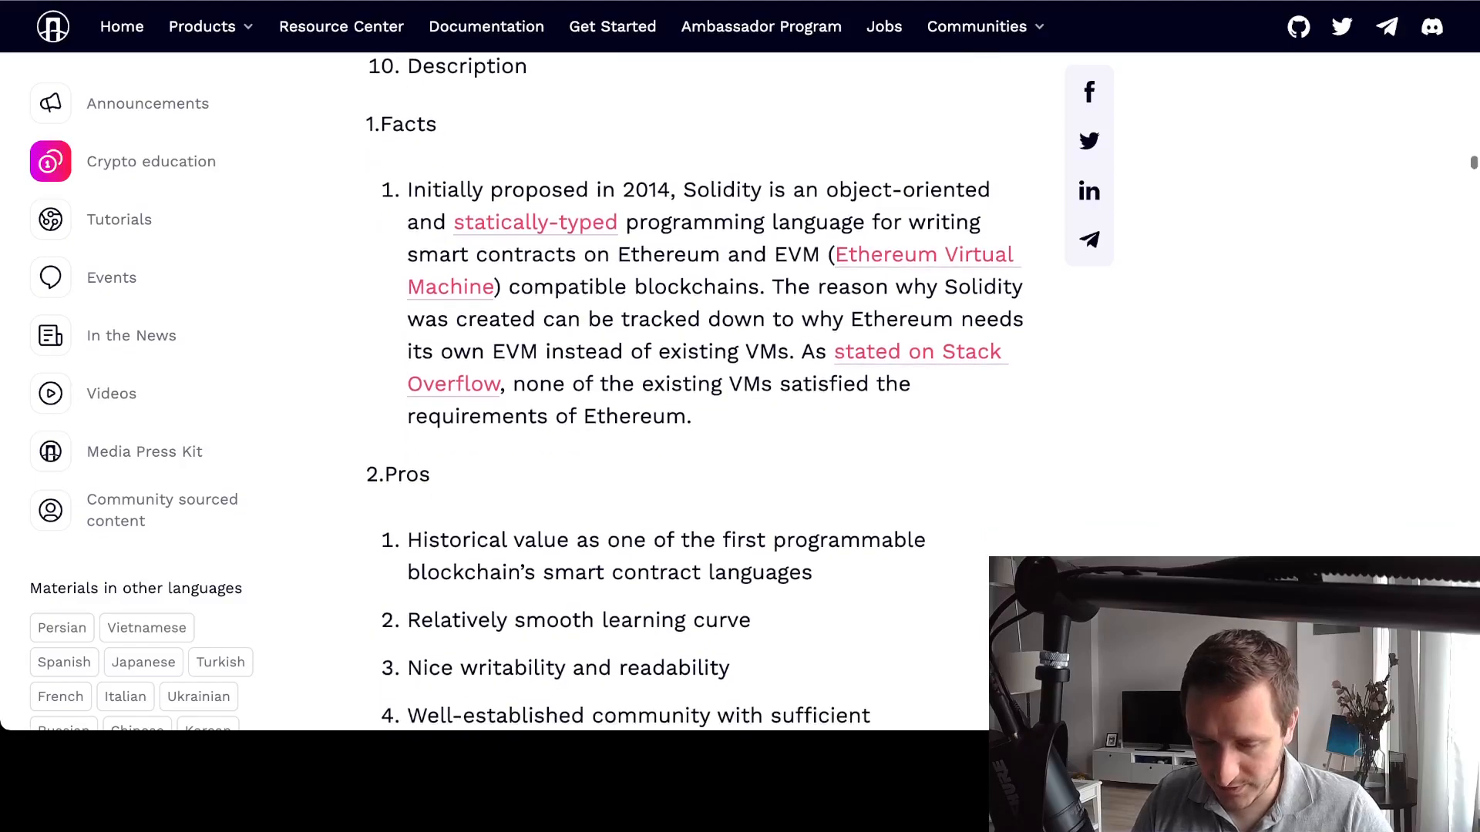
scroll("down", 3)
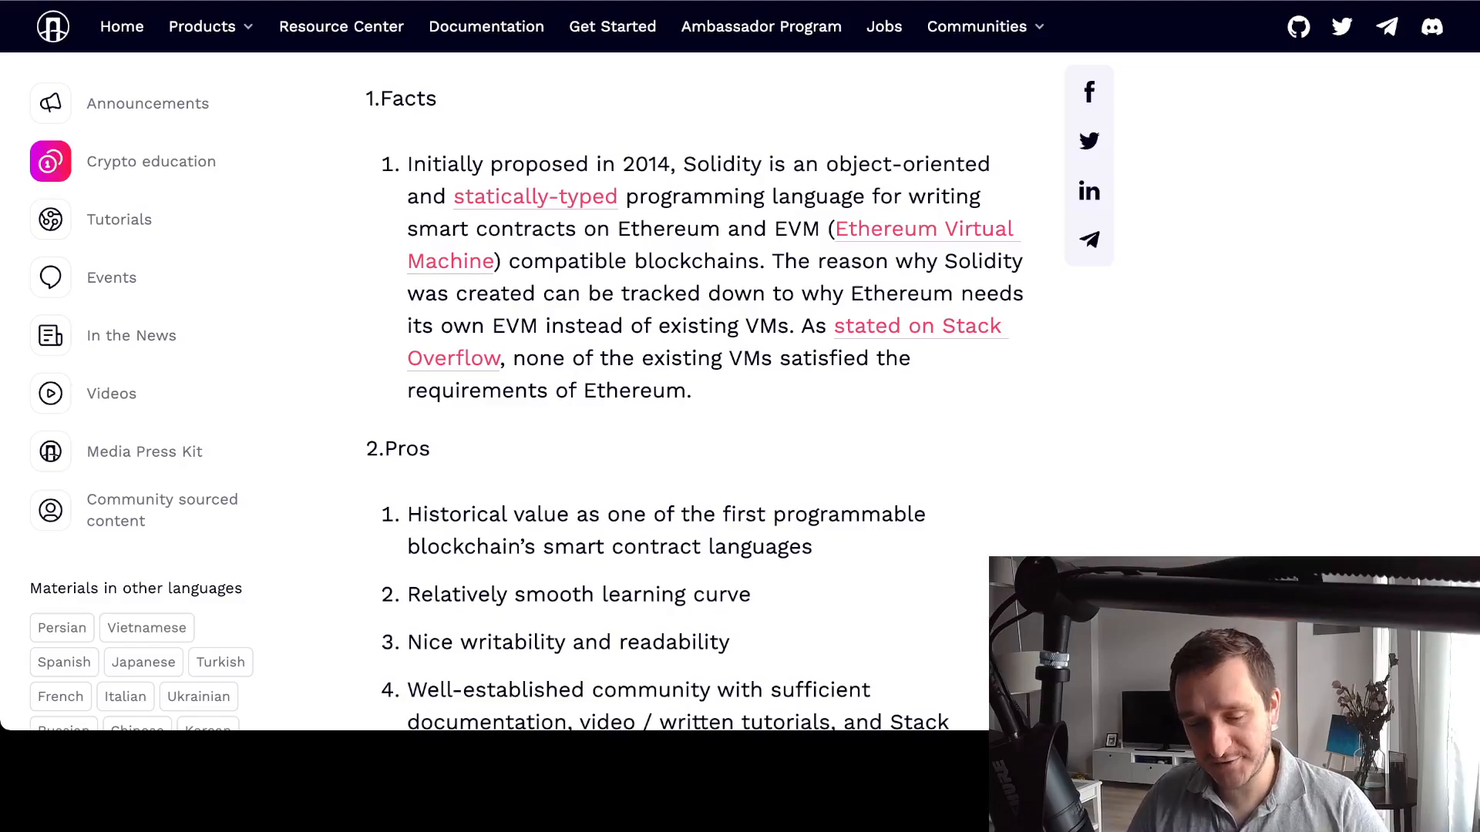
Continue down to the Rust heading and its code example
scroll("down", 3)
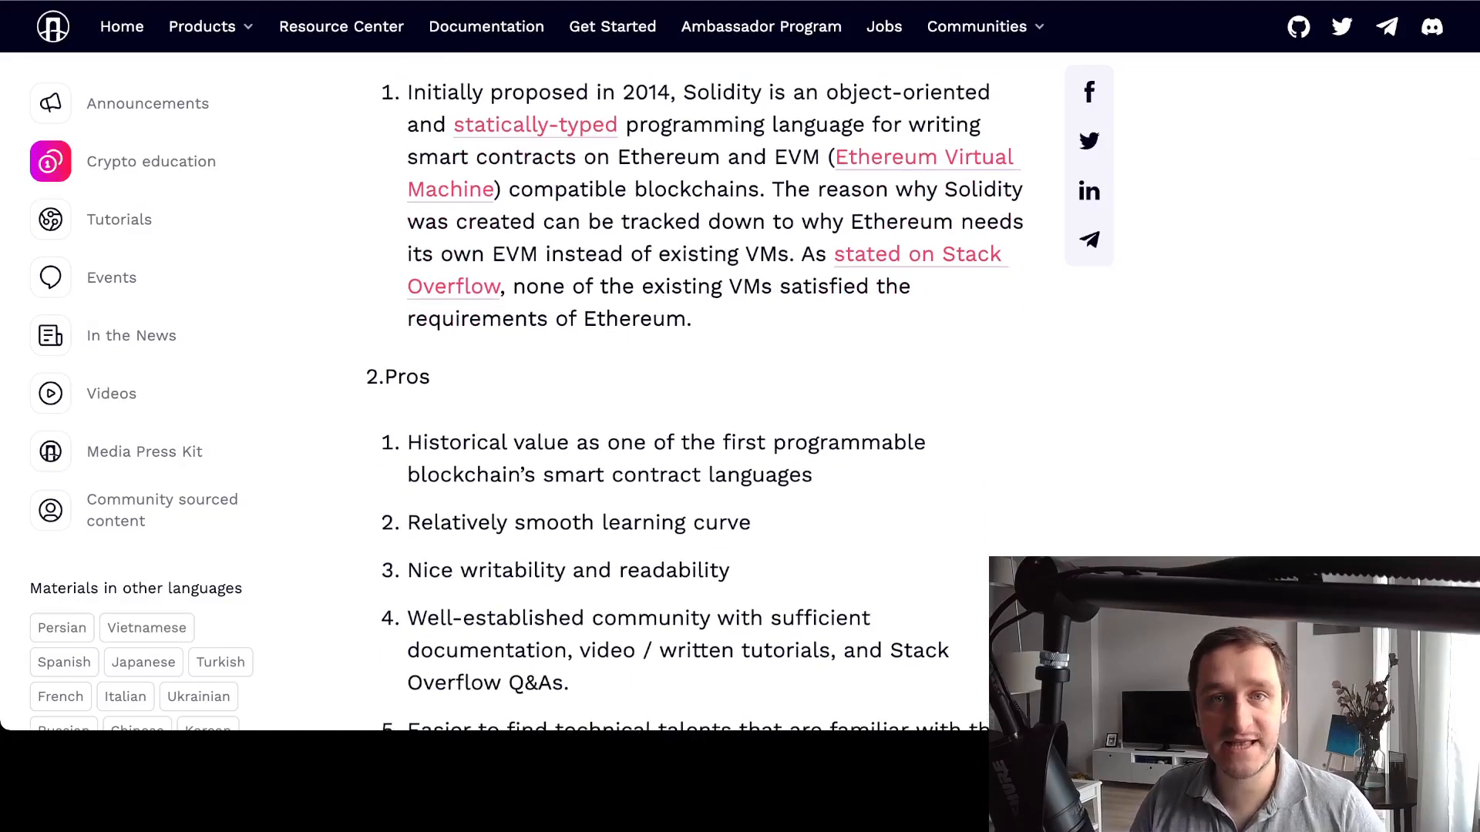
scroll("down", 3)
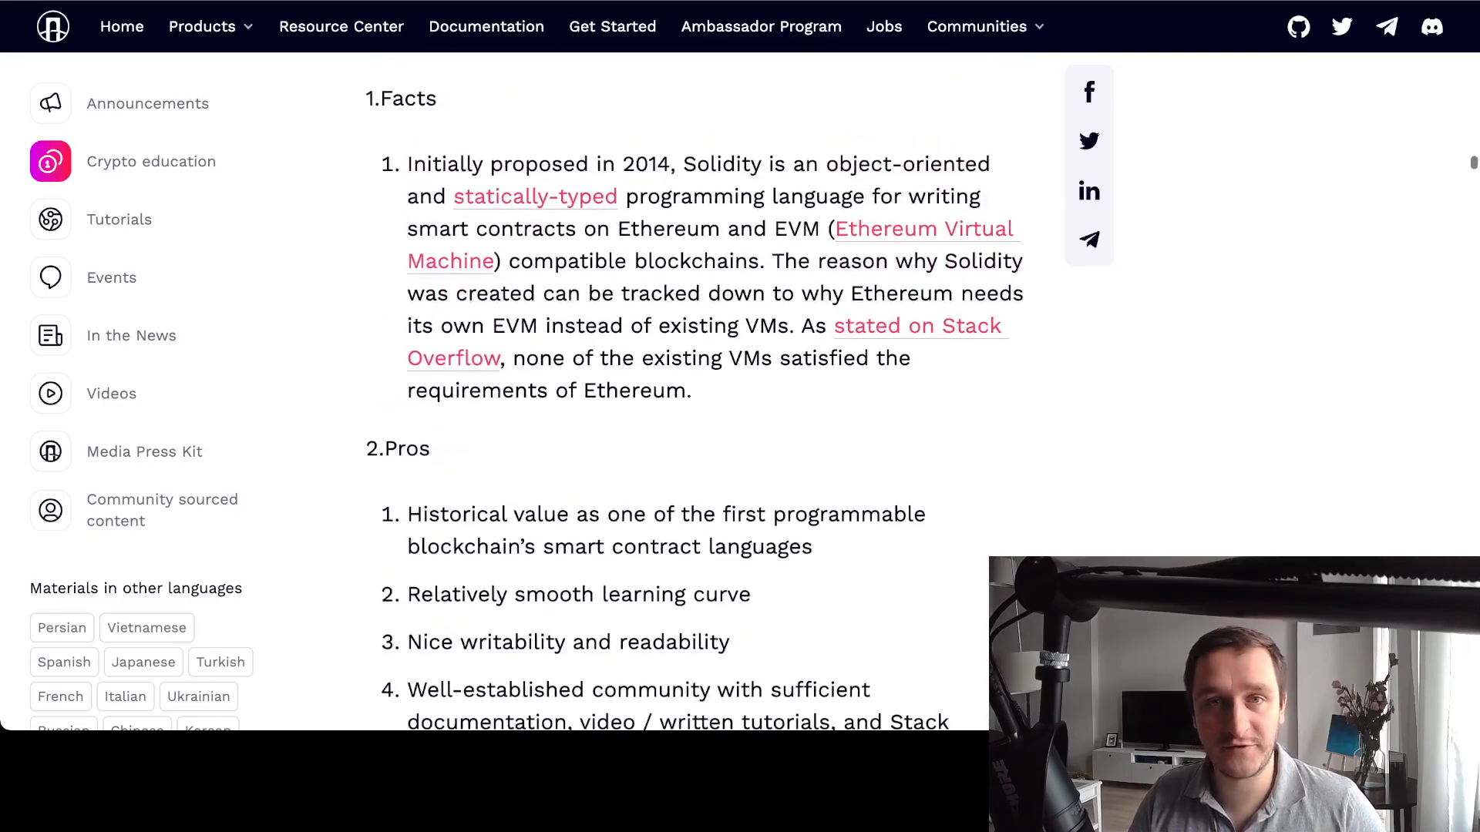
scroll("down", 3)
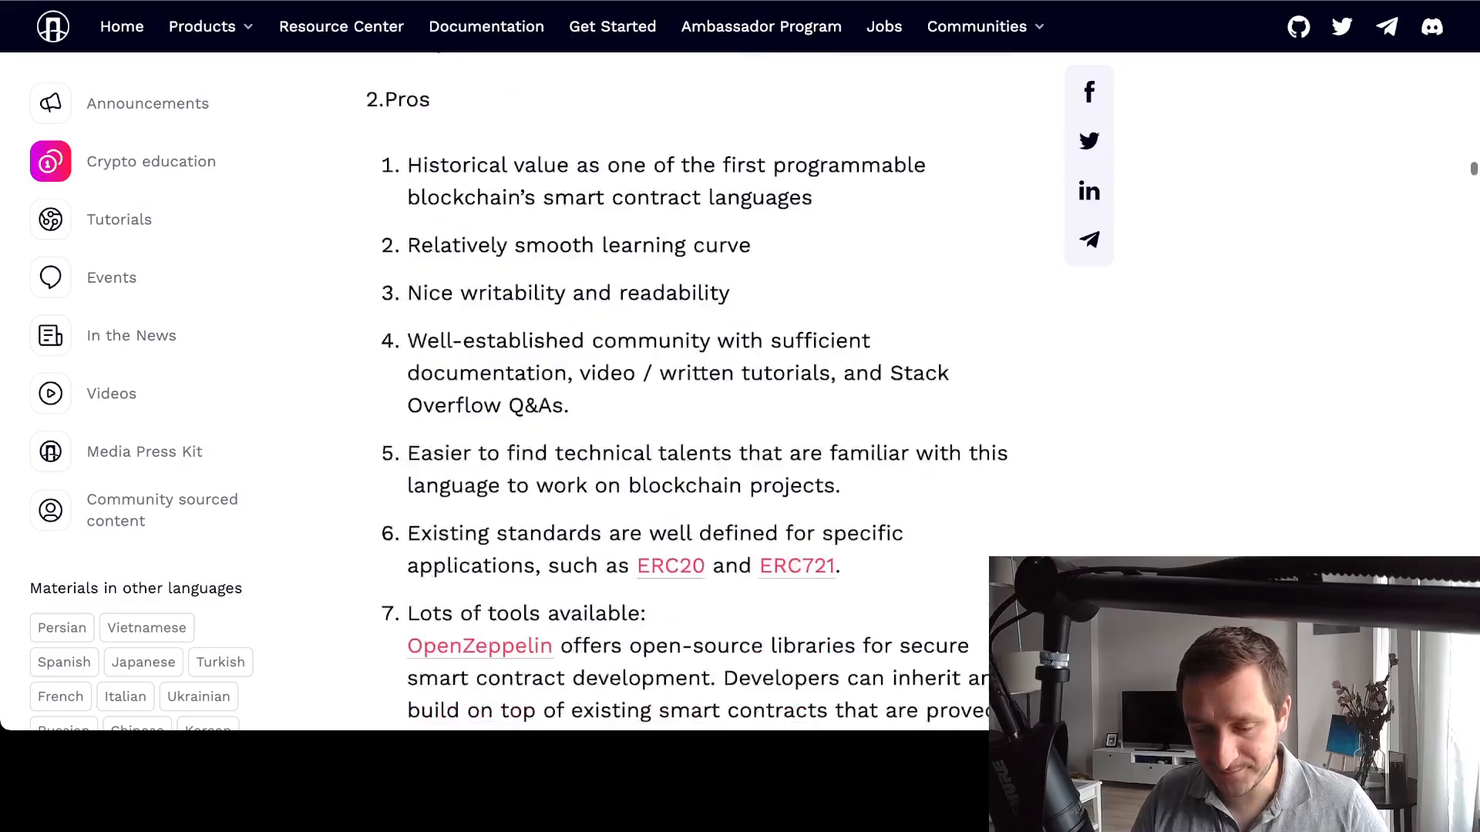
scroll("down", 3)
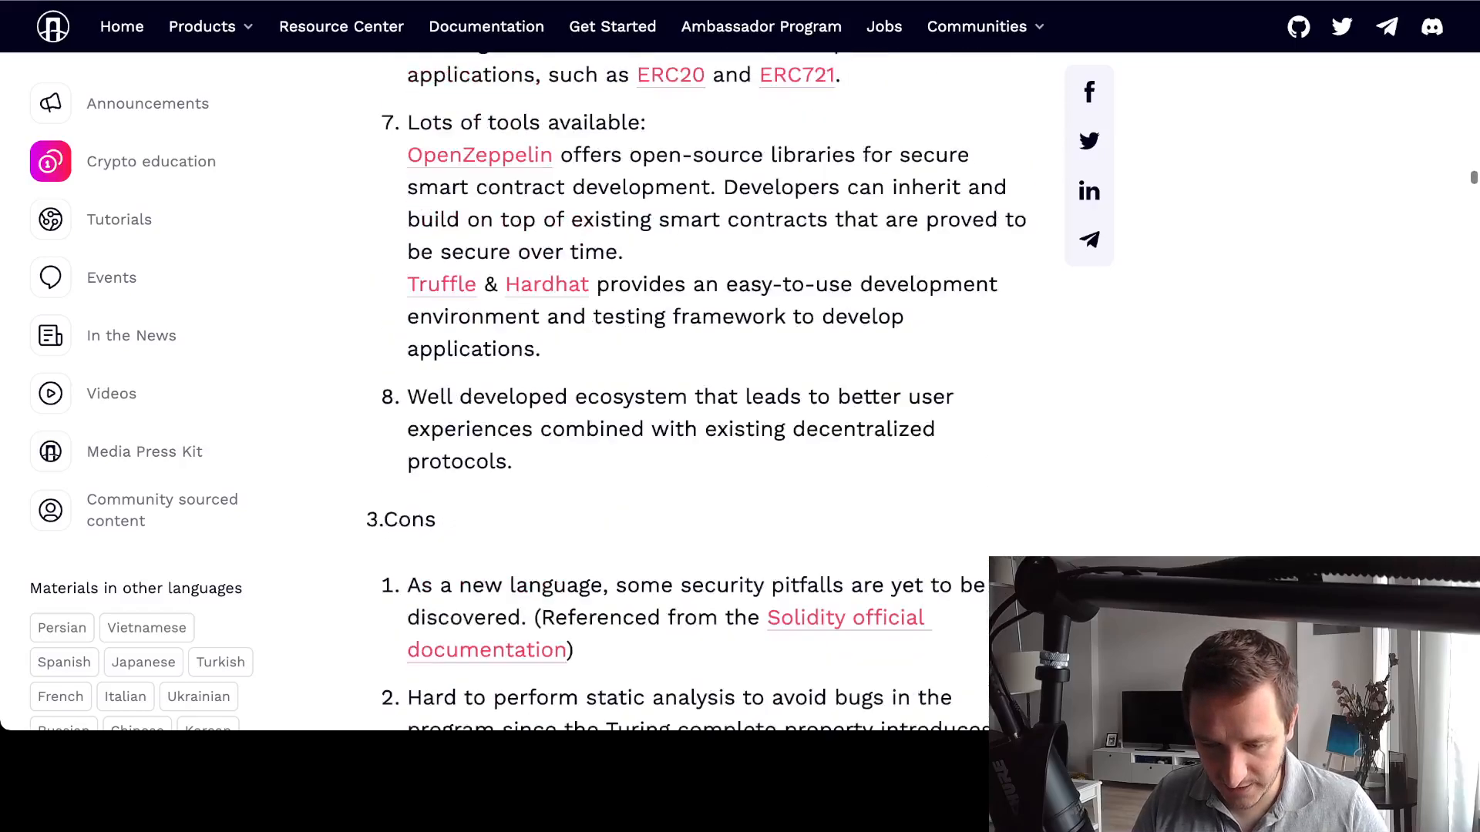
scroll("down", 3)
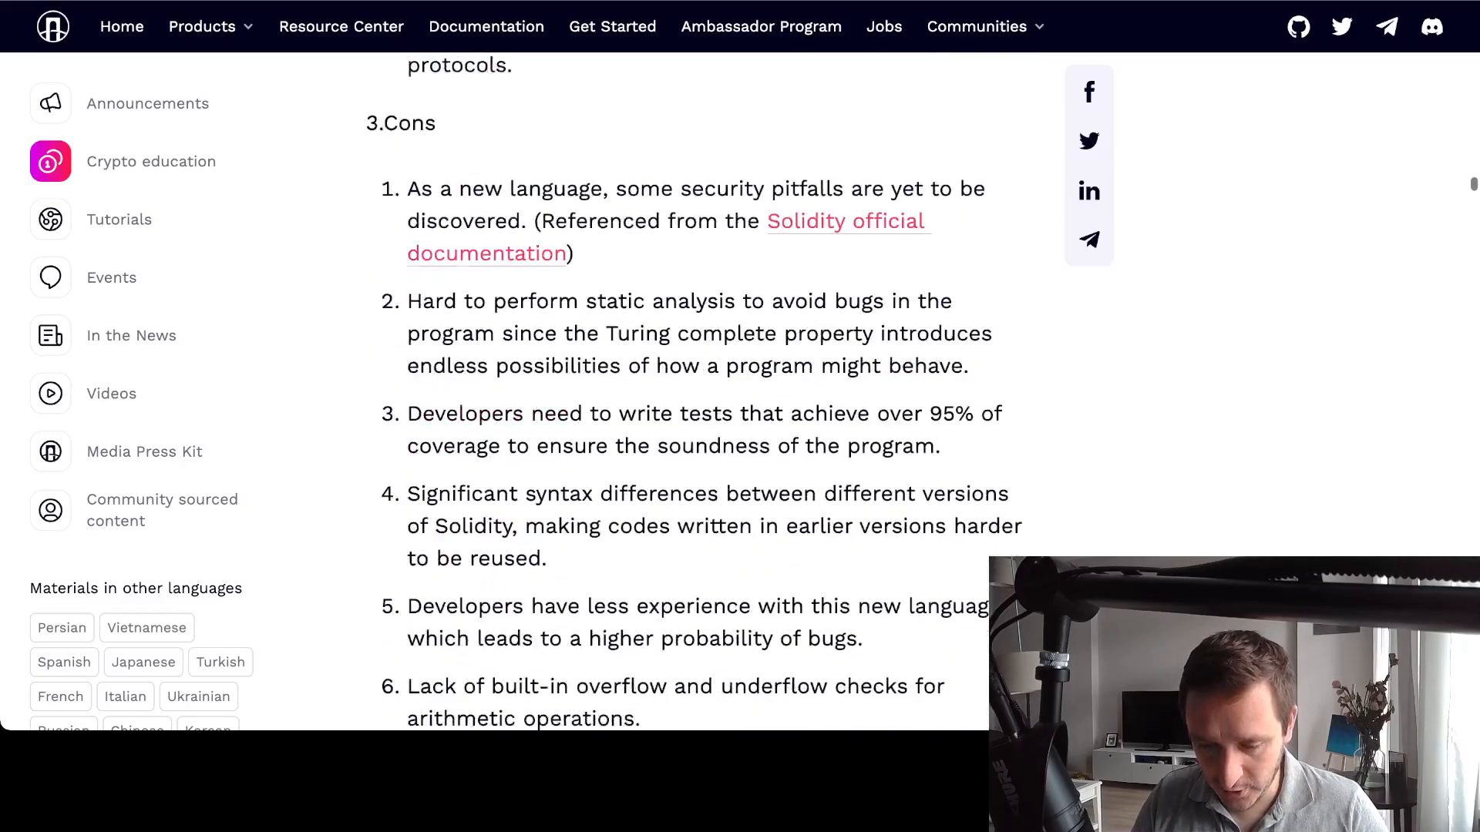
scroll("down", 3)
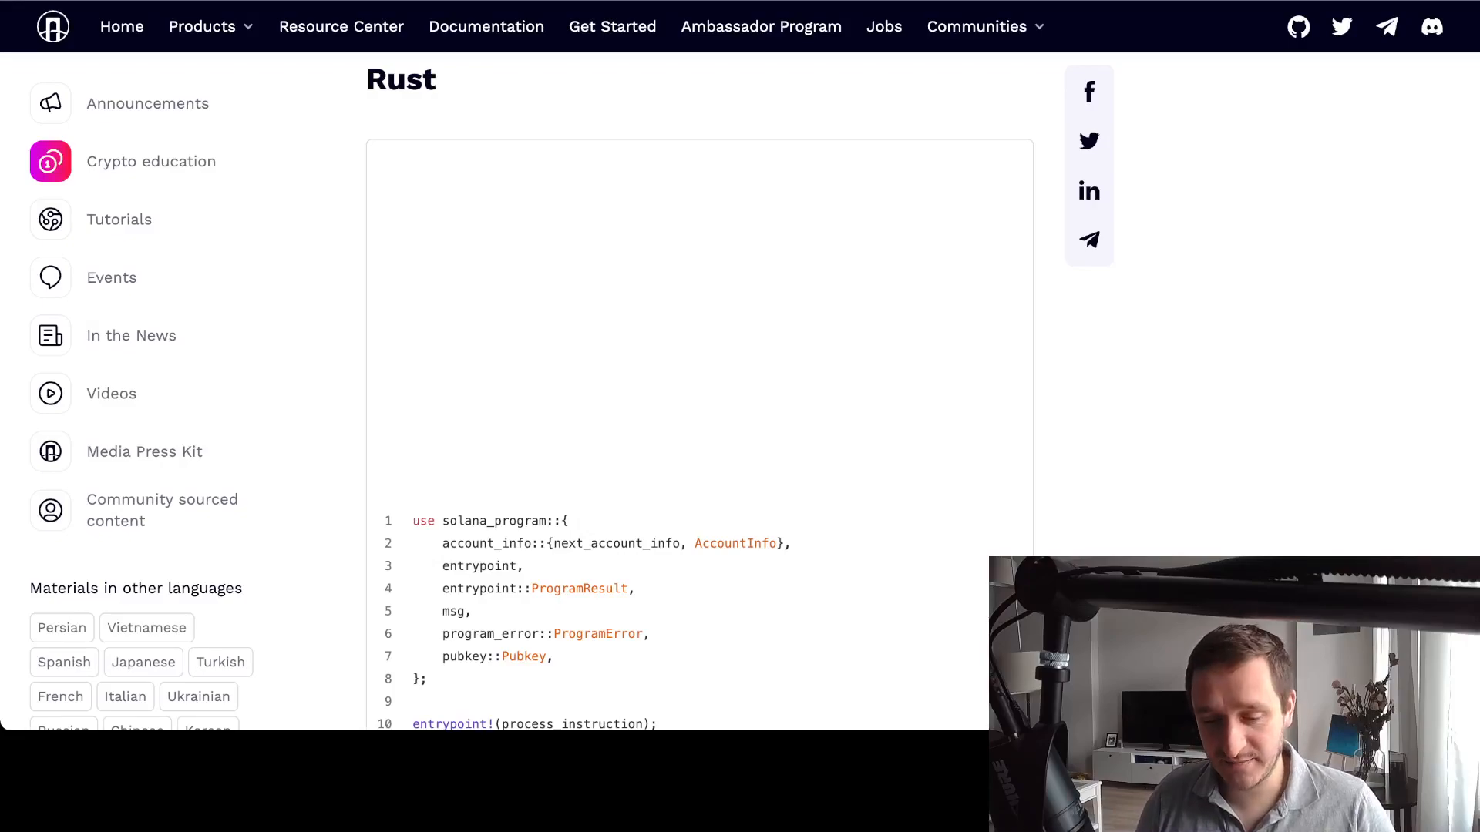
Scroll through the Rust code gist and its facts list
scroll("down", 3)
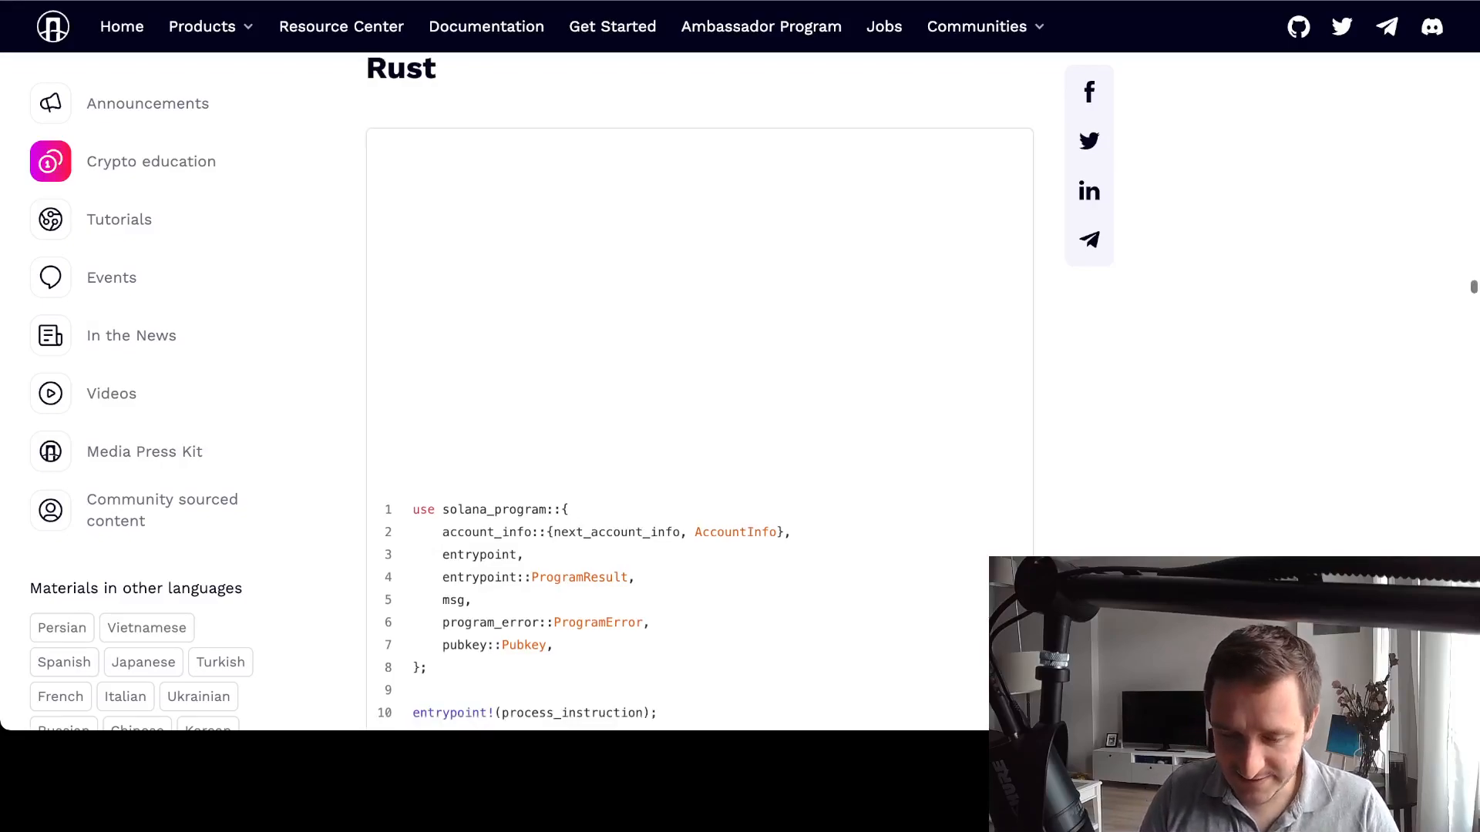
scroll("down", 3)
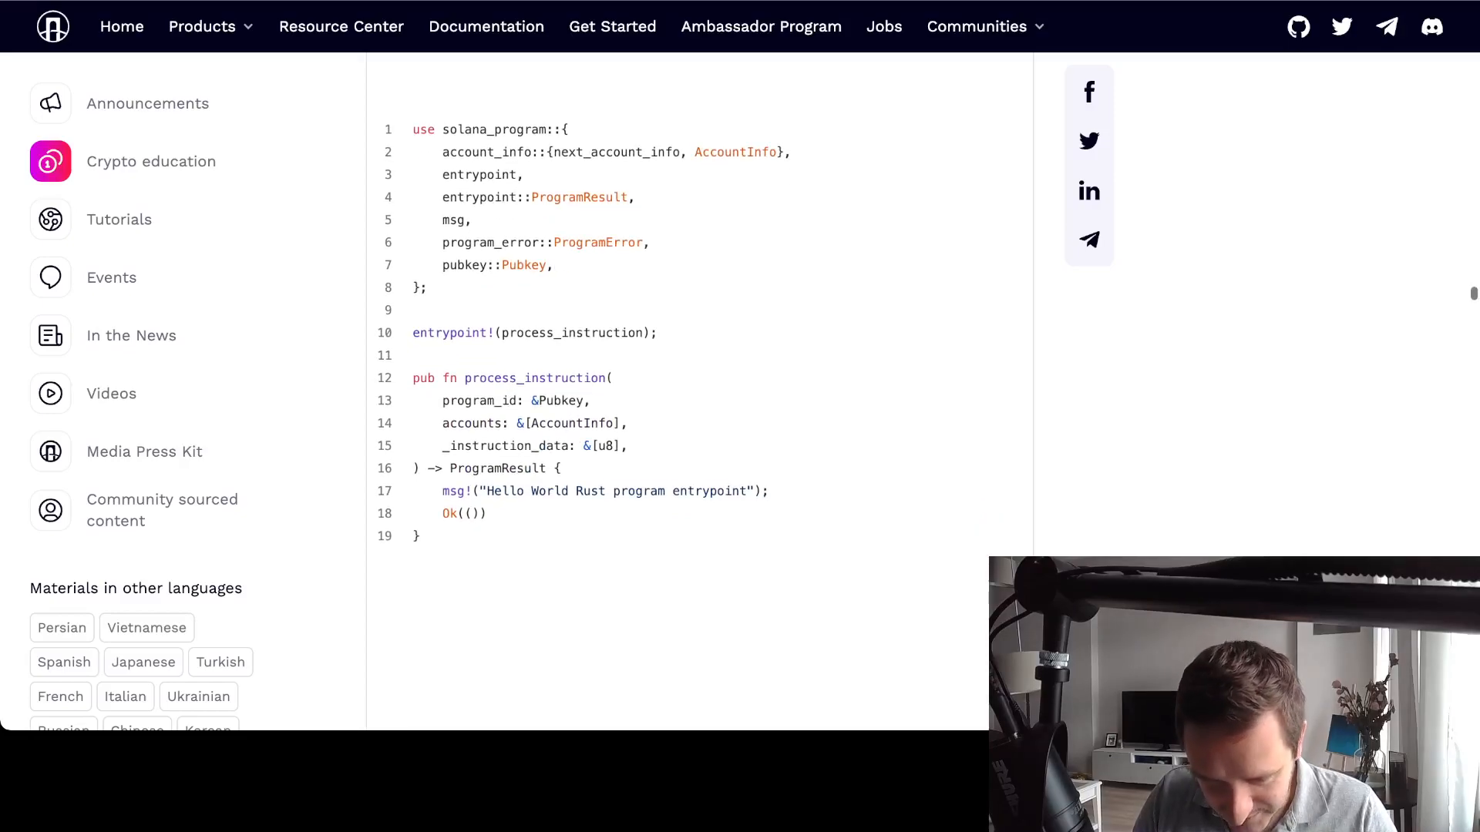
scroll("down", 3)
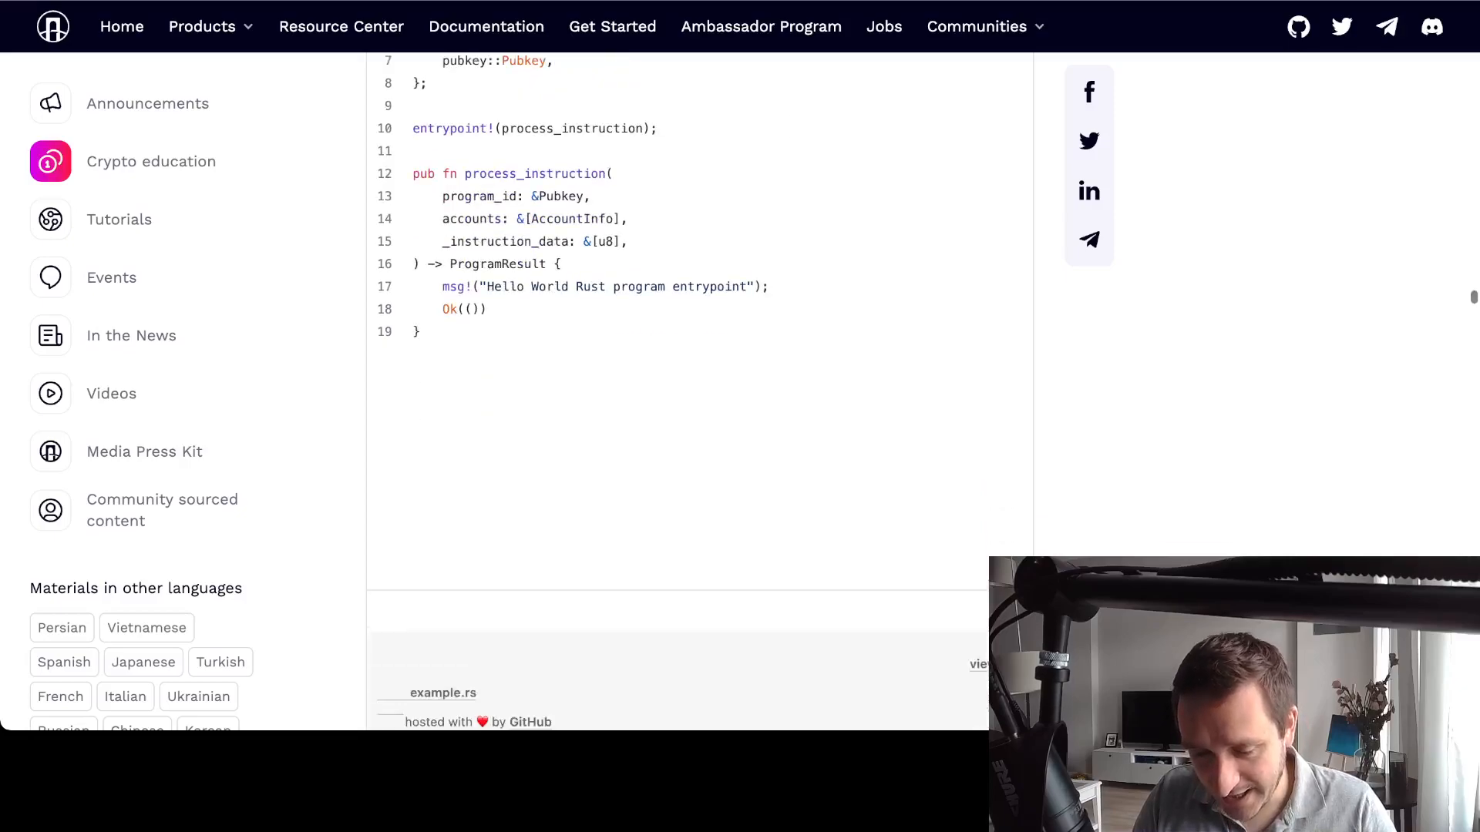
scroll("down", 3)
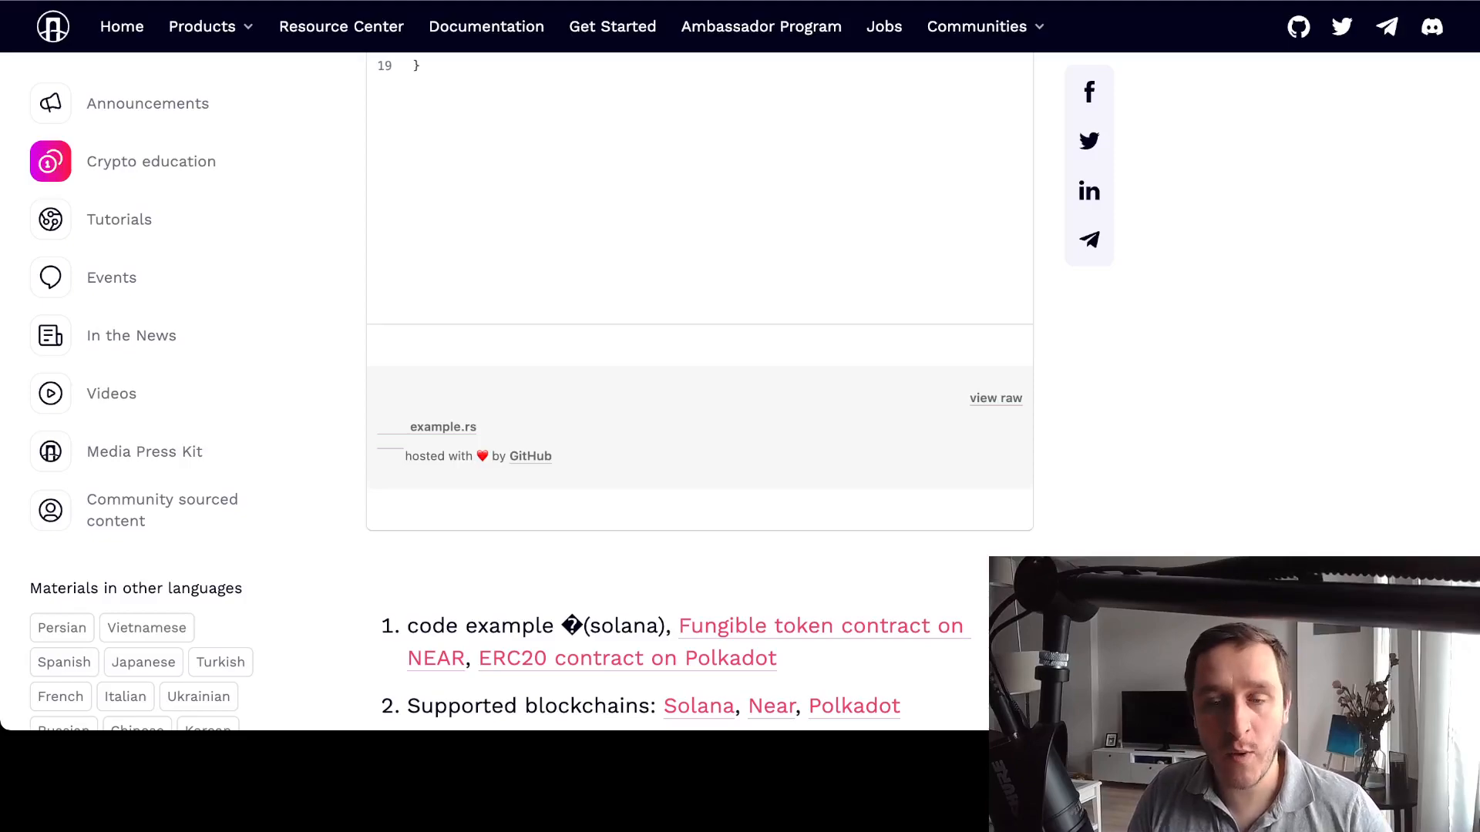
scroll("up", 3)
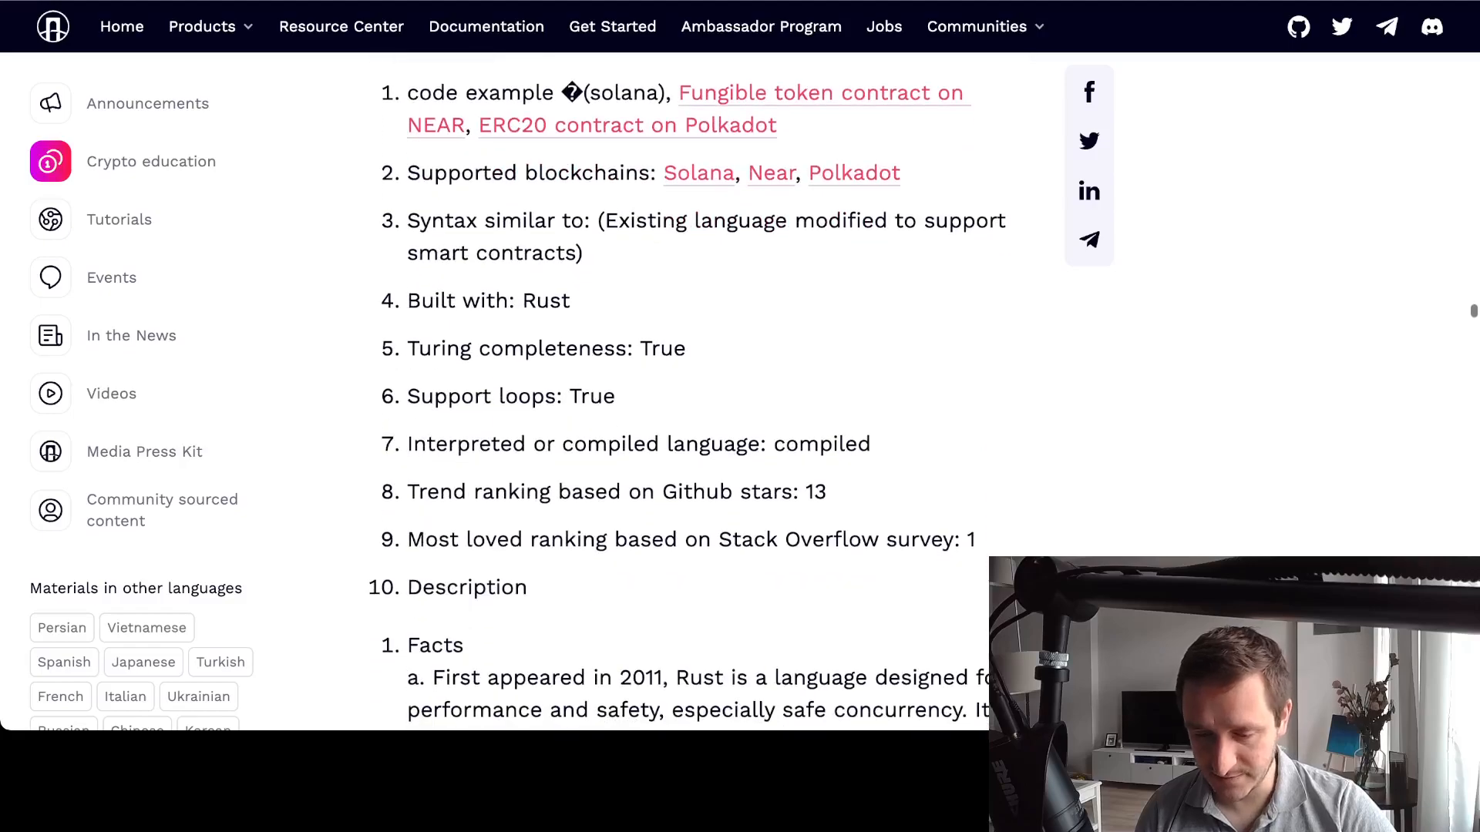
Continue through Rust's Pros and Cons until its References list appears
scroll("down", 3)
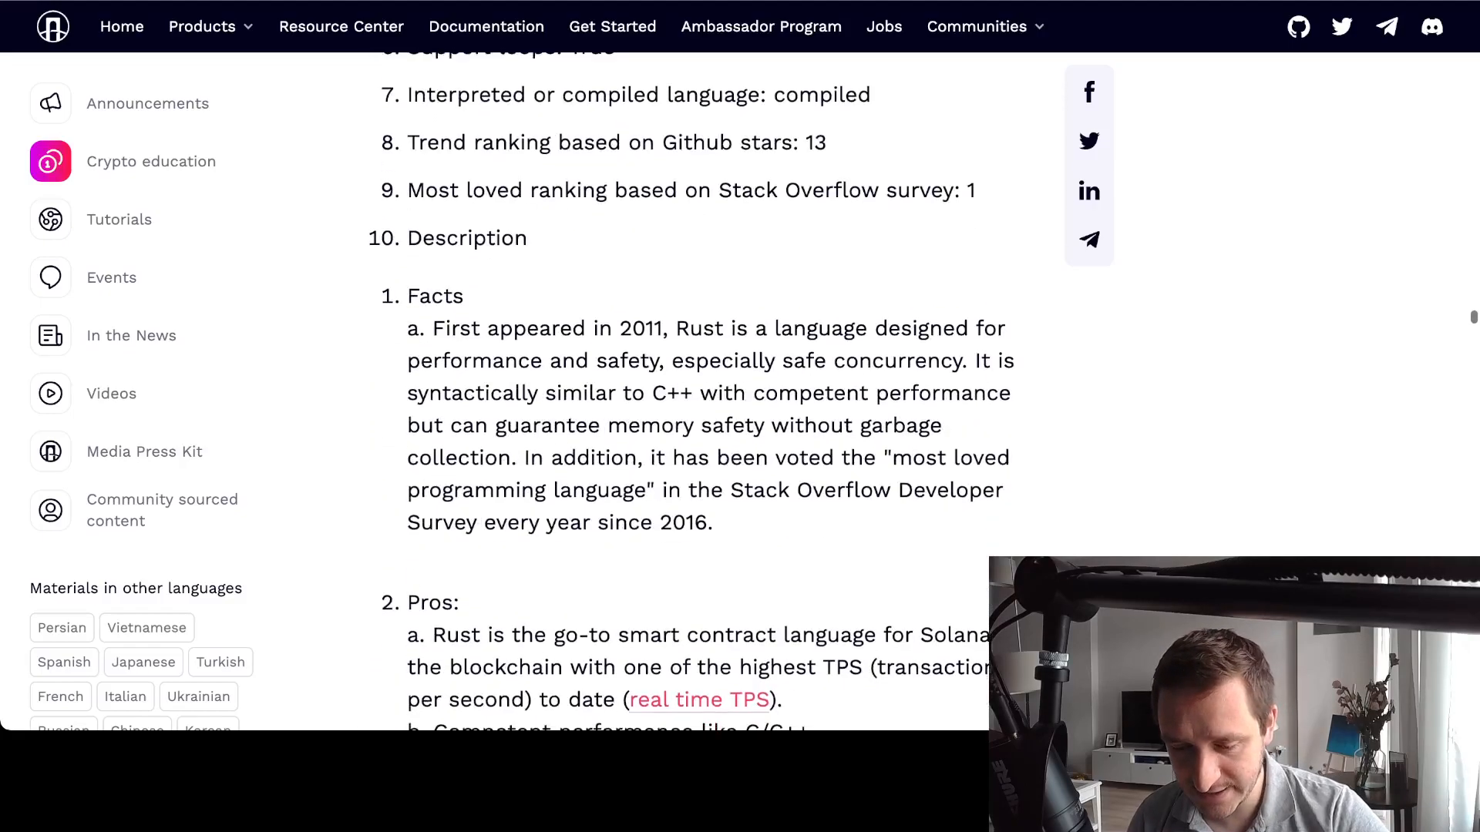
scroll("down", 3)
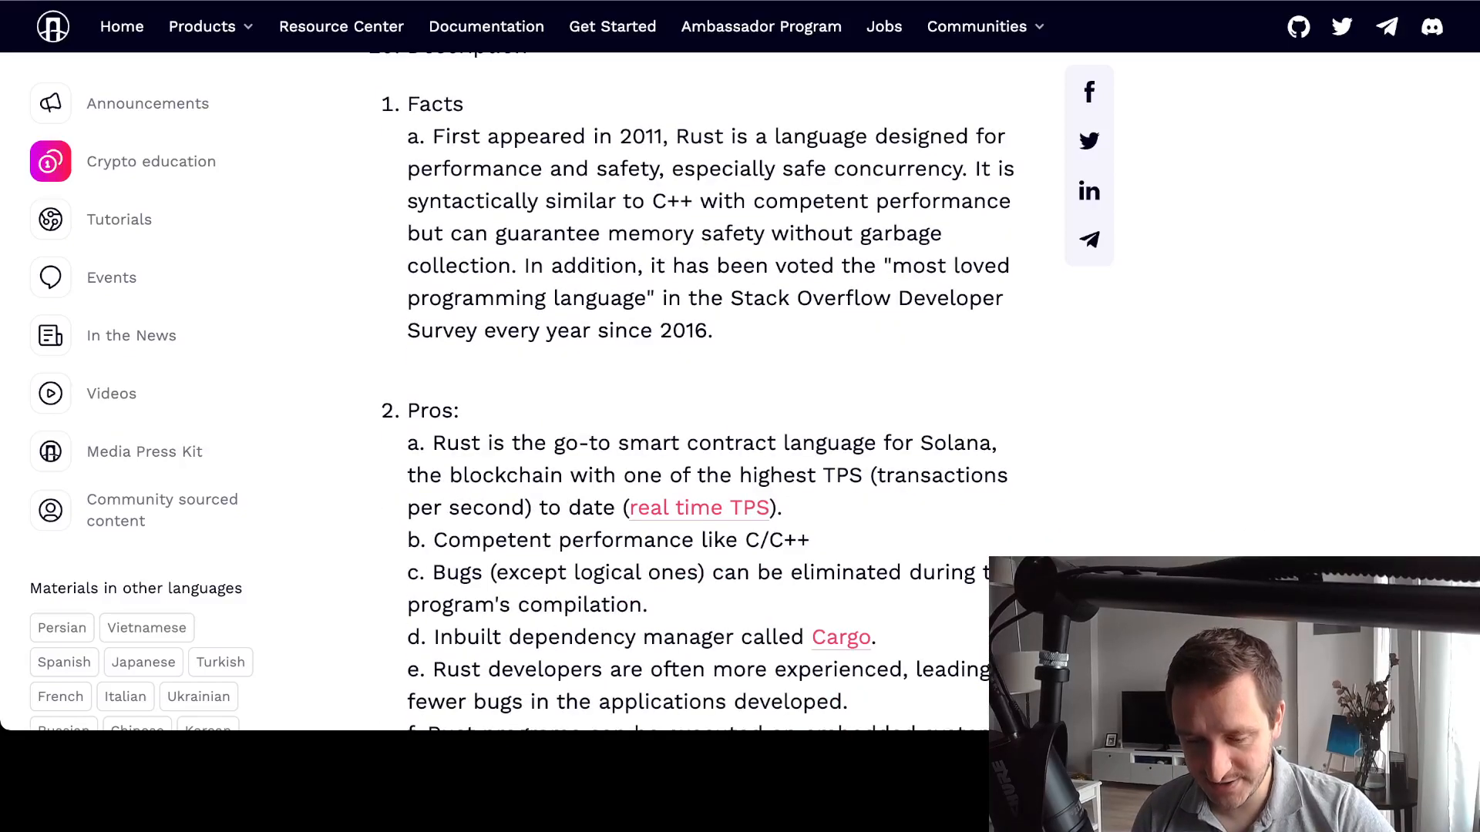
scroll("down", 3)
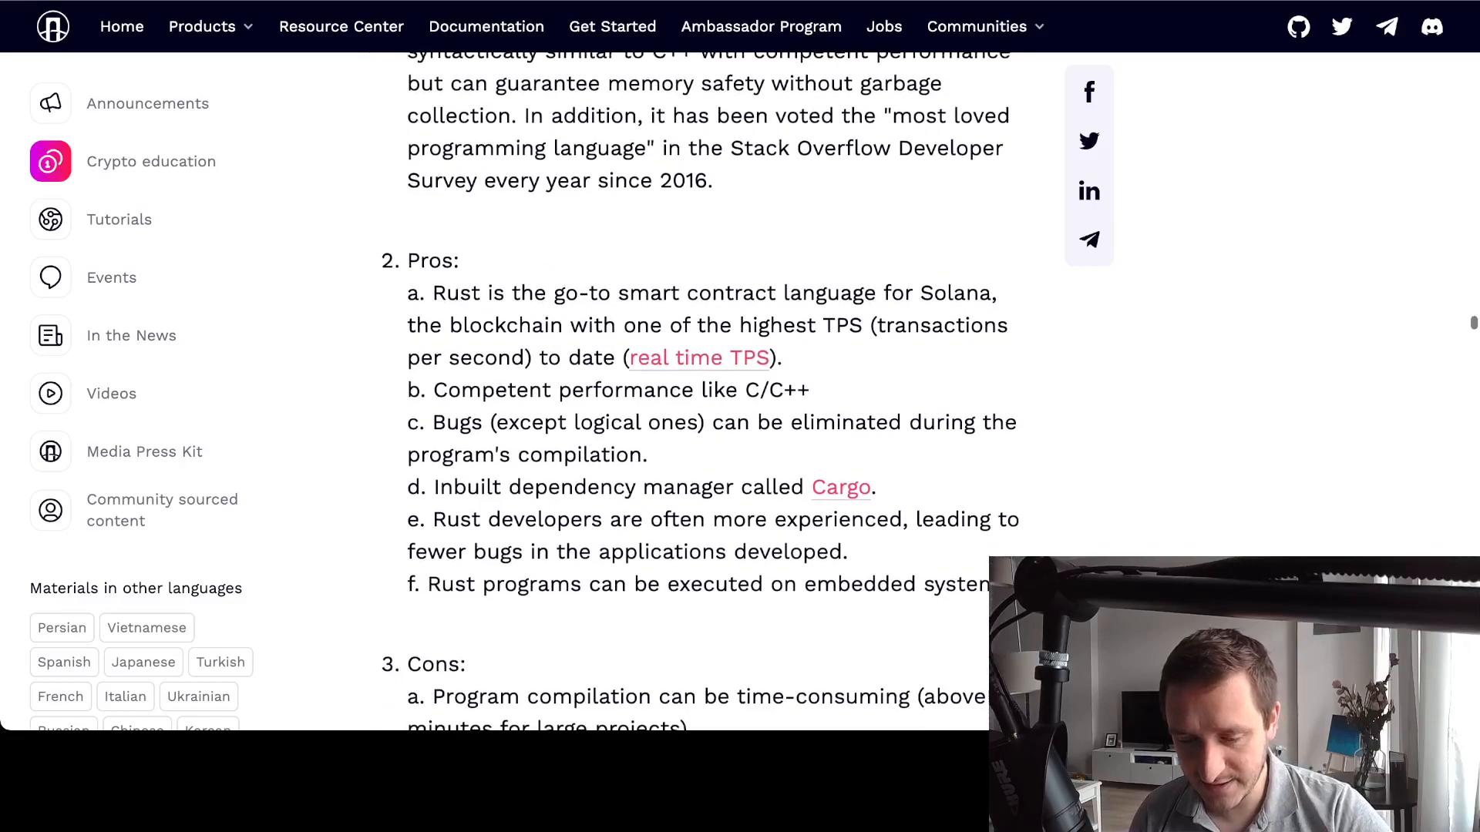
scroll("down", 3)
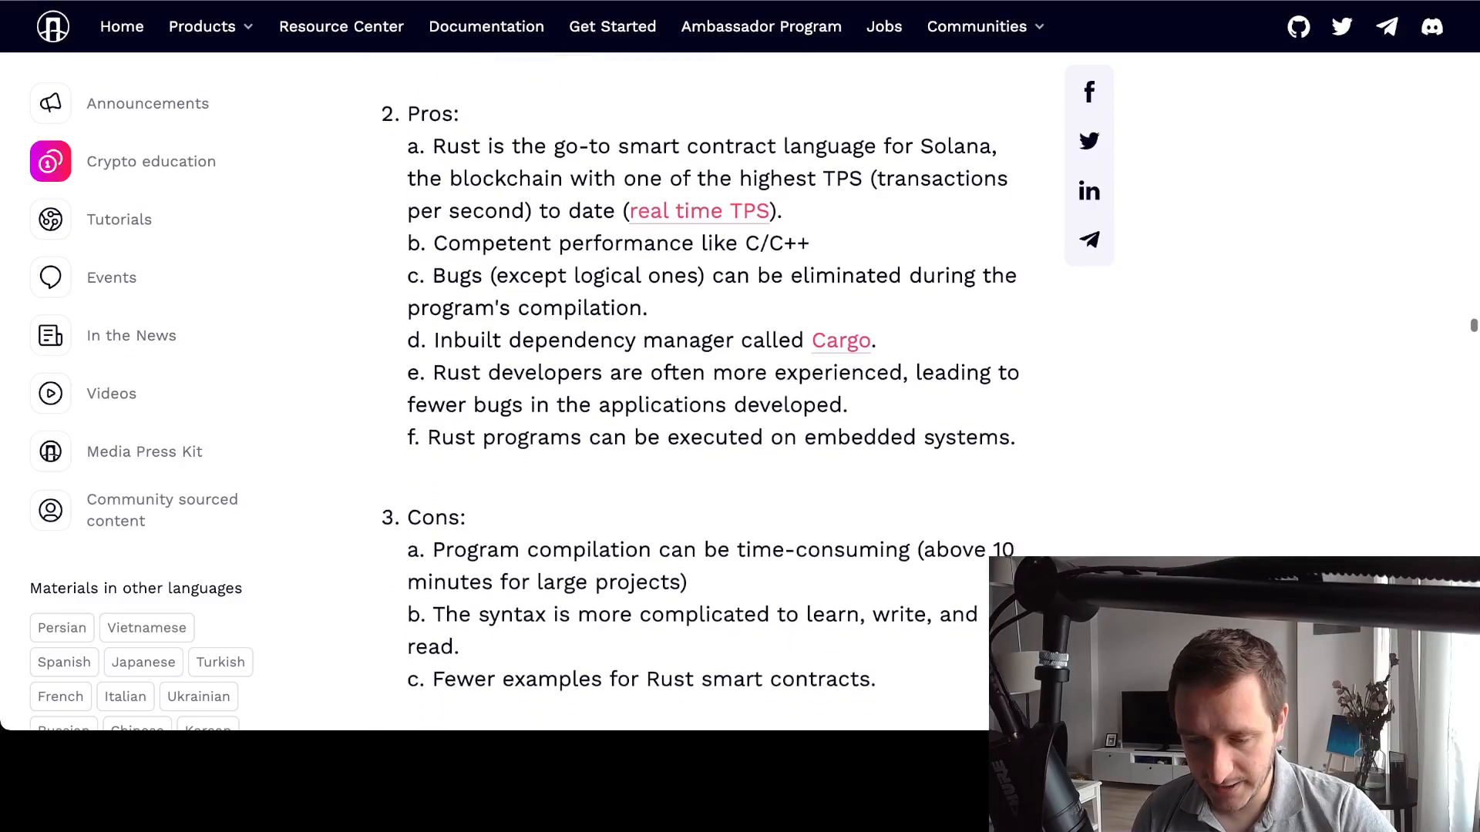
scroll("down", 3)
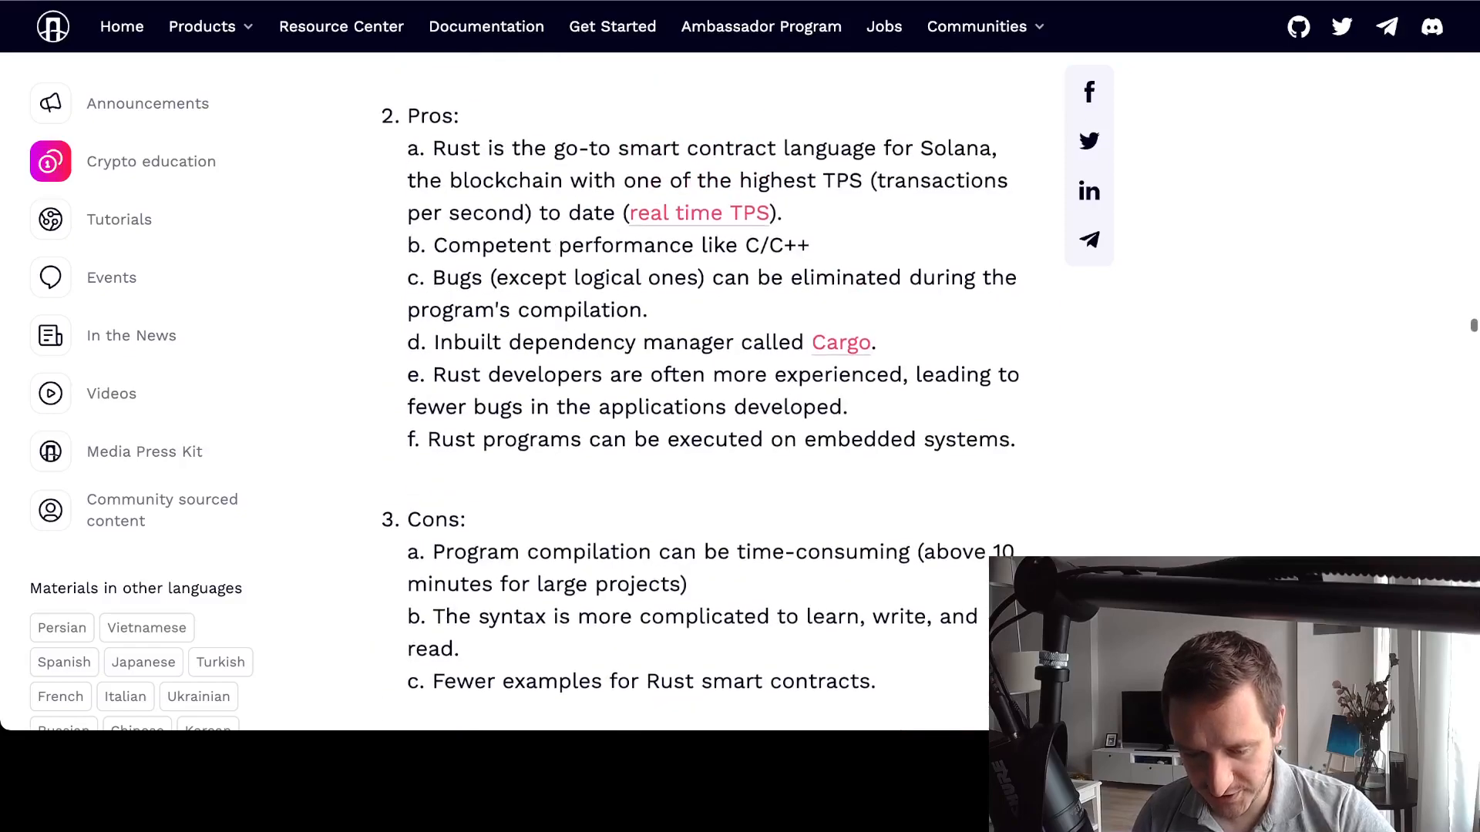
scroll("down", 3)
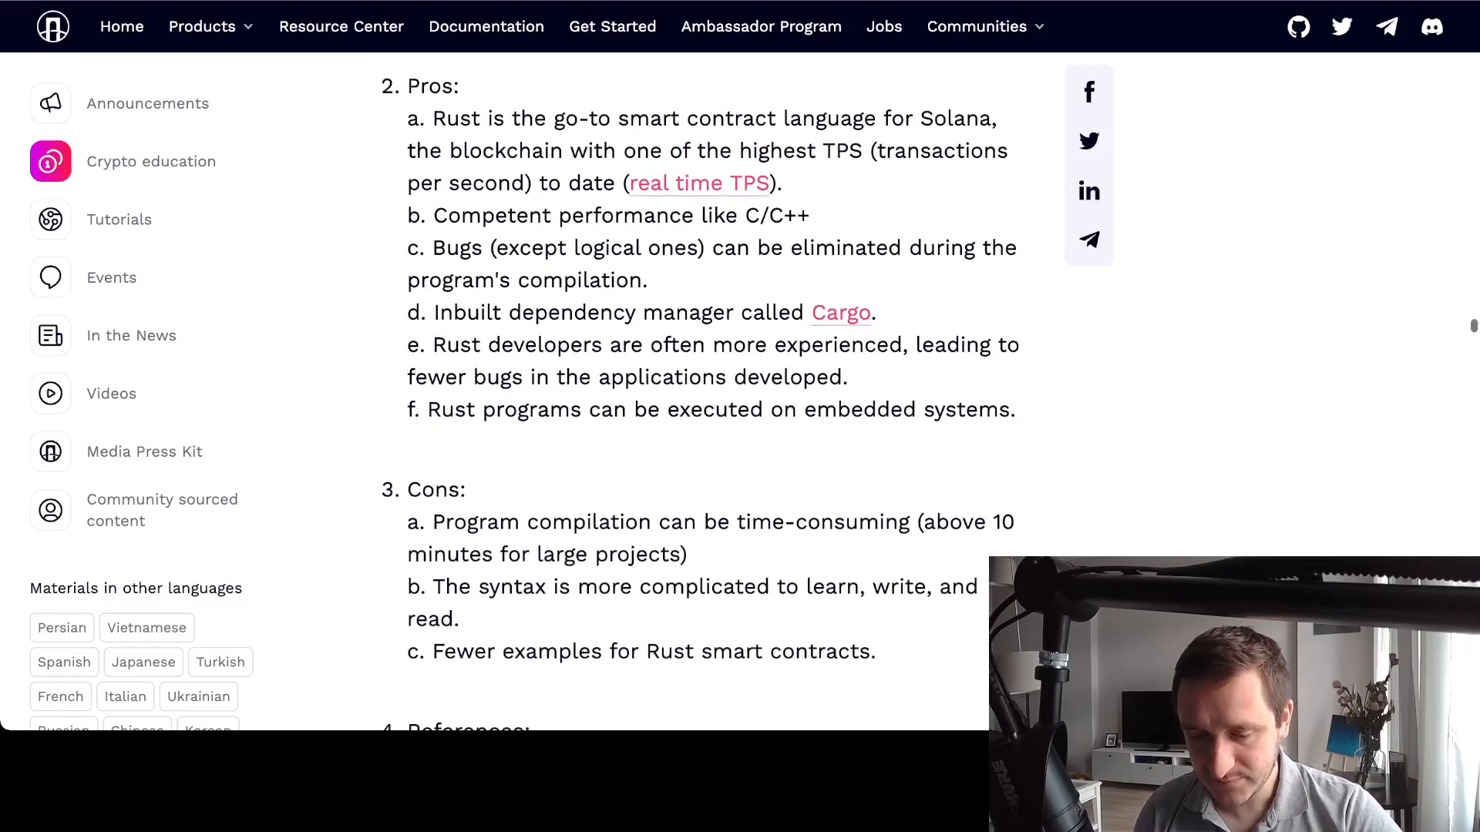
scroll("down", 3)
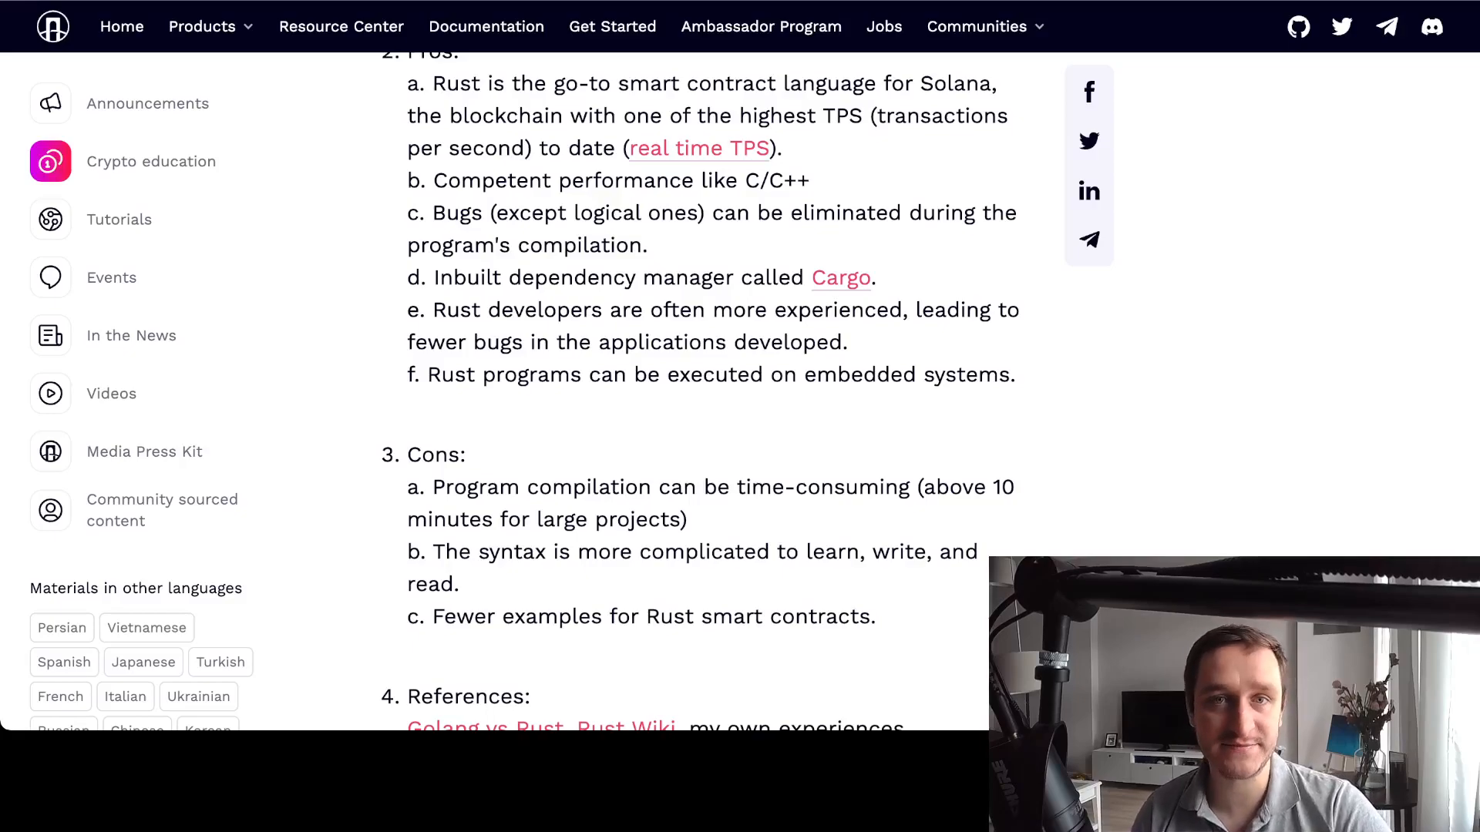
scroll("down", 3)
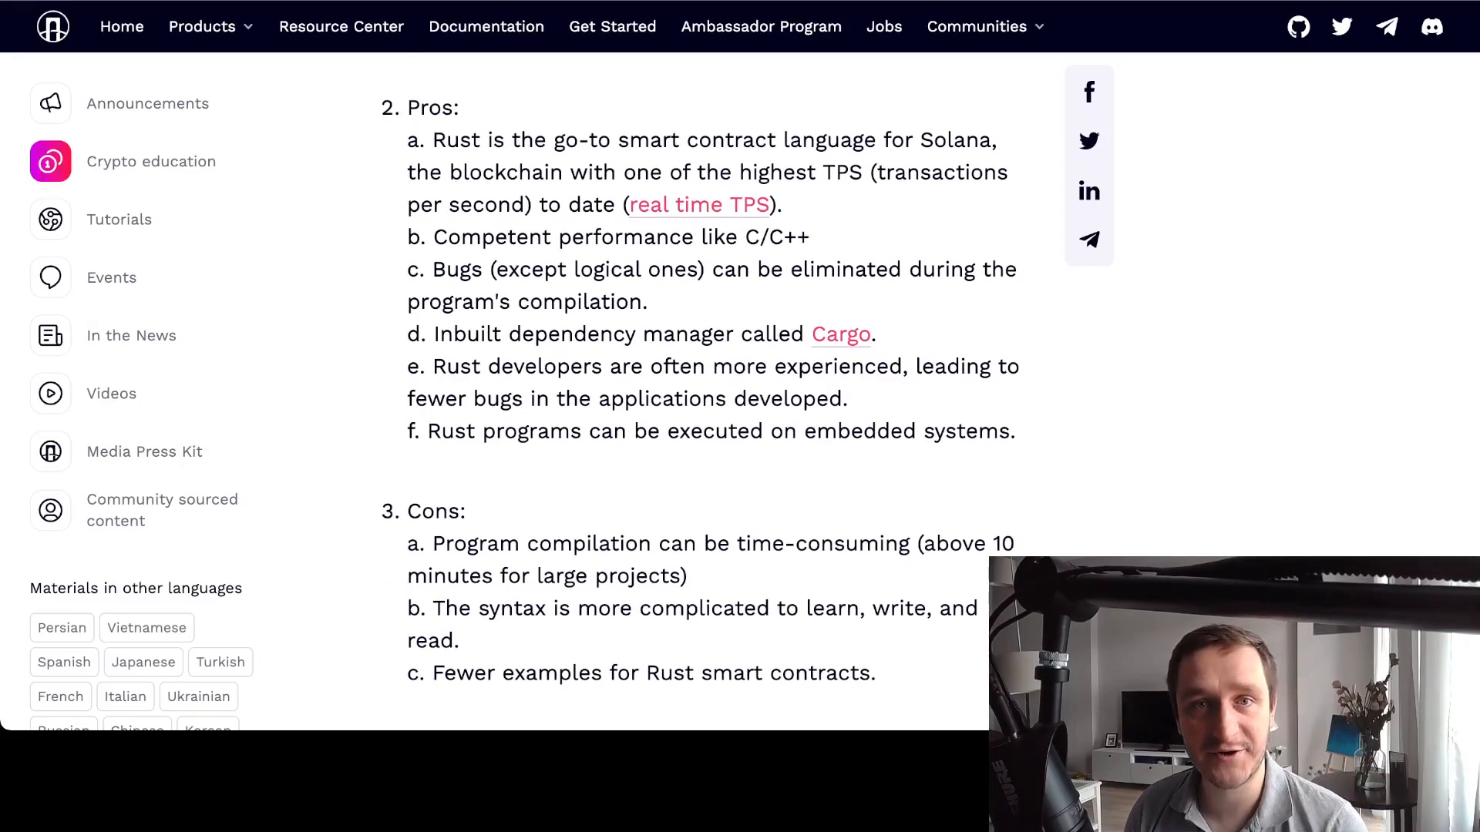
scroll("down", 3)
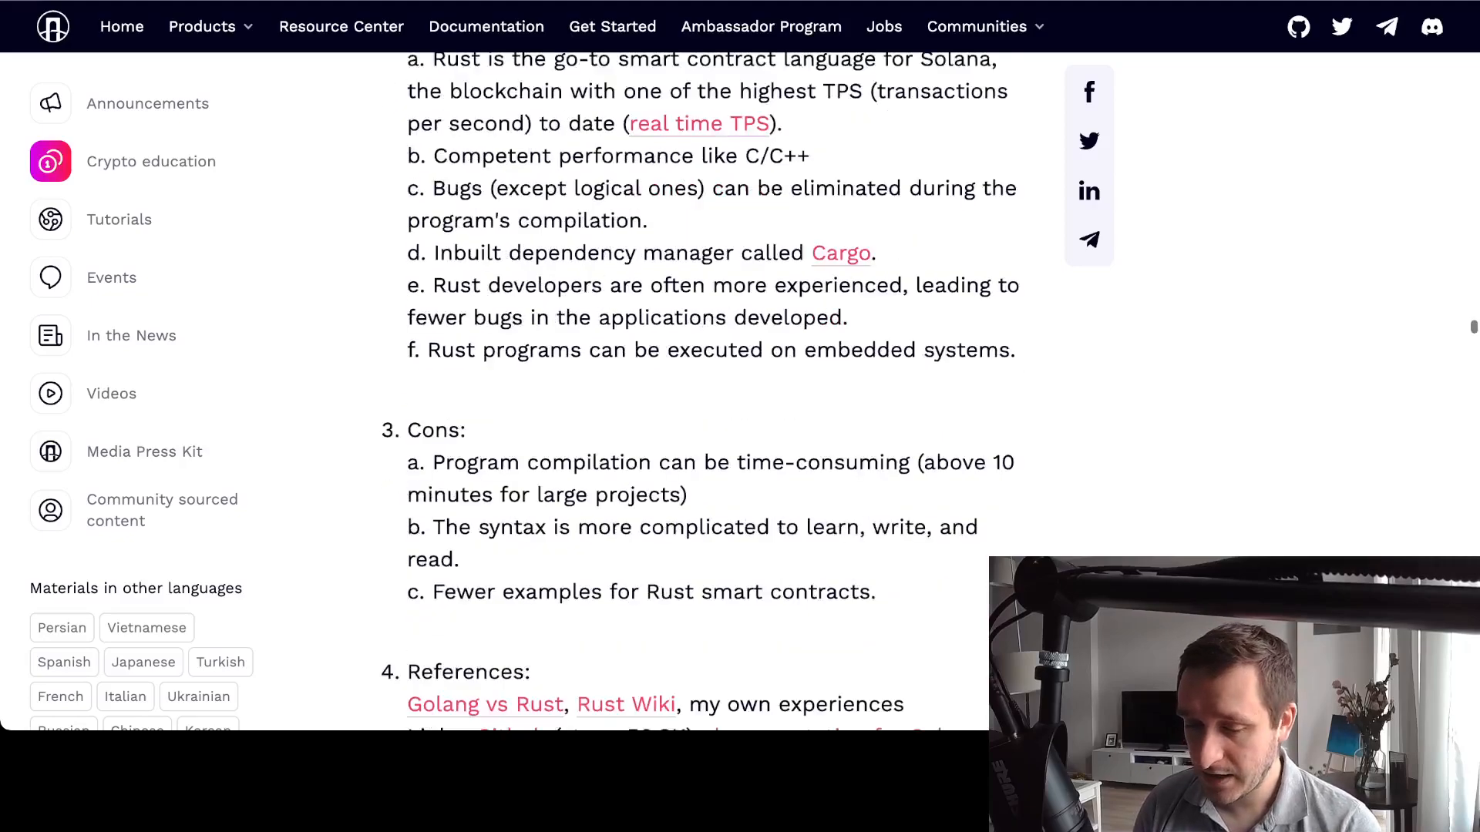
Skim past the C# and Clarity sections to the Move heading and numbered facts
scroll("down", 3)
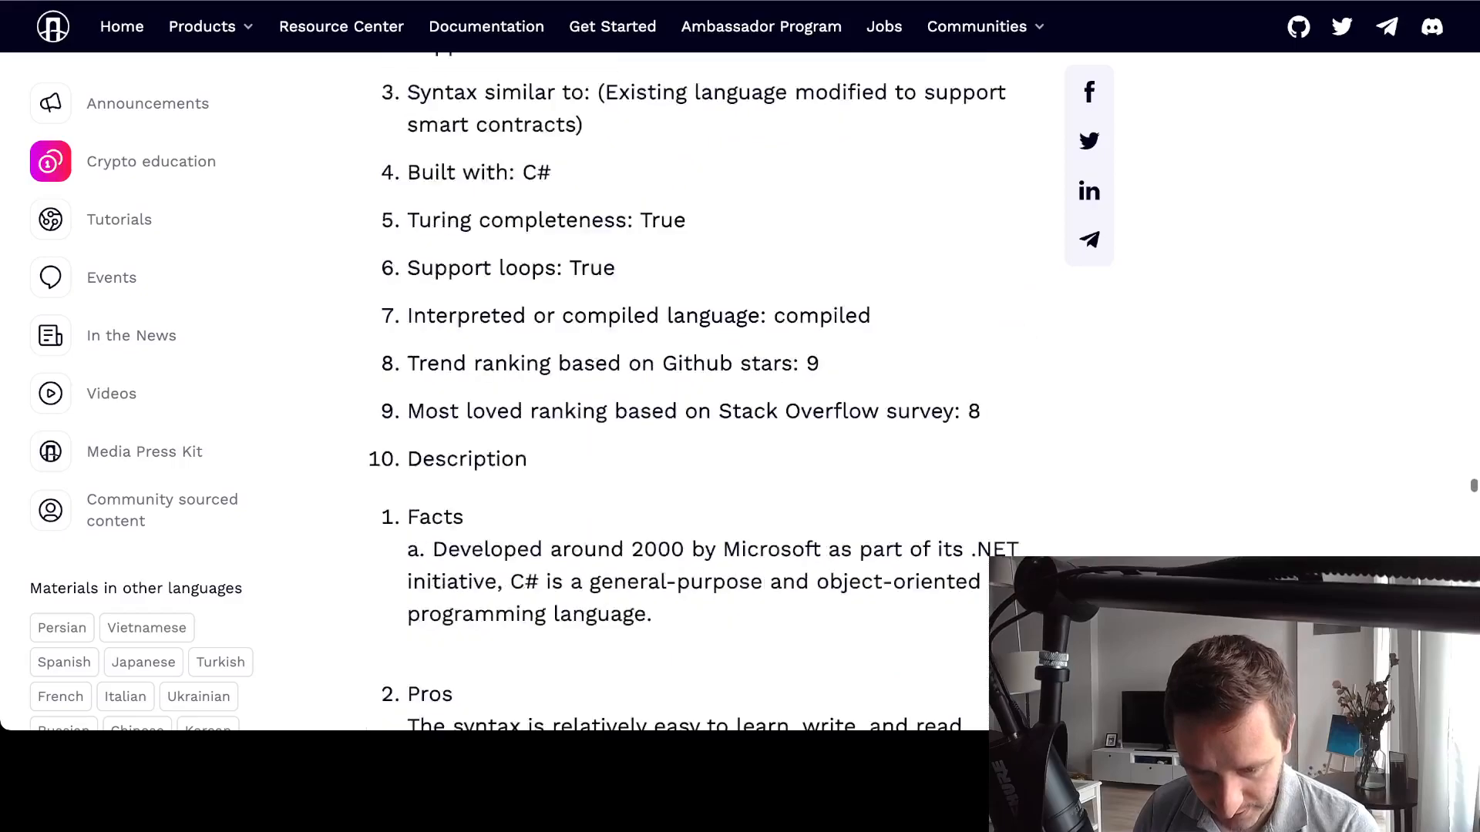
scroll("down", 3)
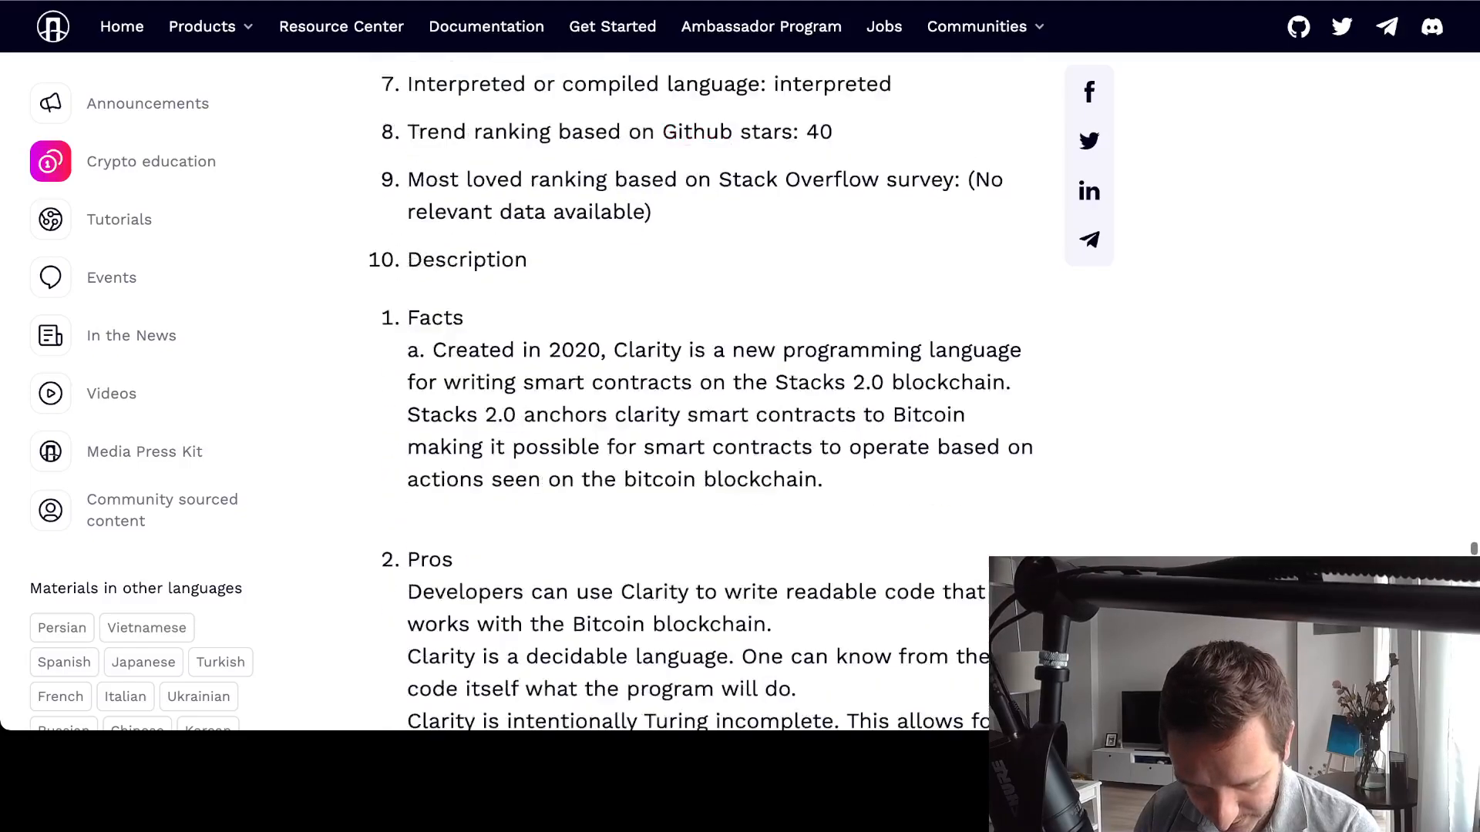
scroll("down", 3)
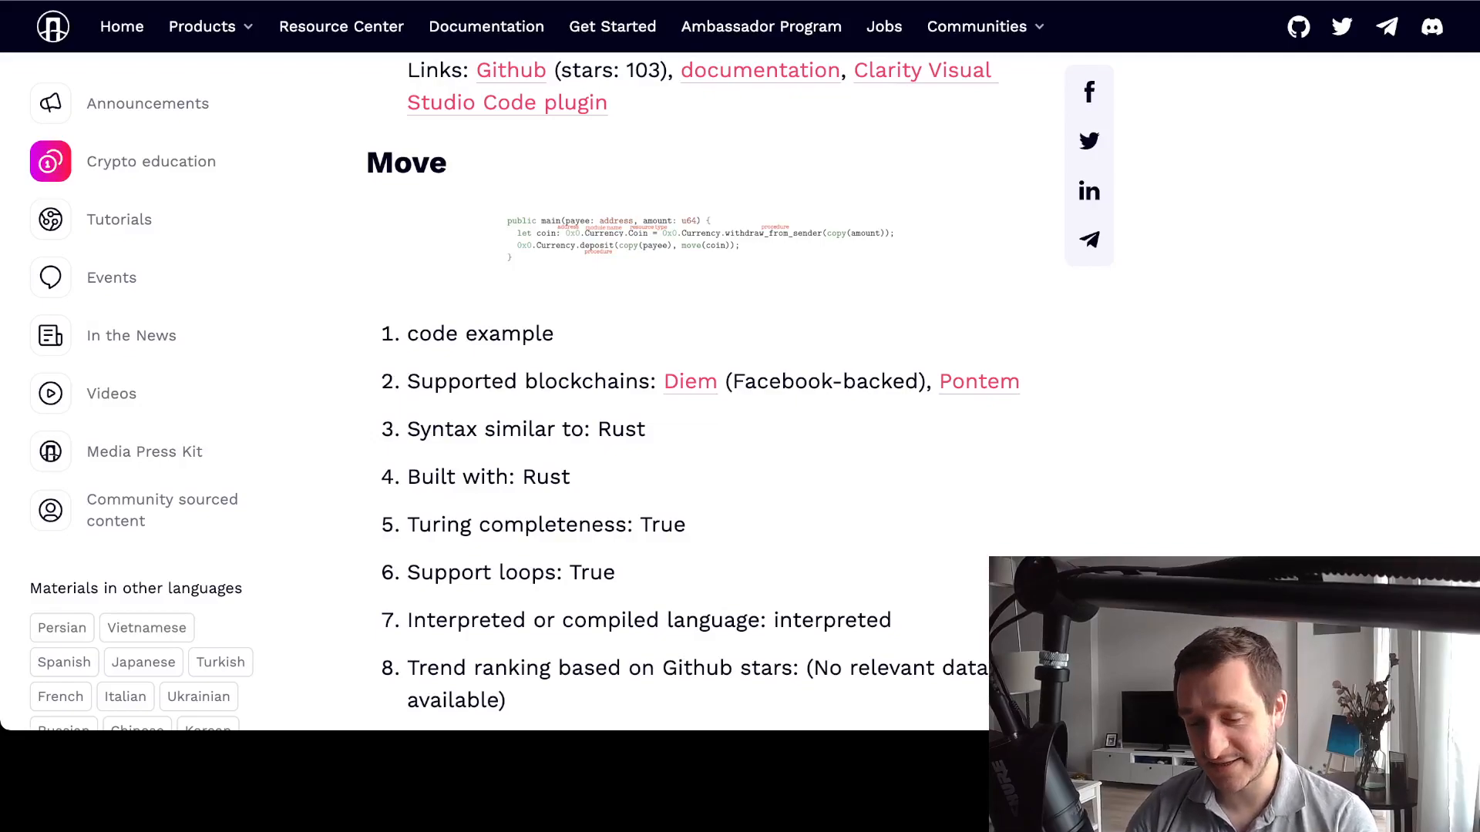
Read Move's properties list, from supported blockchains and syntax through Stack Overflow ranking to Description
scroll("down", 3)
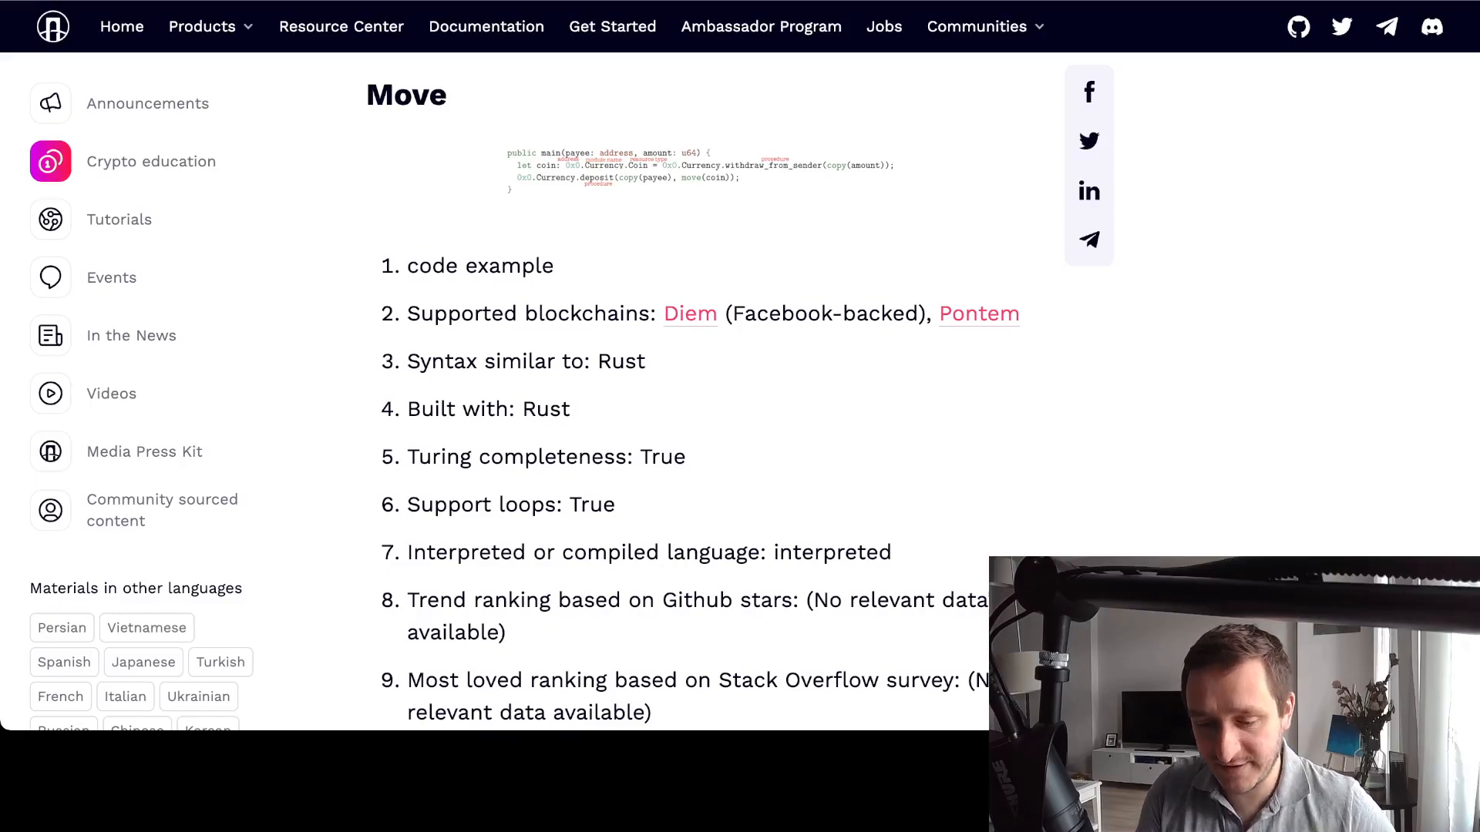
scroll("down", 3)
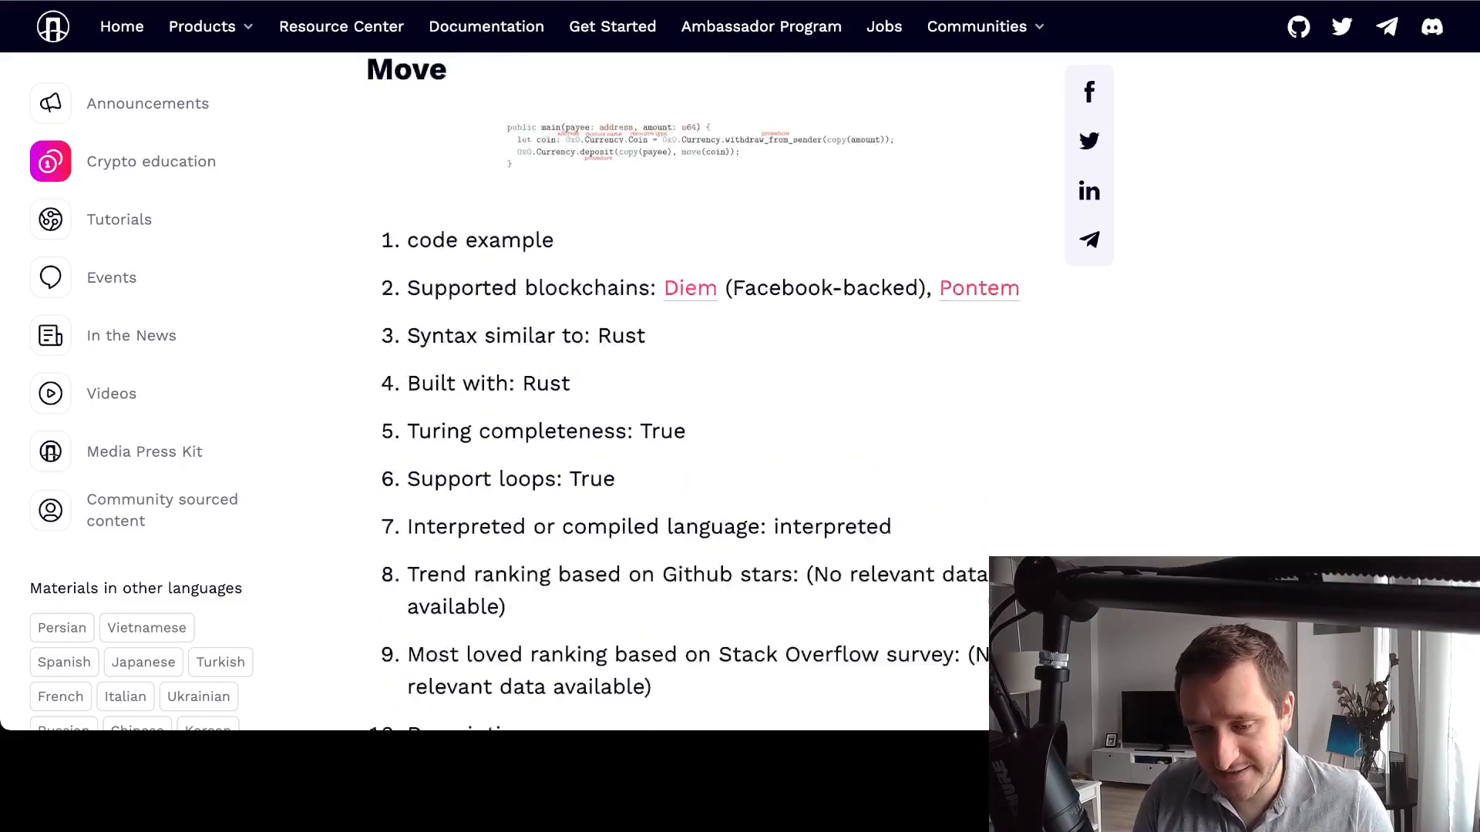
scroll("down", 3)
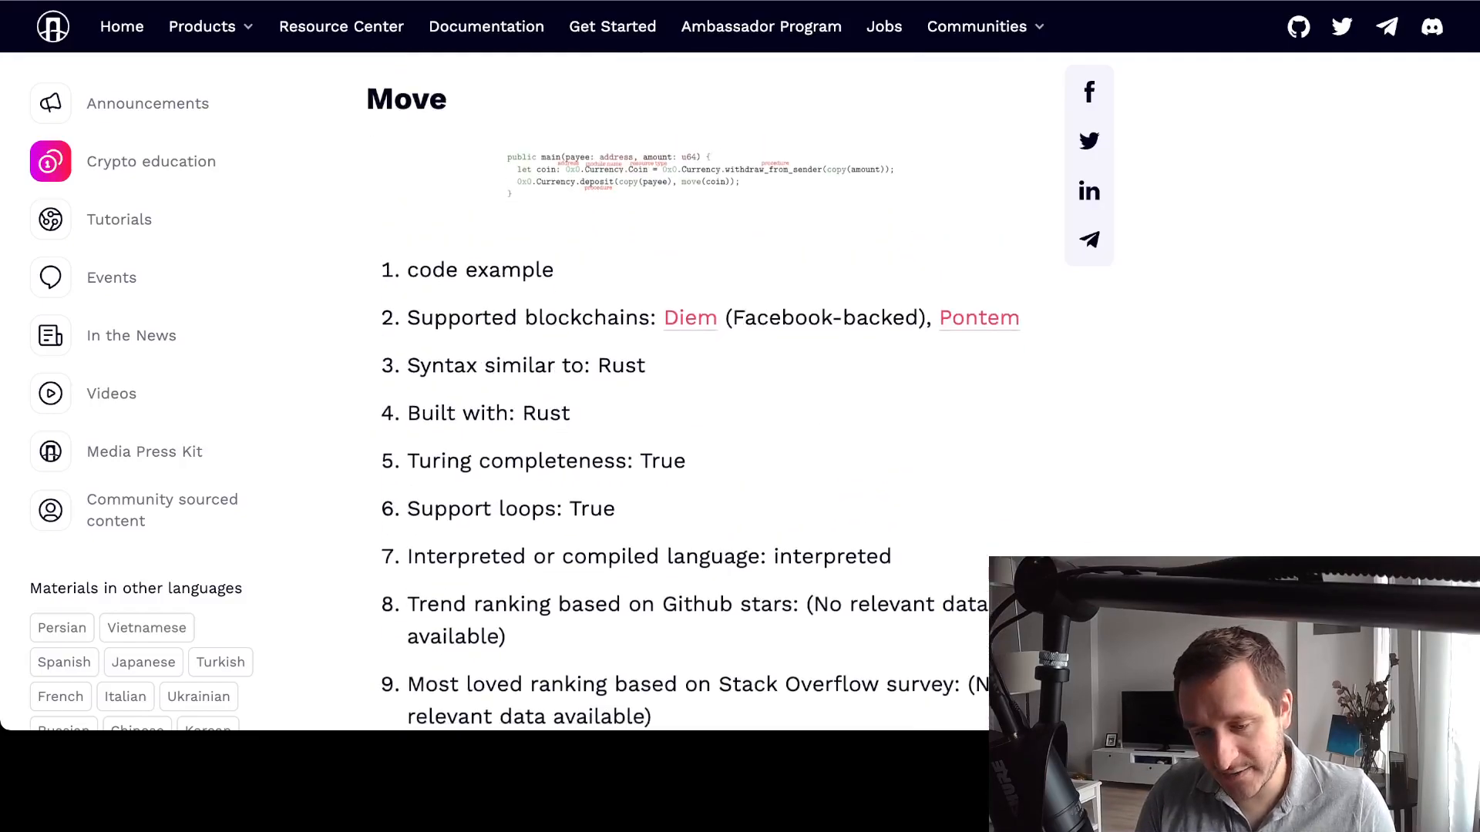
scroll("down", 3)
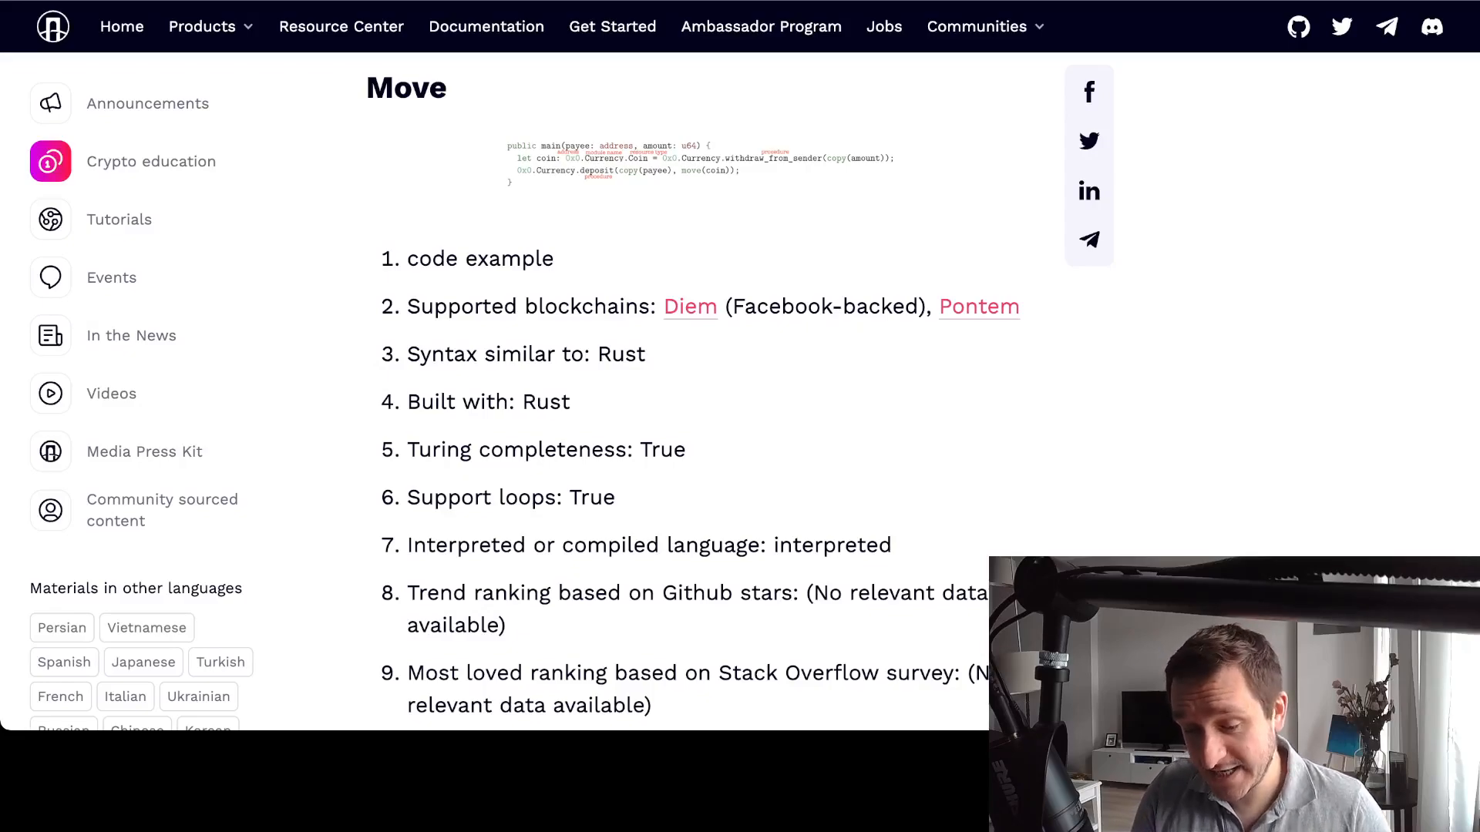
scroll("down", 3)
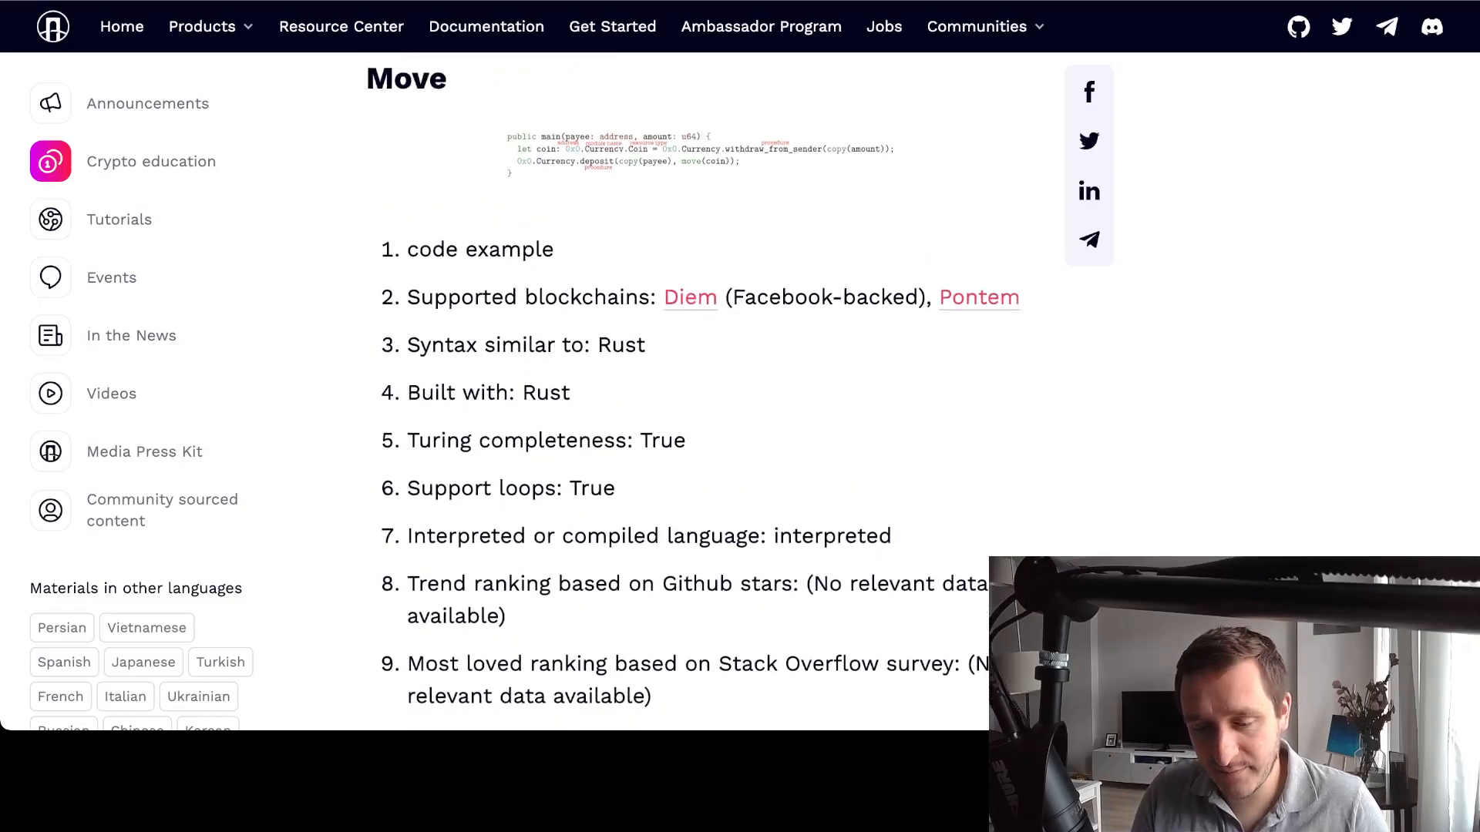
scroll("down", 3)
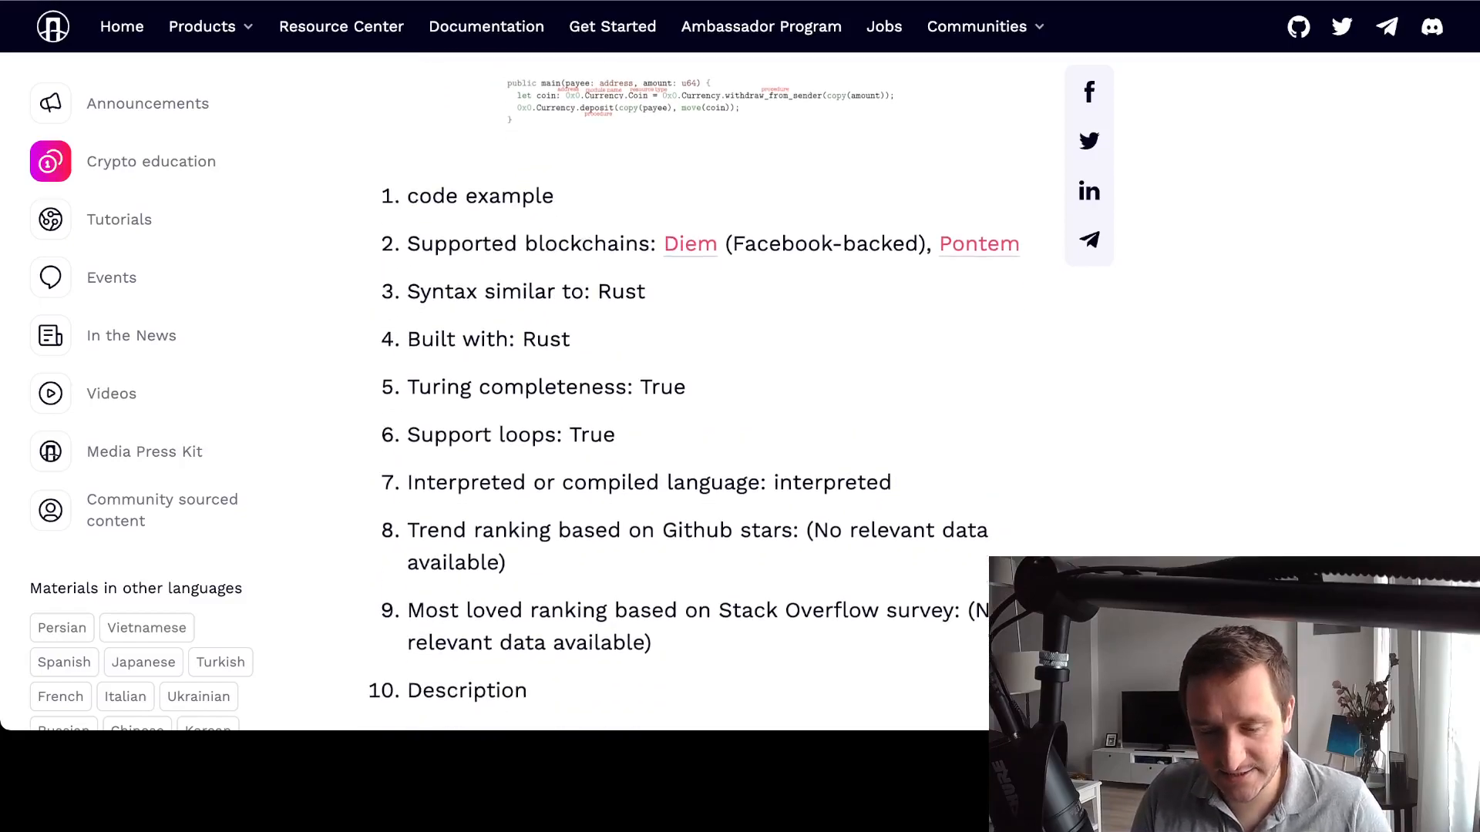
Scroll past Move's Description facts to the Pros heading and Flexibility bullets
scroll("down", 3)
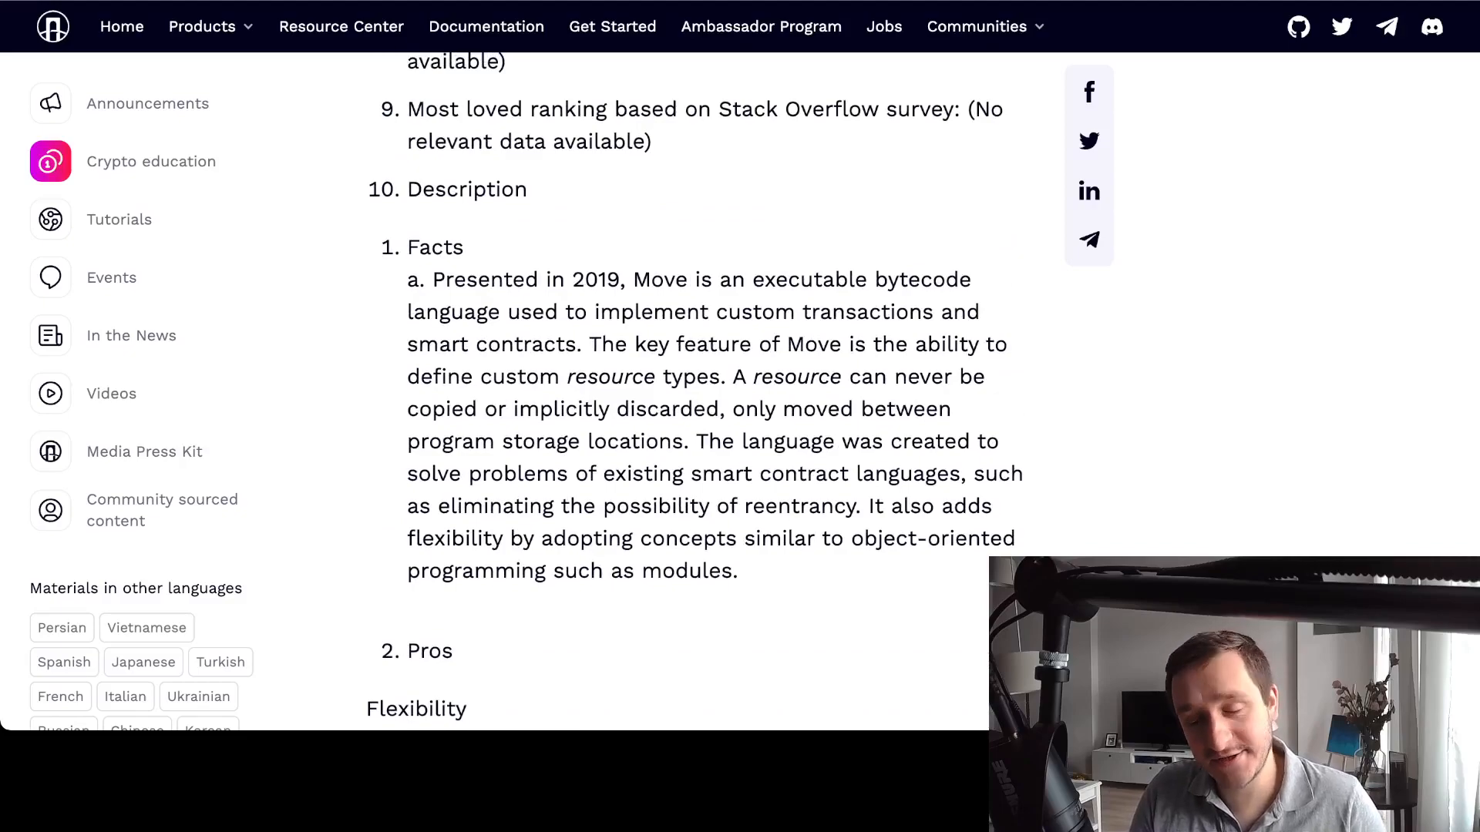
scroll("down", 3)
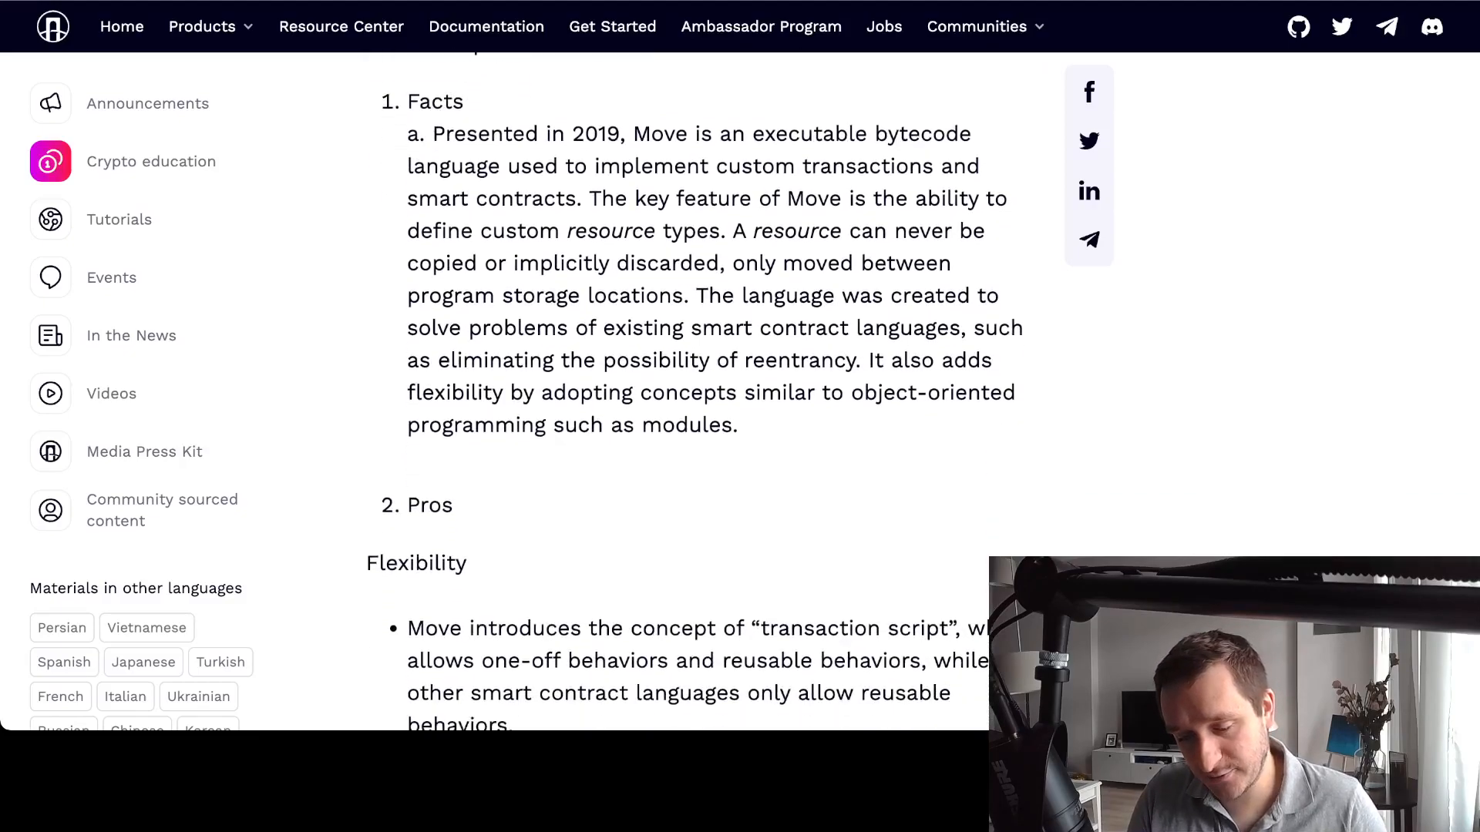
scroll("down", 3)
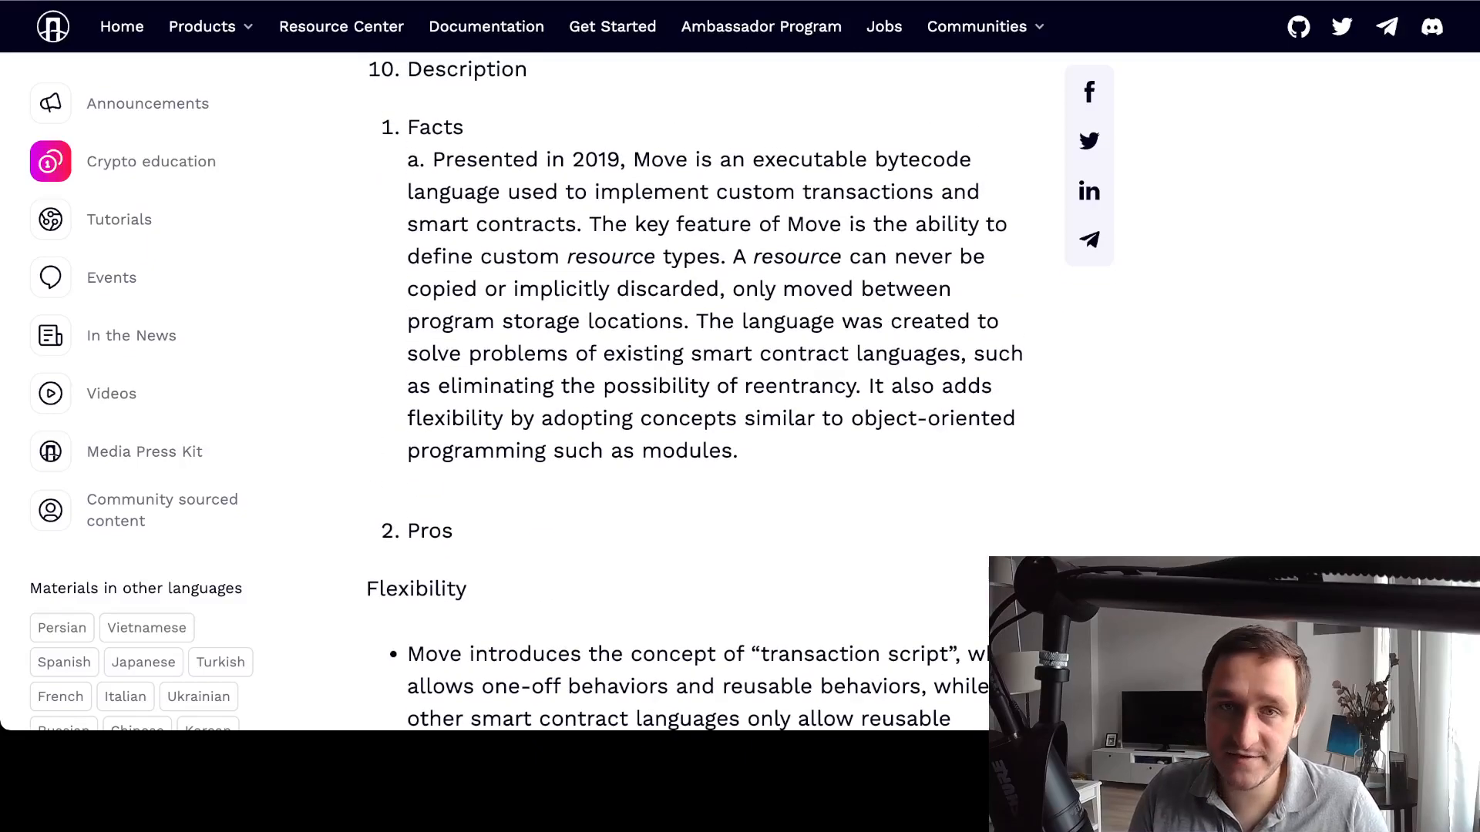
scroll("down", 3)
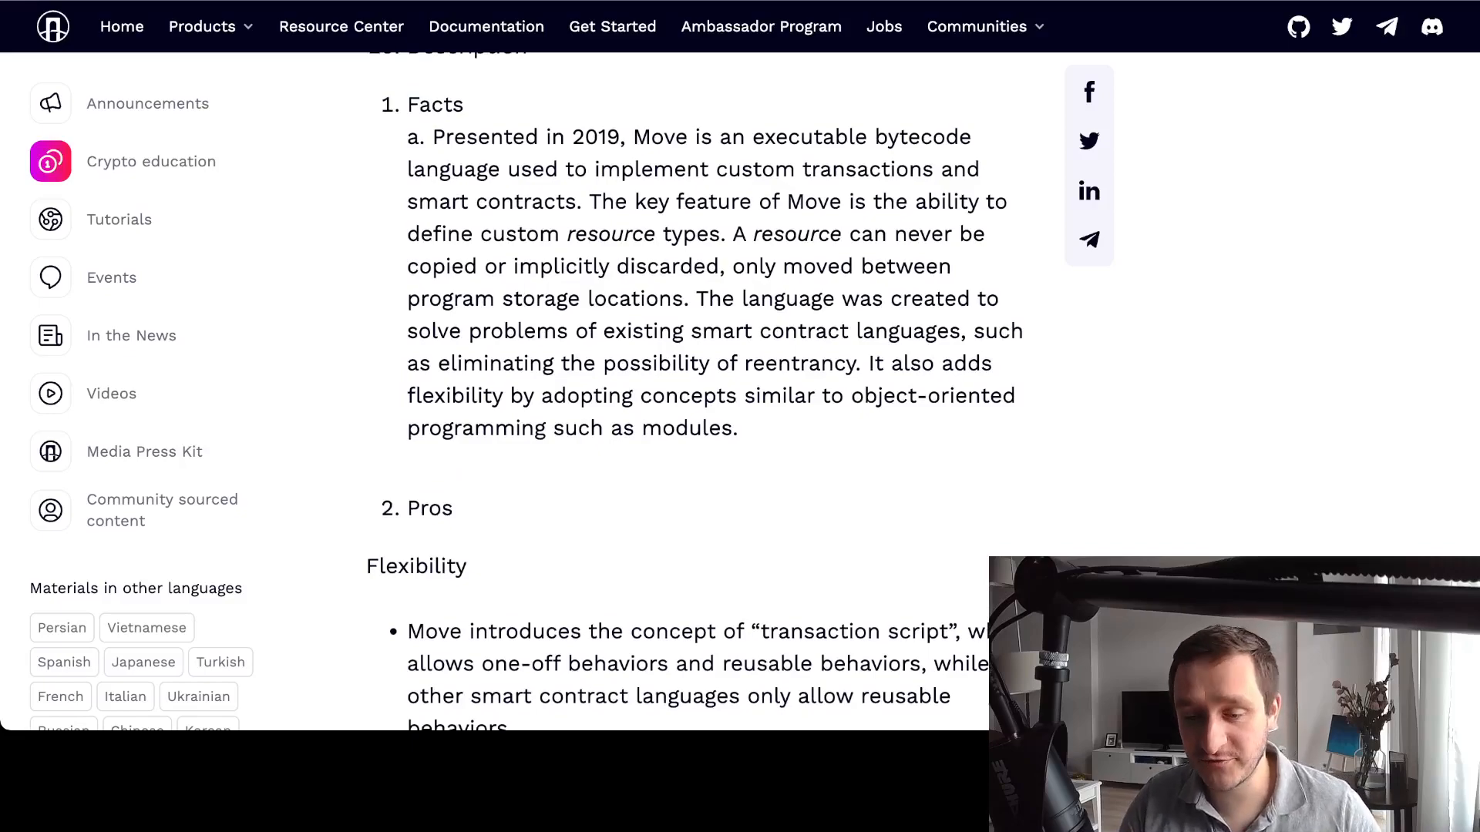
scroll("down", 3)
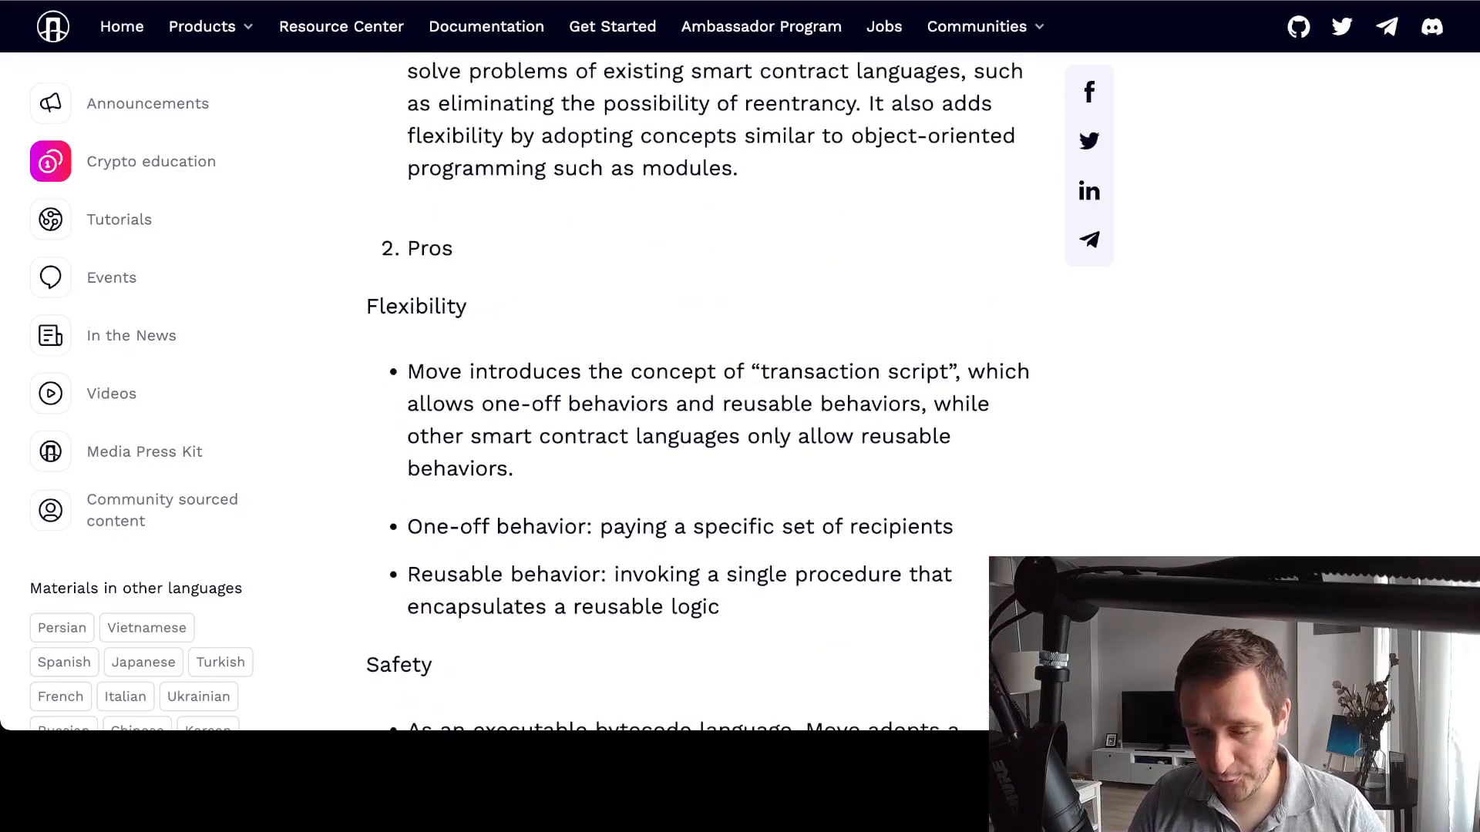
Scroll to Move's Safety bullets through the resources-as-tokens point, and drag across the page
scroll("down", 3)
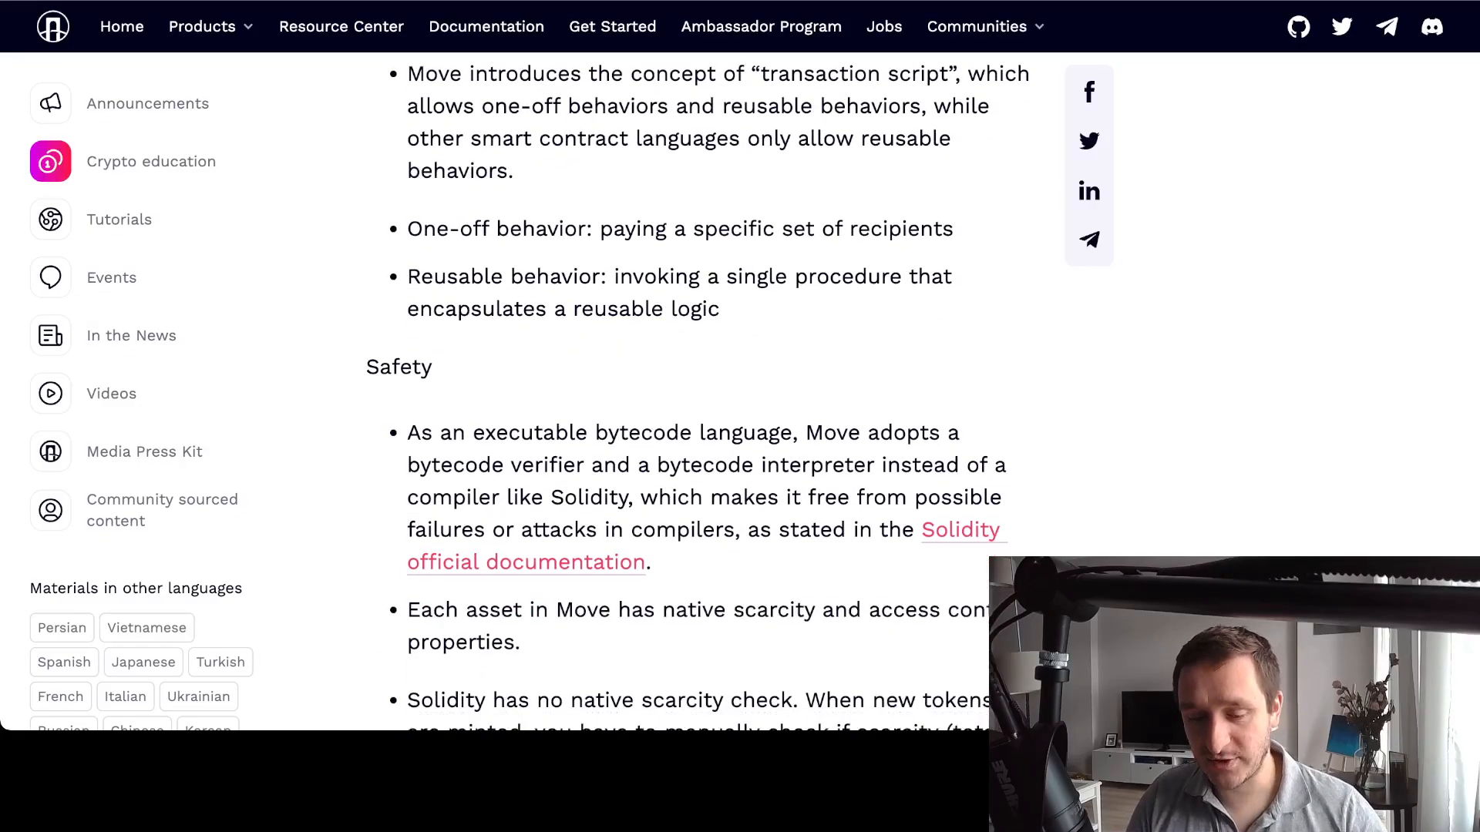
scroll("down", 3)
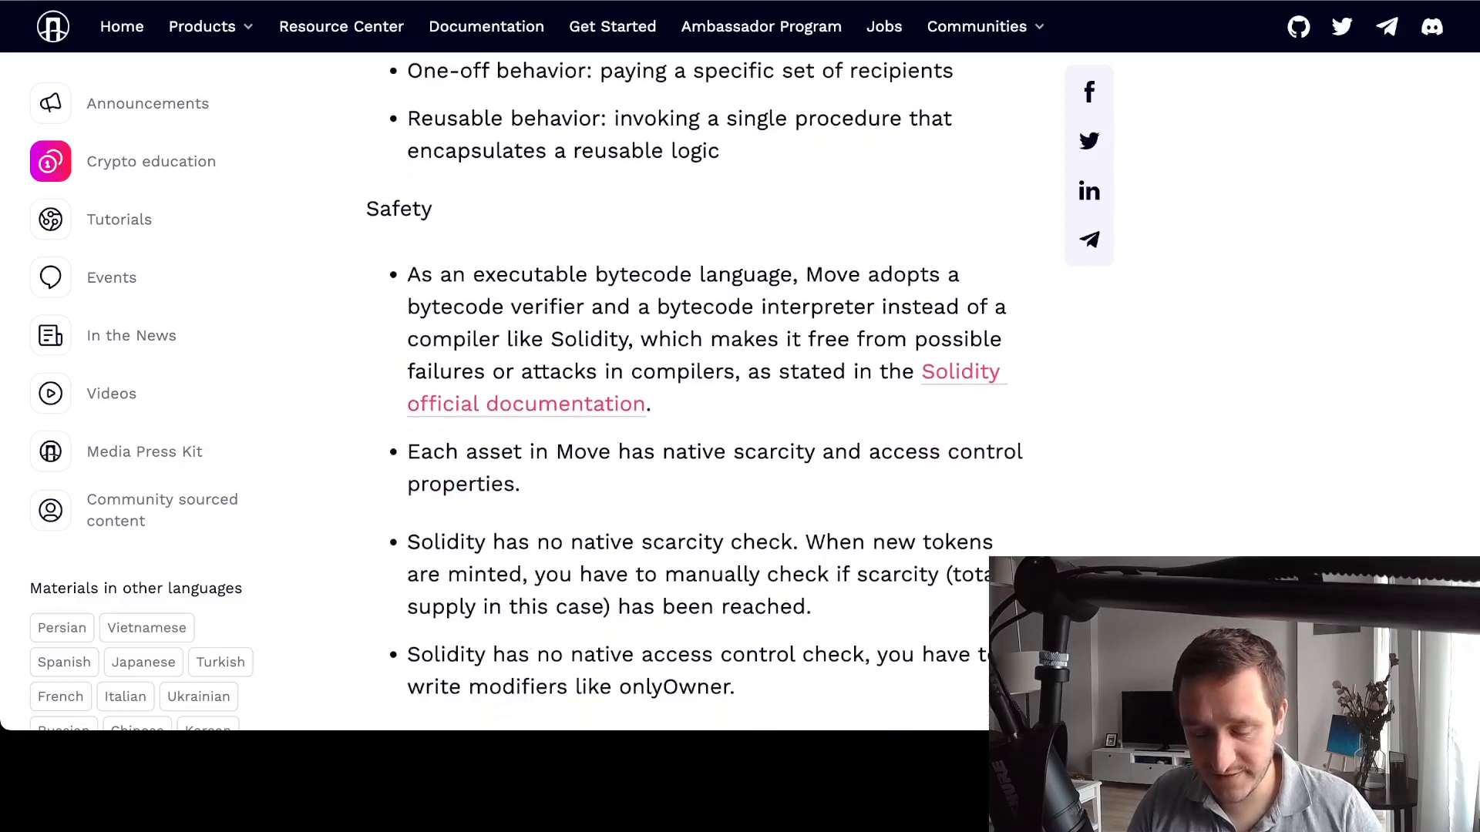
scroll("down", 3)
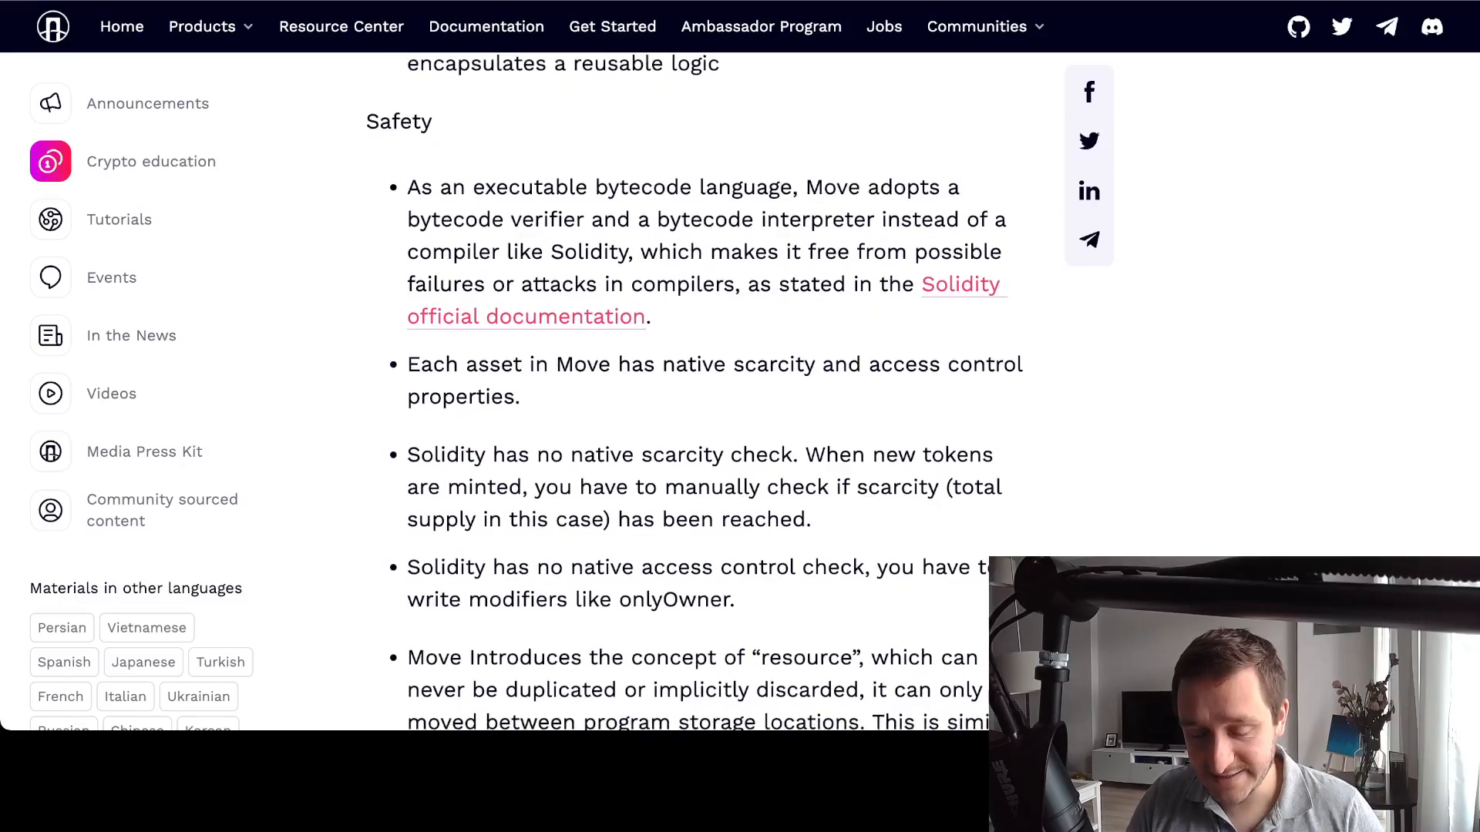
scroll("down", 3)
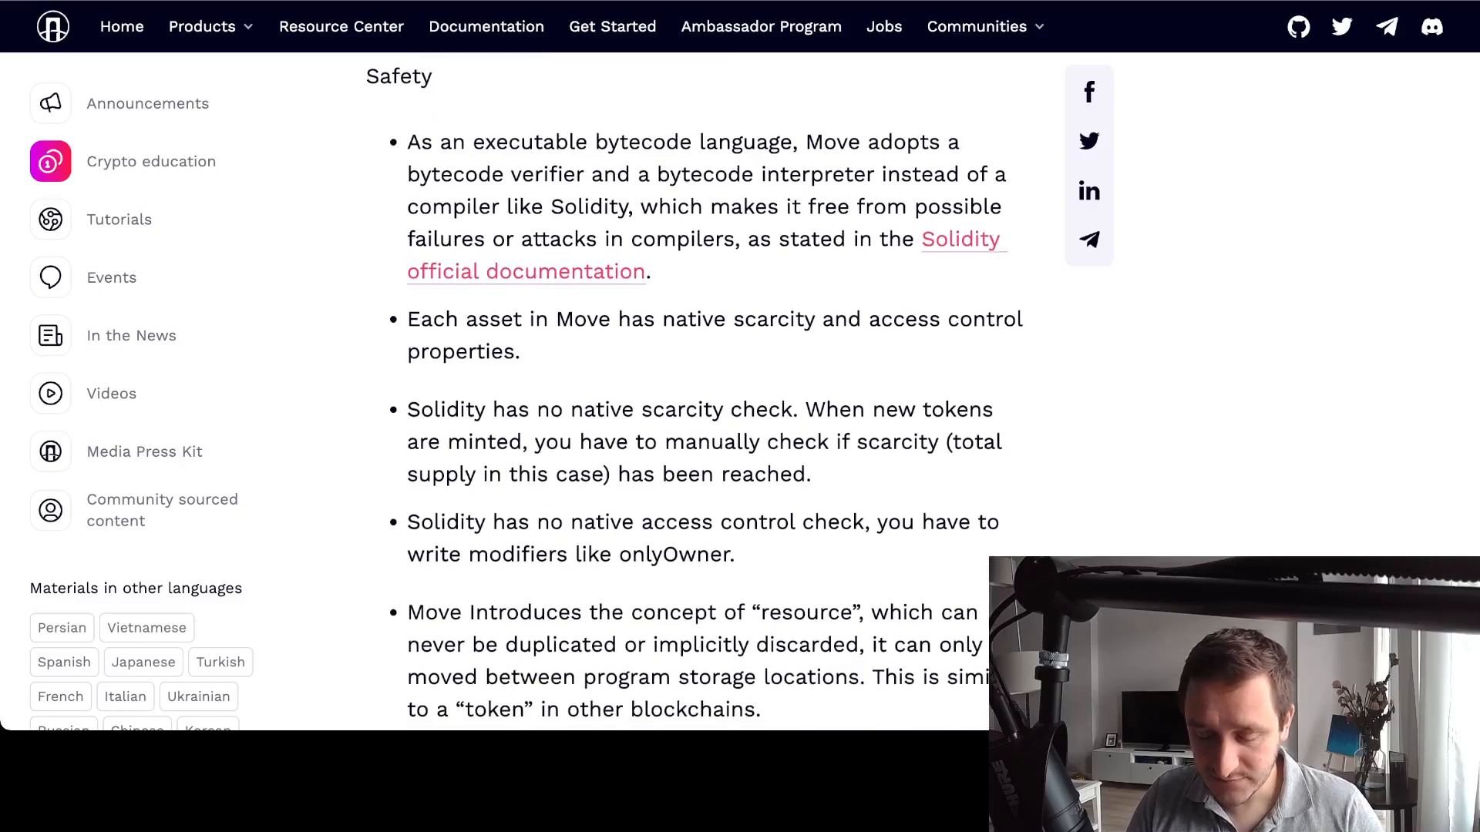
scroll("down", 3)
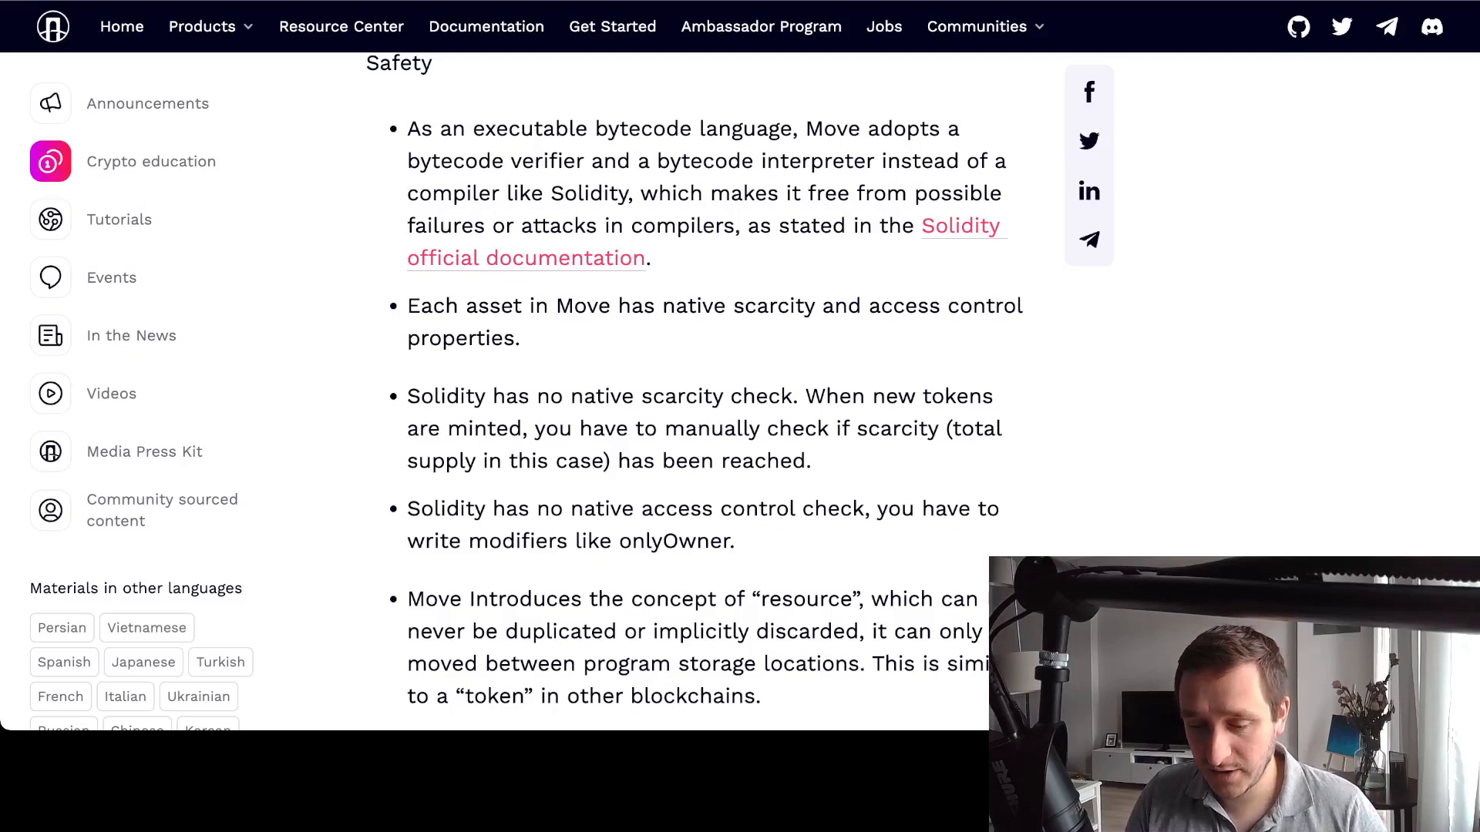
left_click_drag(407, 129, 647, 257)
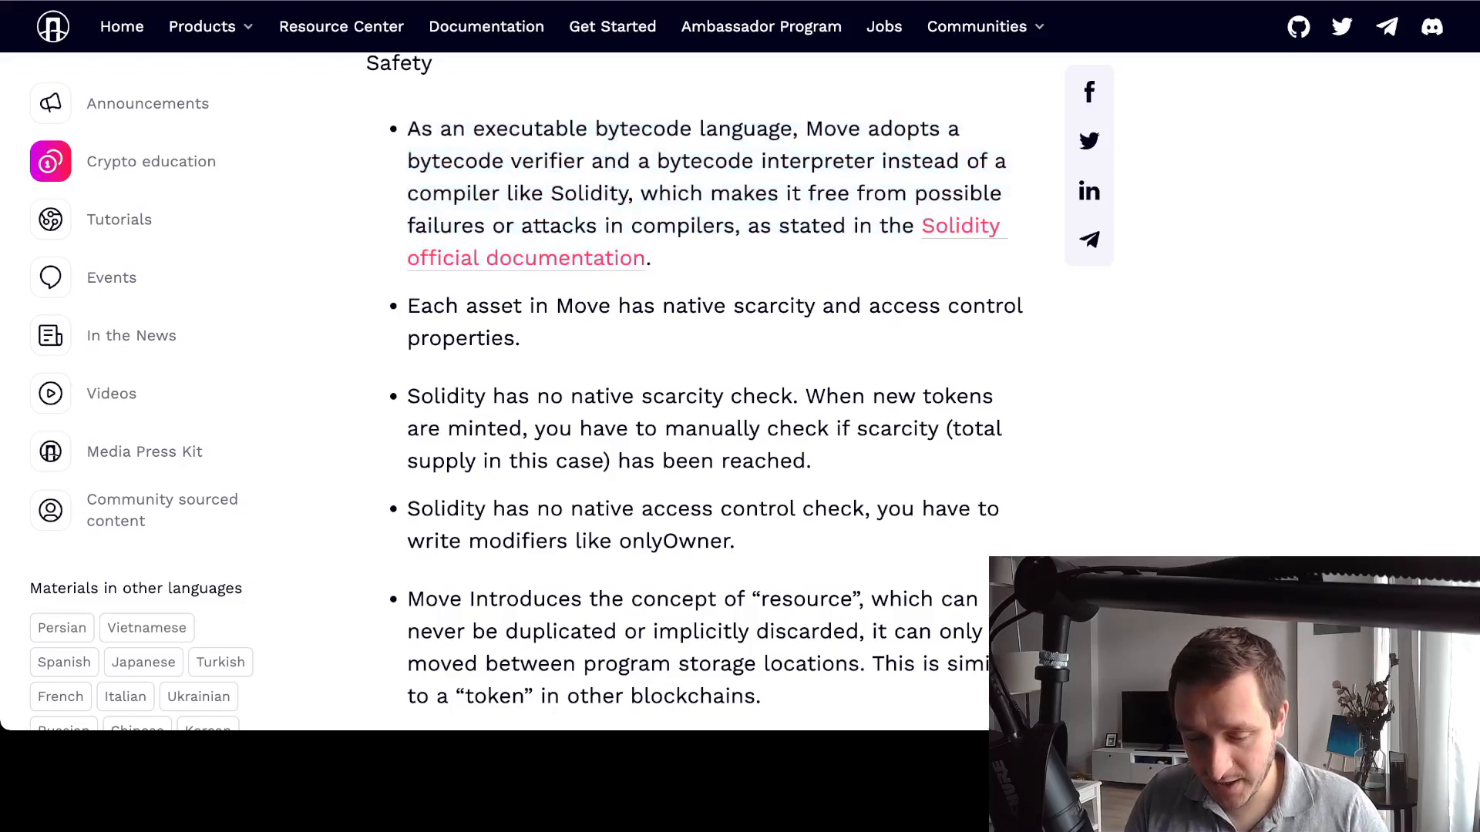
Scroll through Safety to Move's Modularity bullets, ending on the Currency module's Coin example
scroll("down", 3)
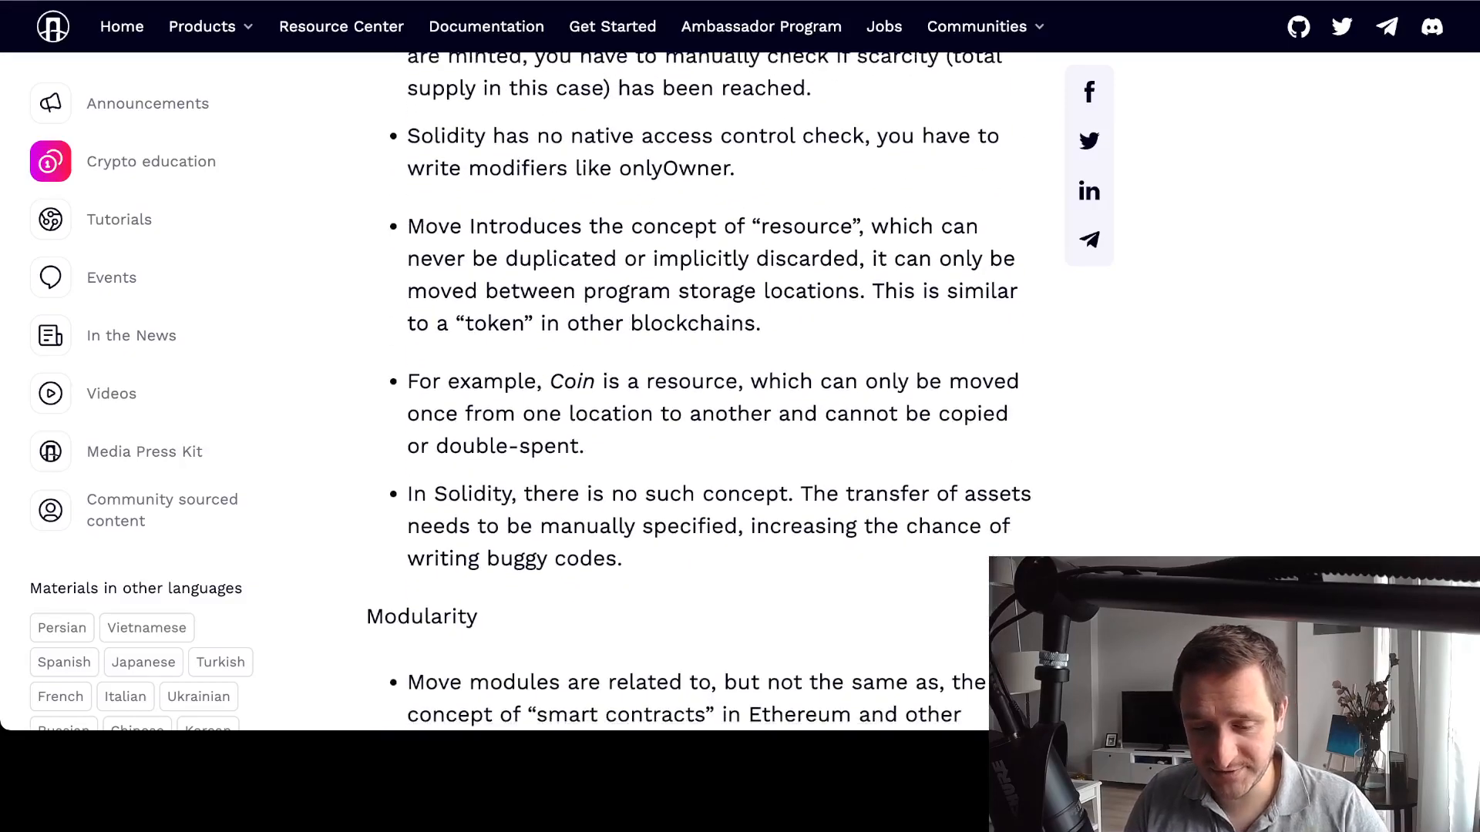
scroll("down", 3)
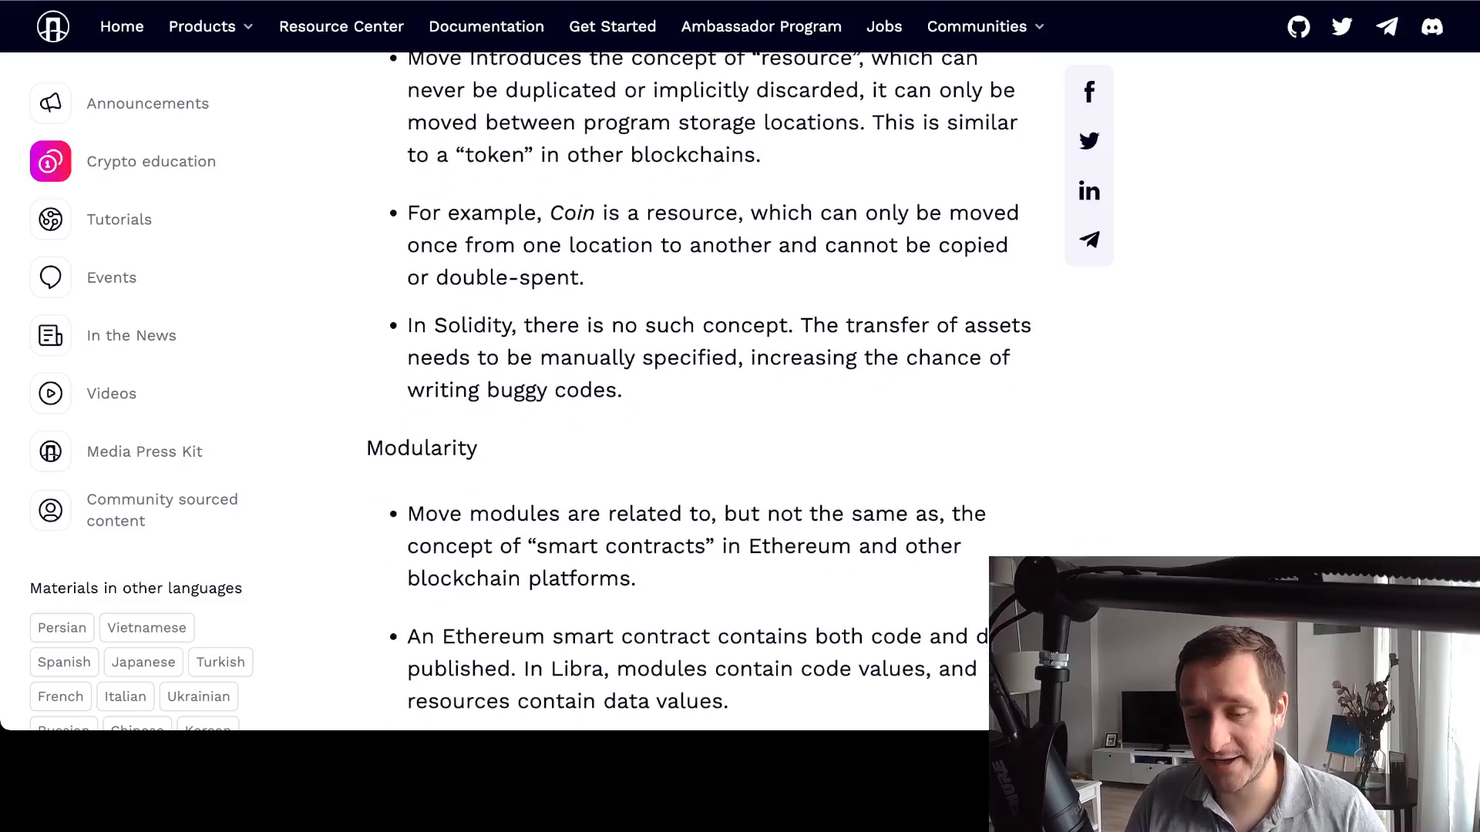
scroll("down", 3)
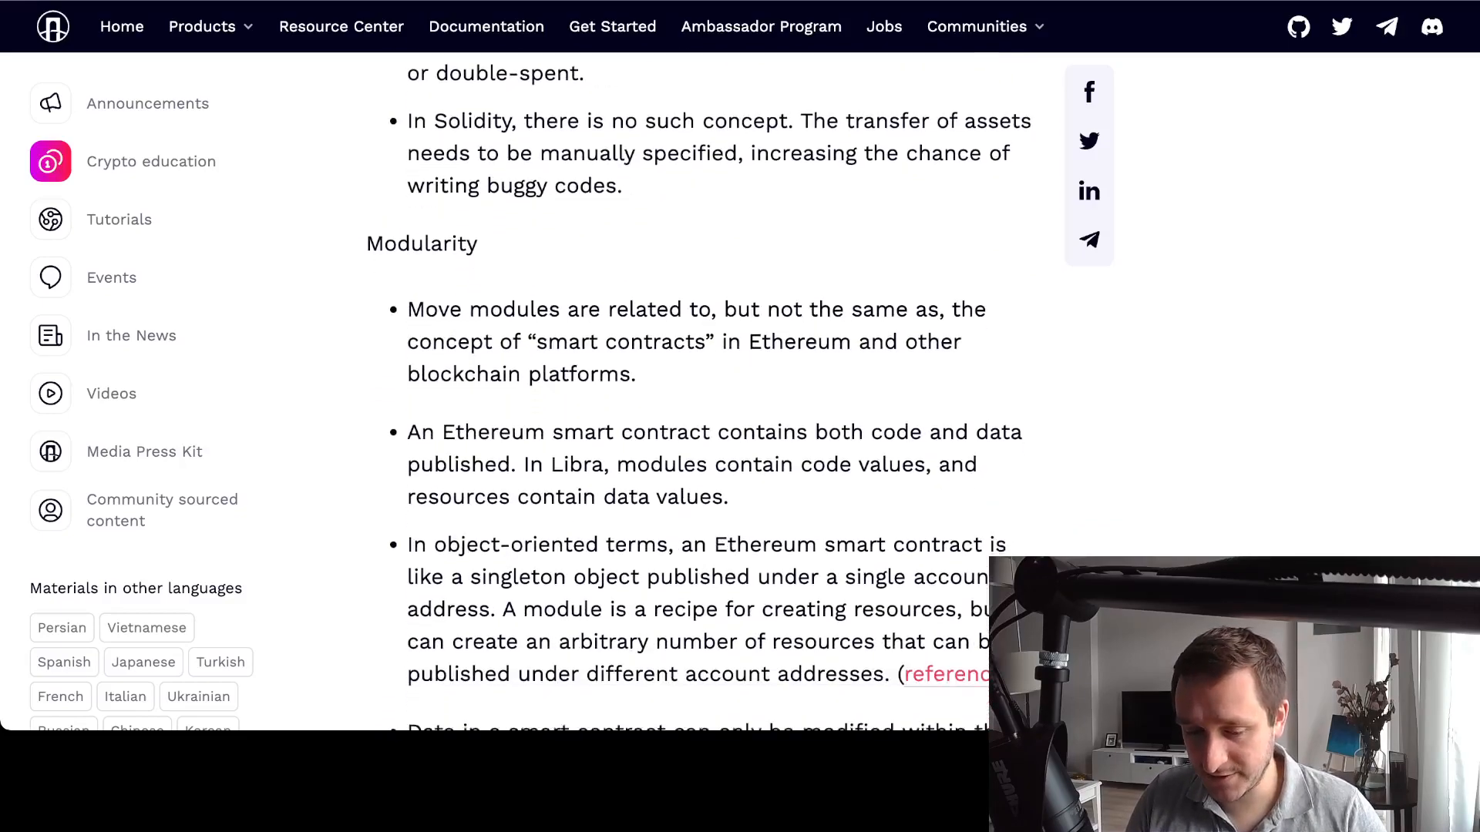
scroll("down", 3)
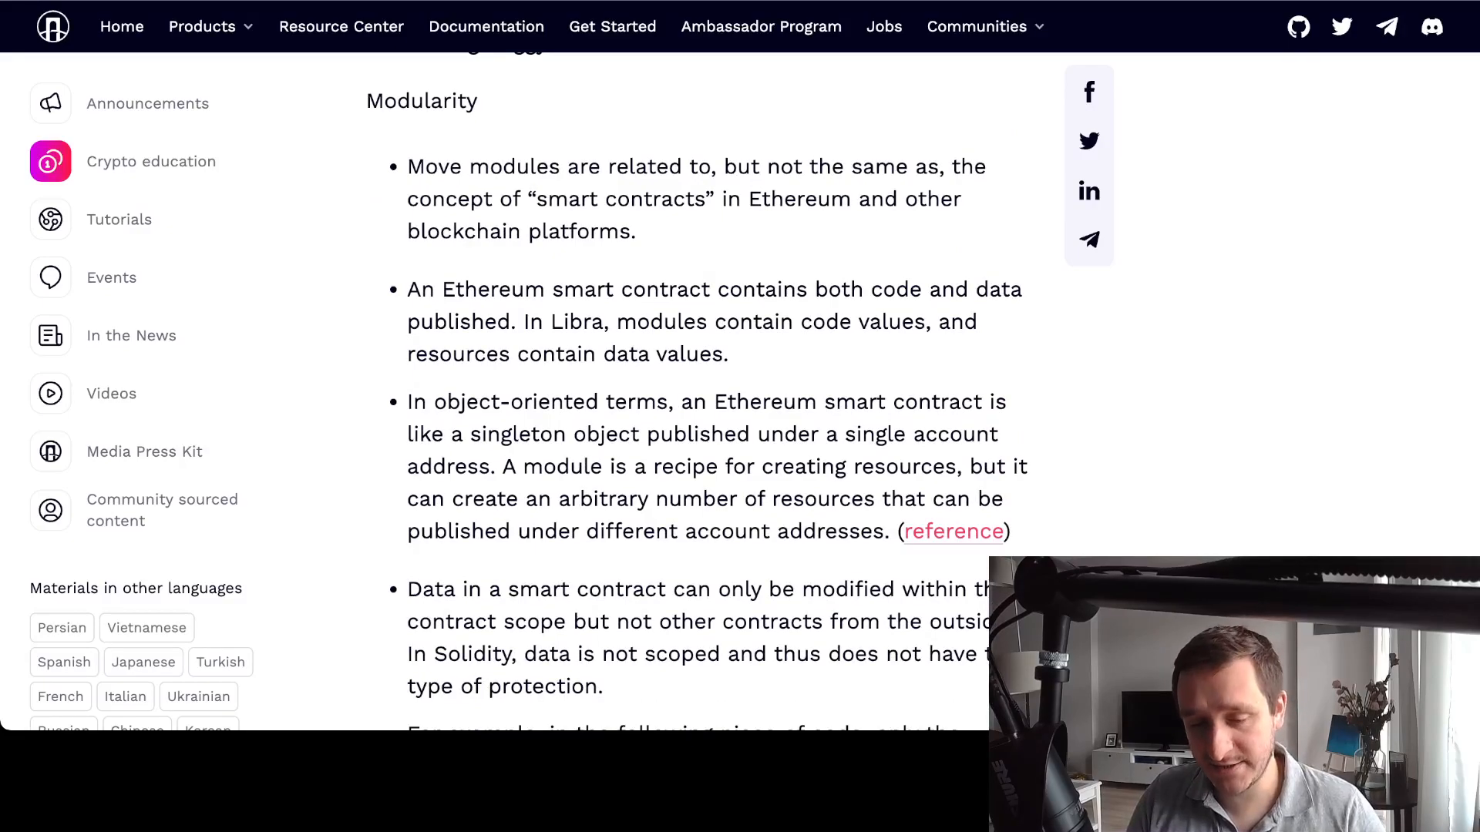
scroll("up", 3)
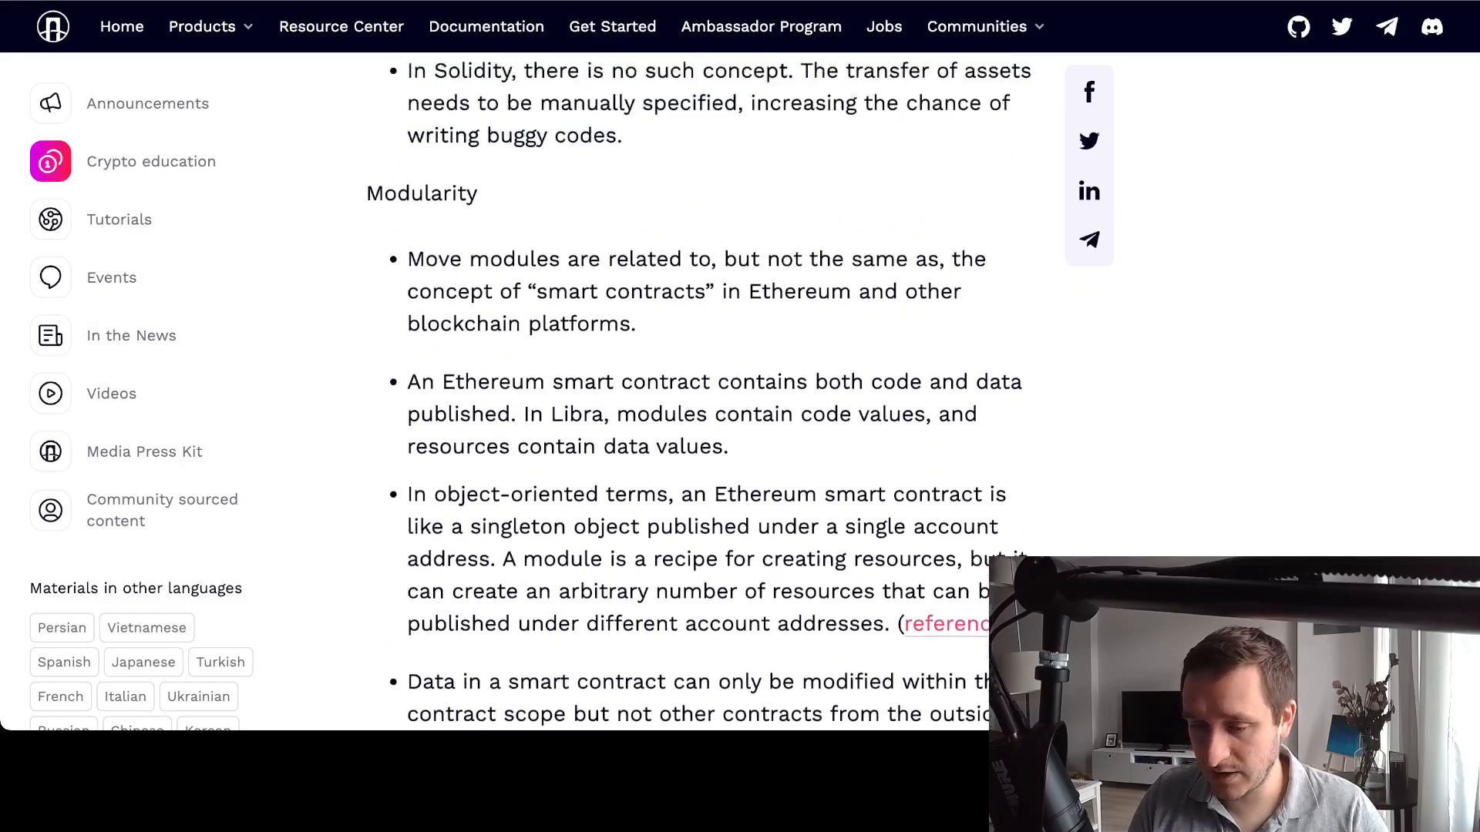
scroll("down", 3)
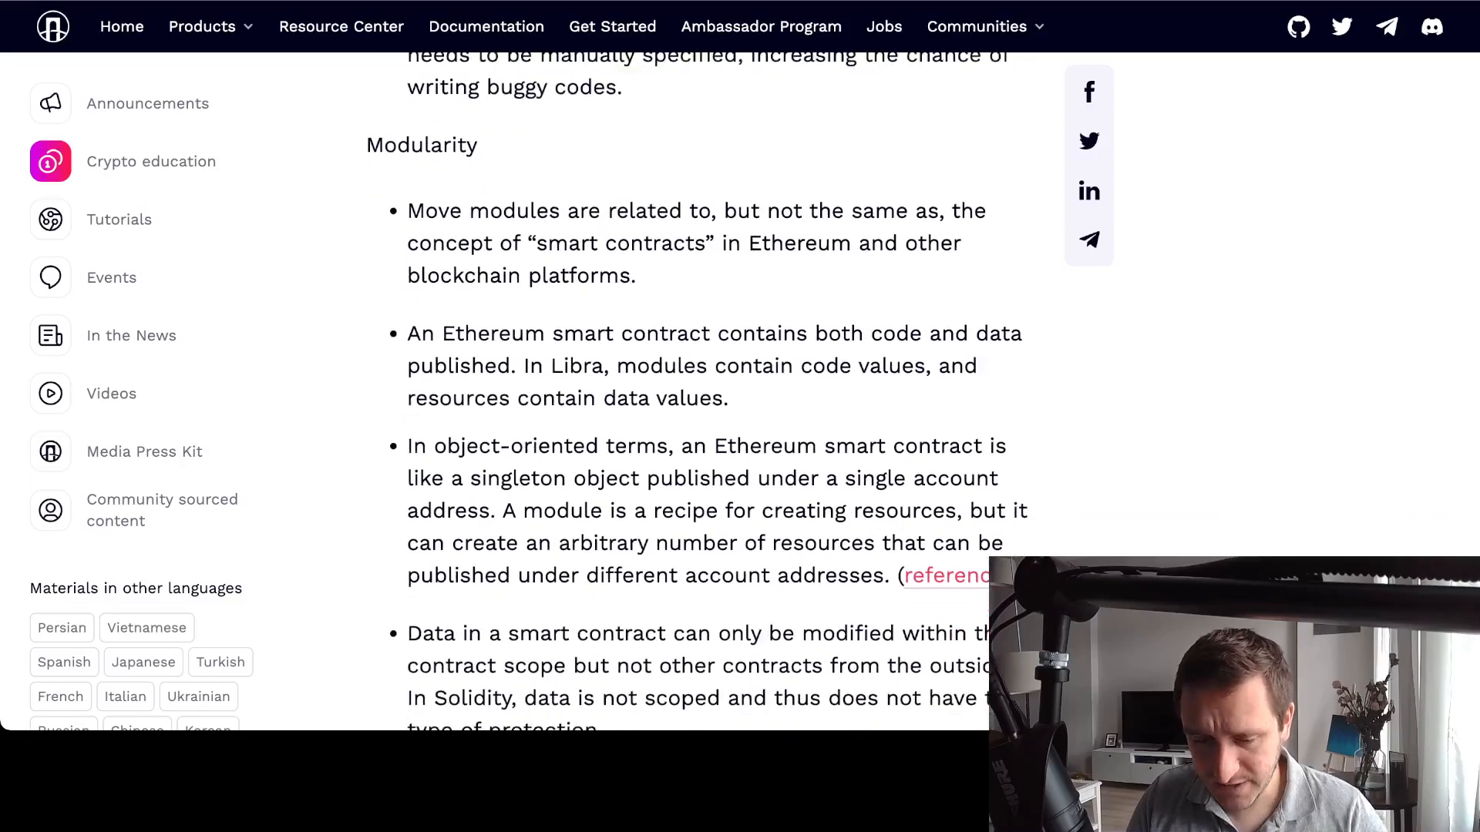
scroll("down", 3)
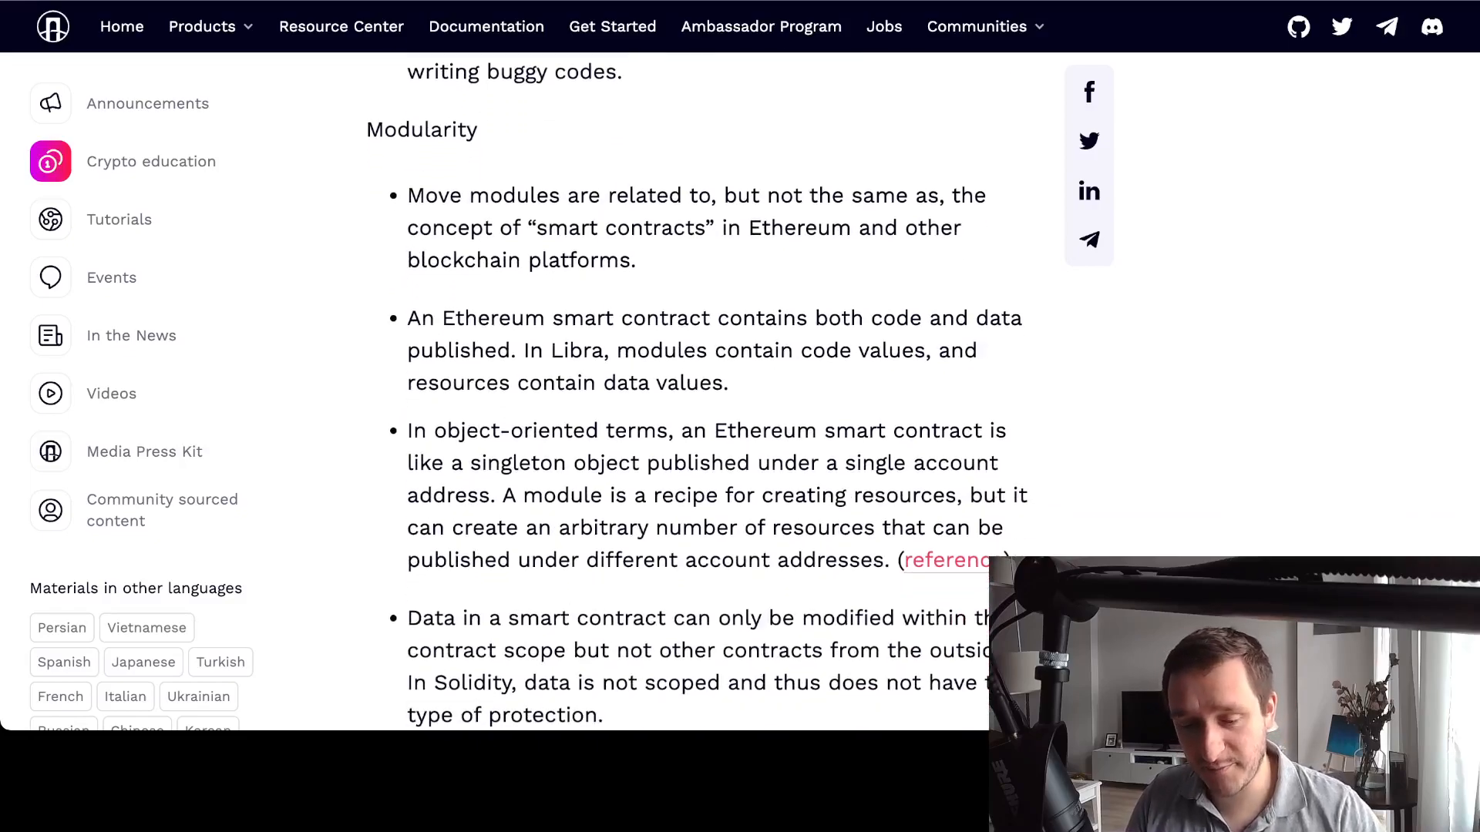
scroll("down", 3)
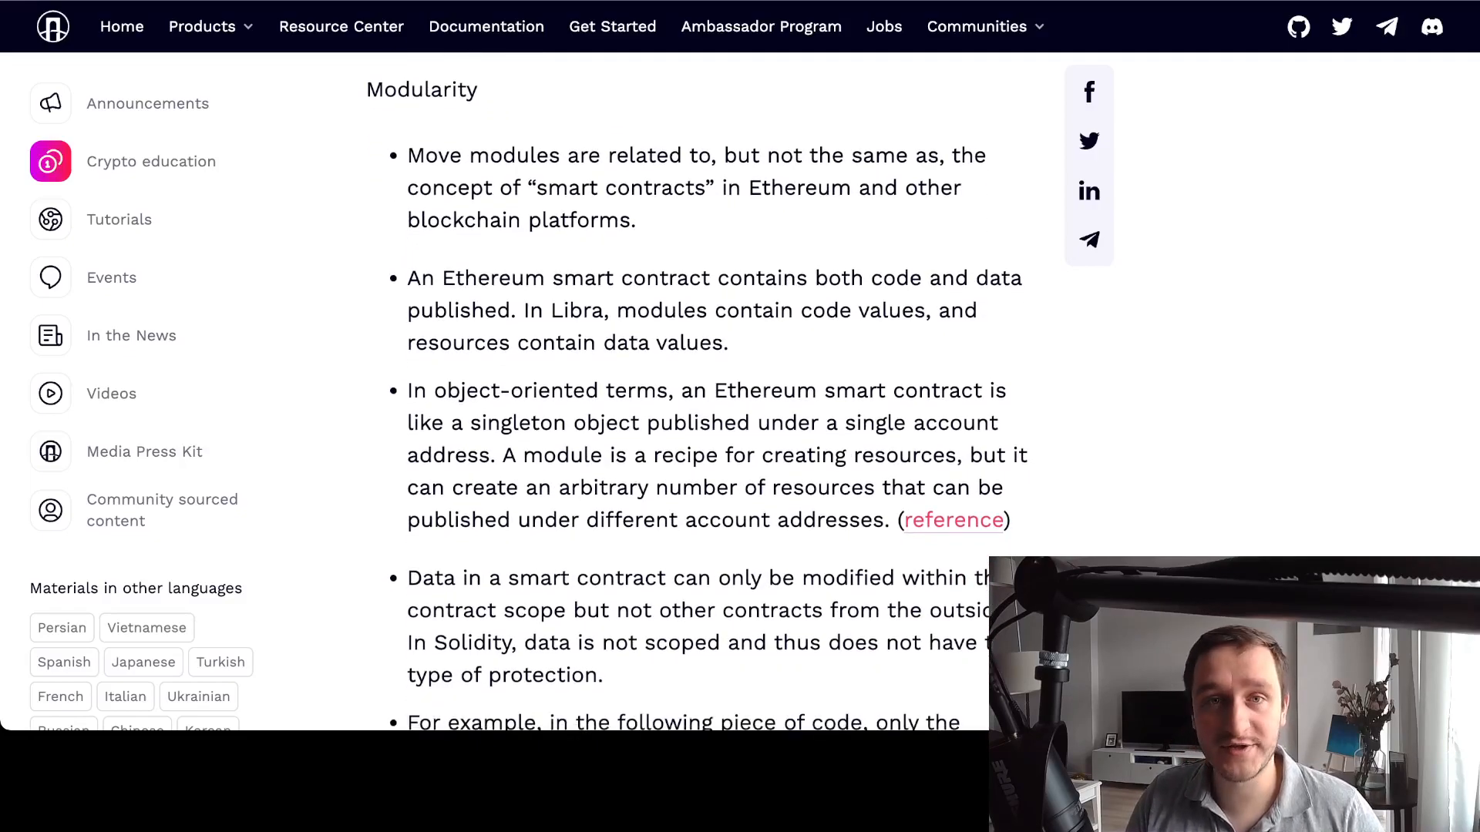
scroll("down", 3)
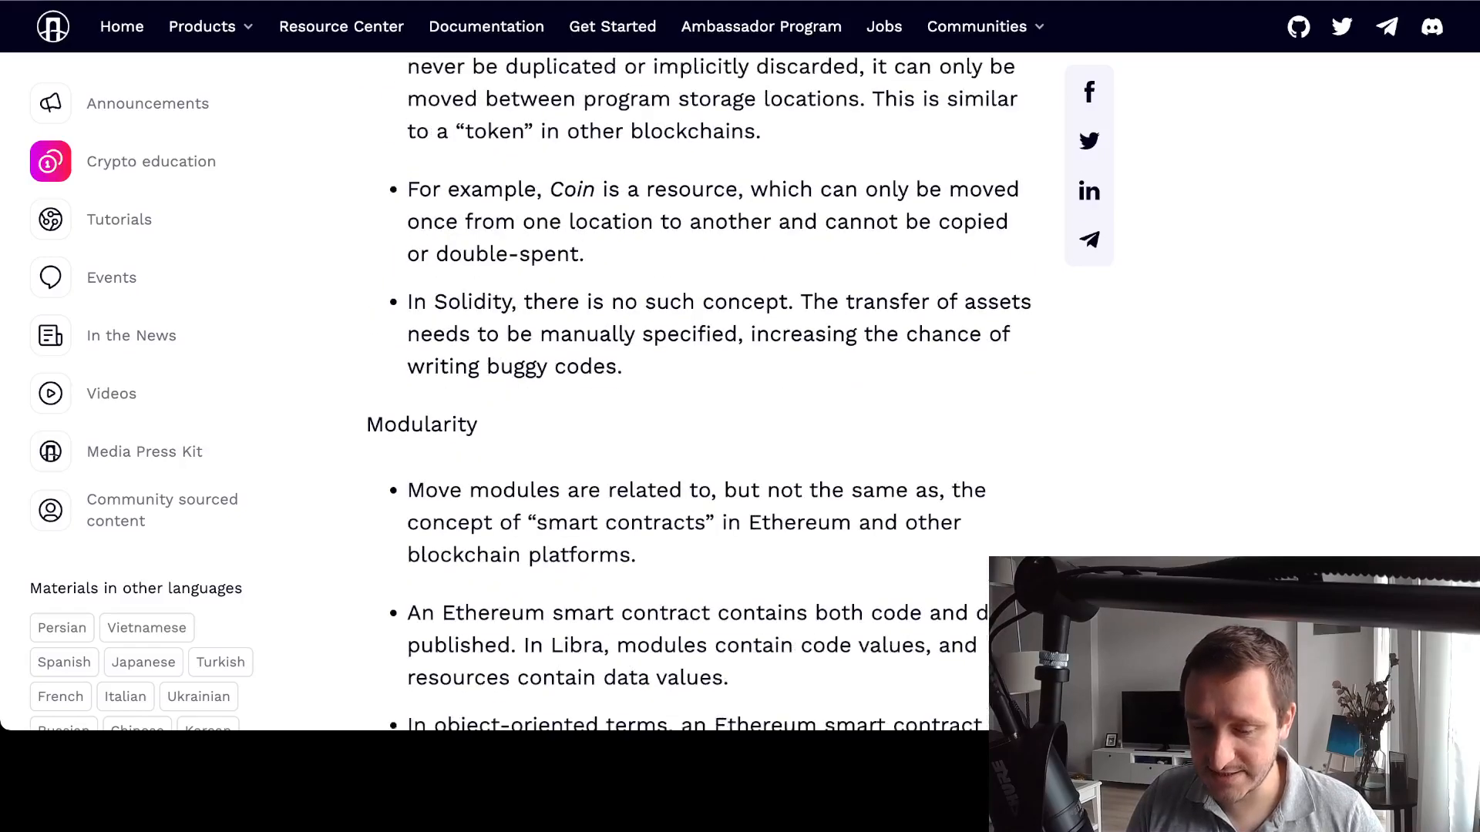
scroll("down", 3)
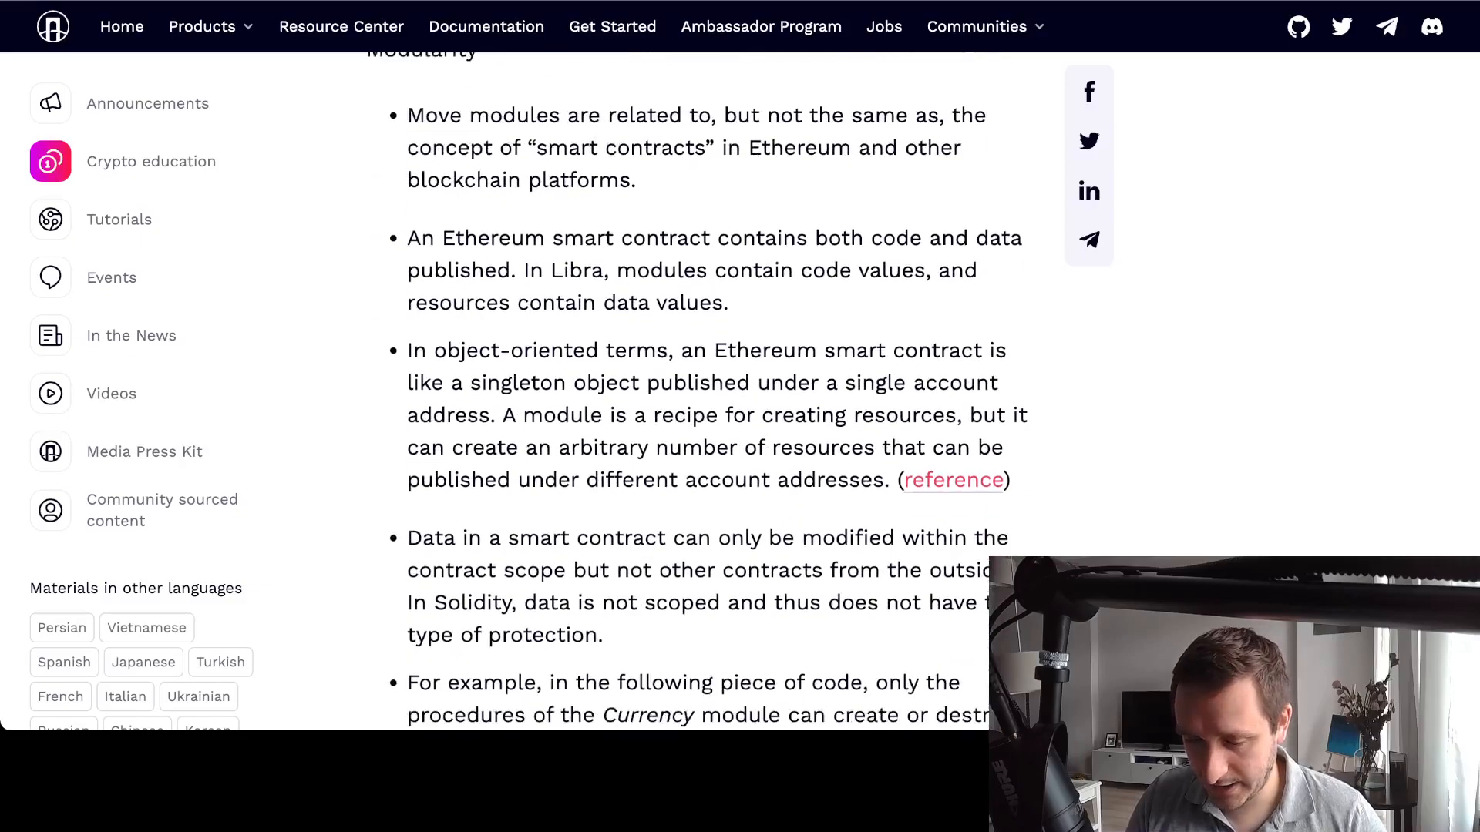
scroll("down", 3)
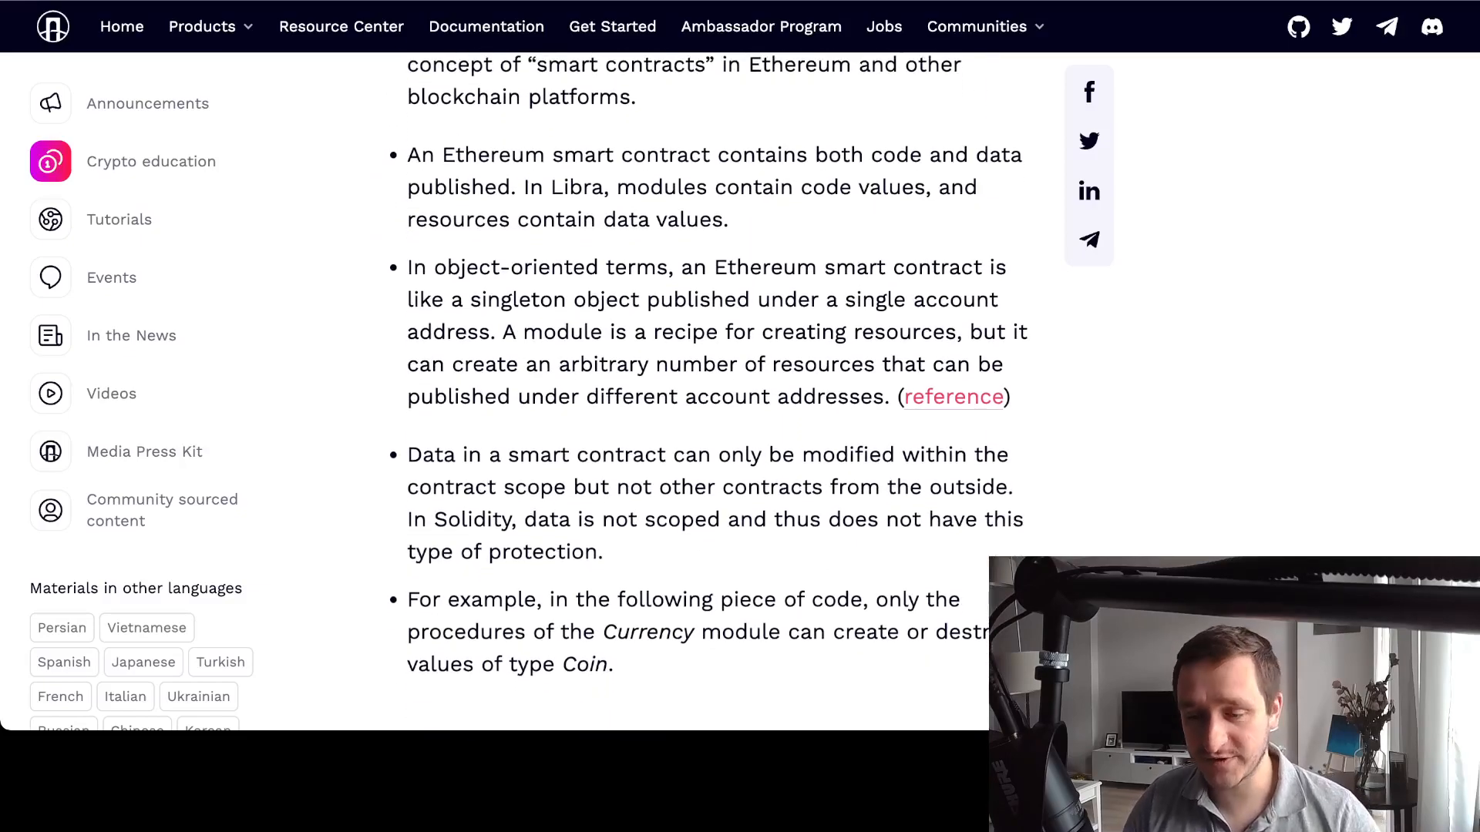
Skim past Move's Cons and the Clarity code block to Golang's attributes and pros
scroll("down", 3)
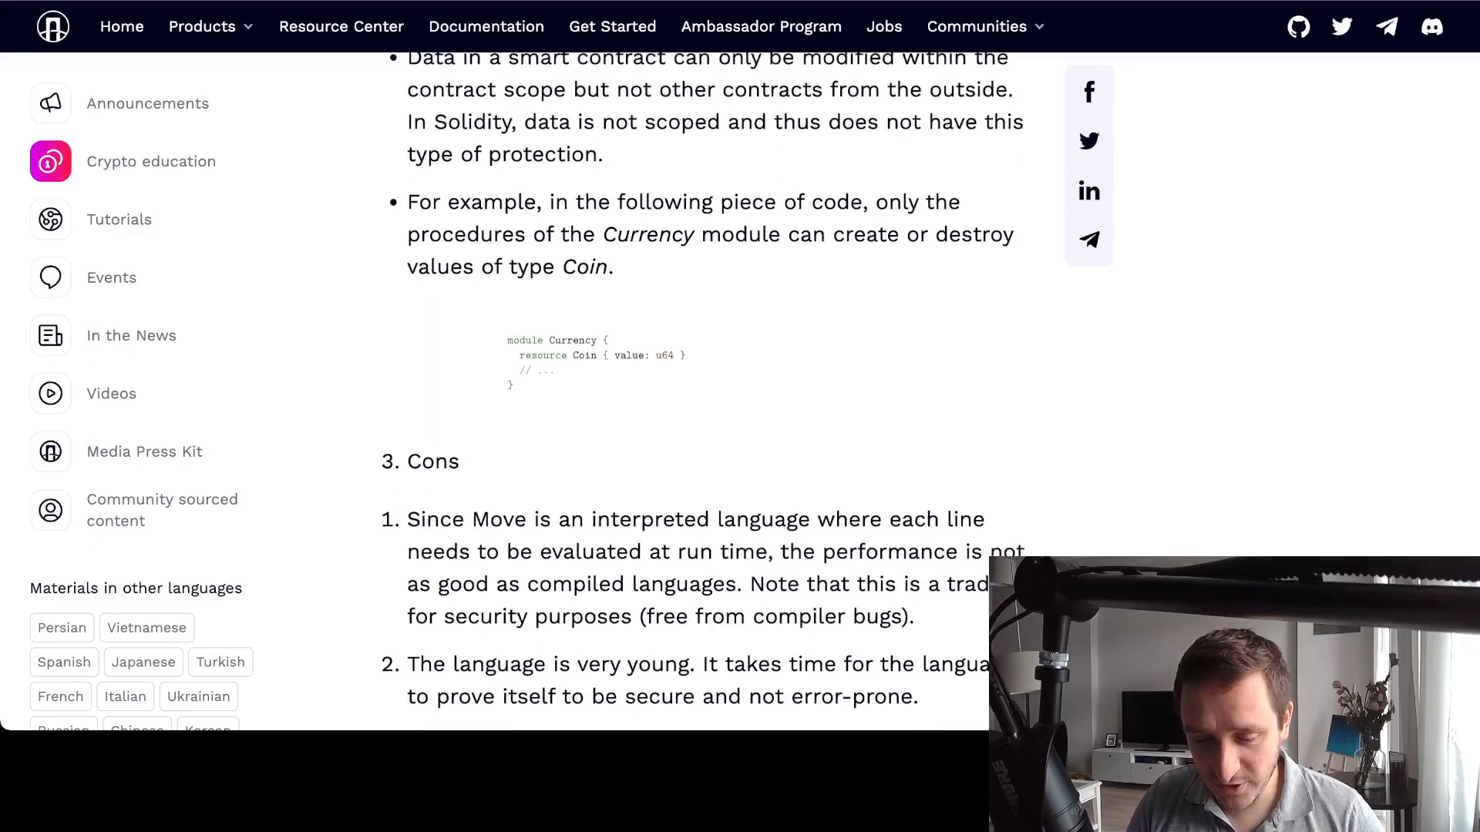
scroll("down", 3)
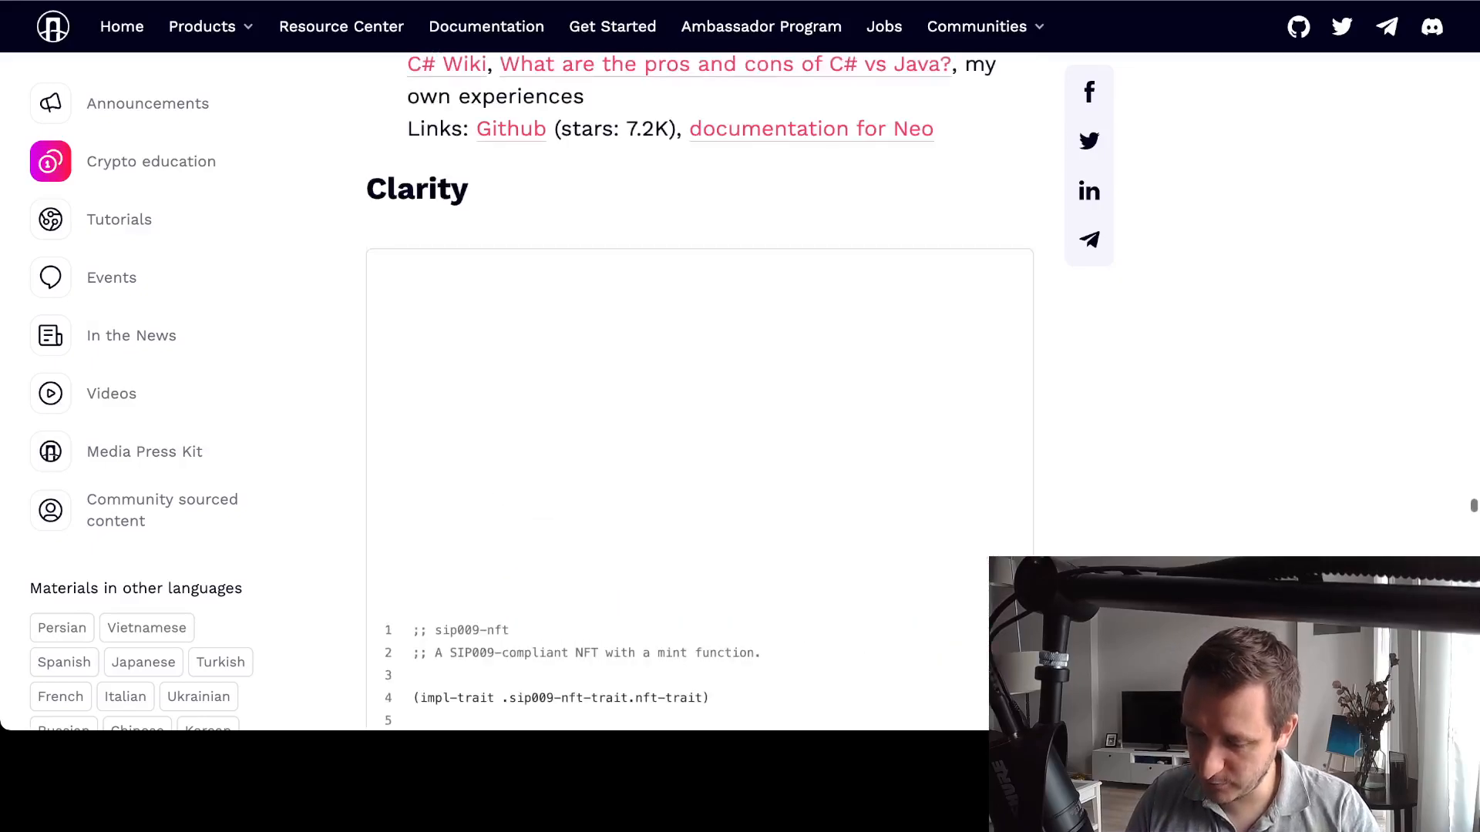
scroll("down", 3)
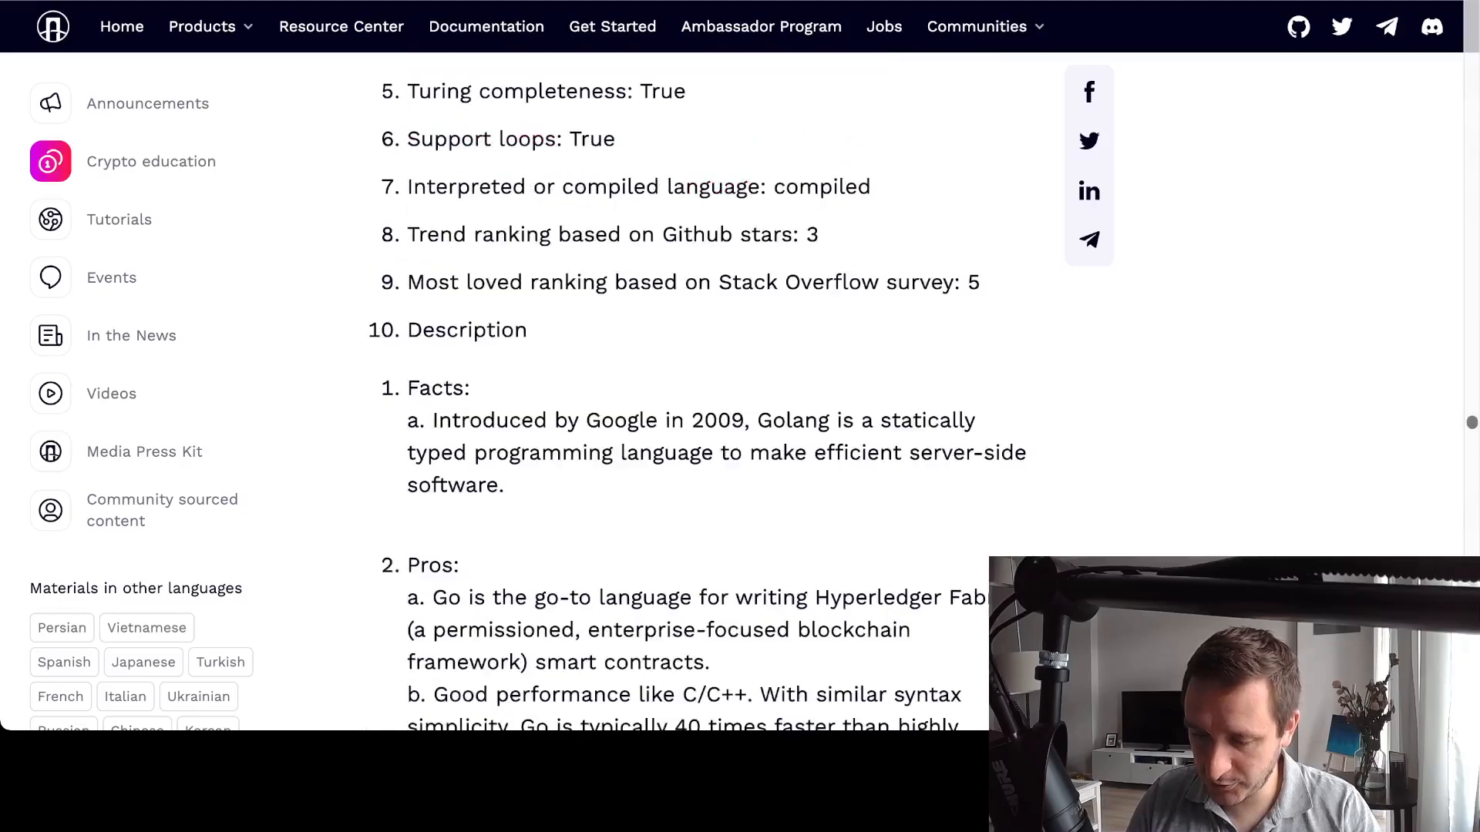